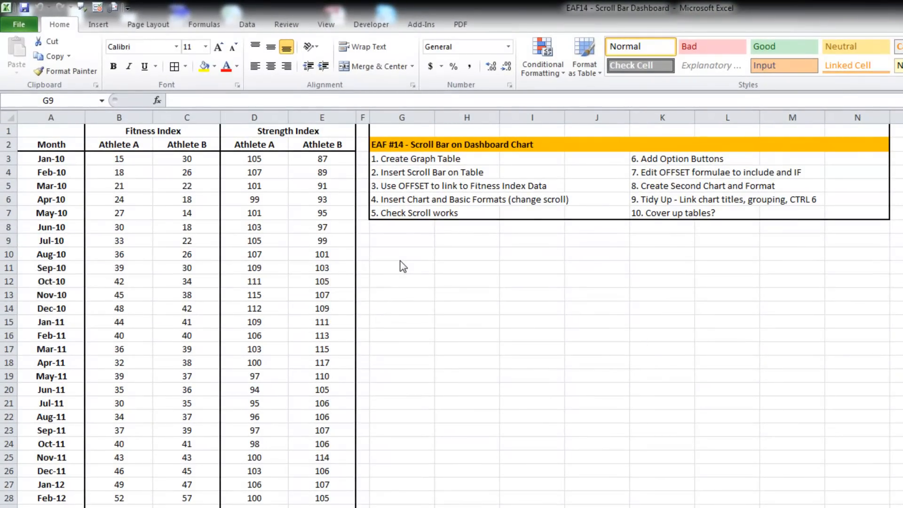
mouse_move(152, 364)
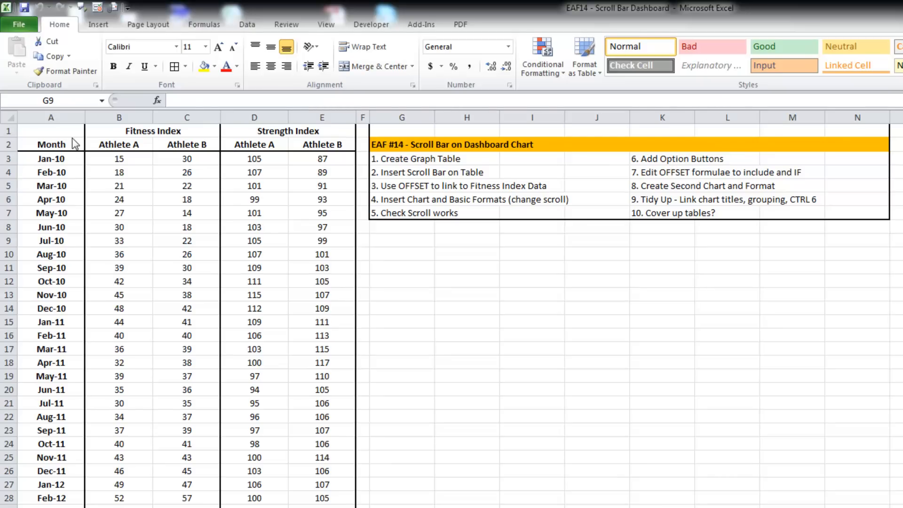
mouse_move(119, 175)
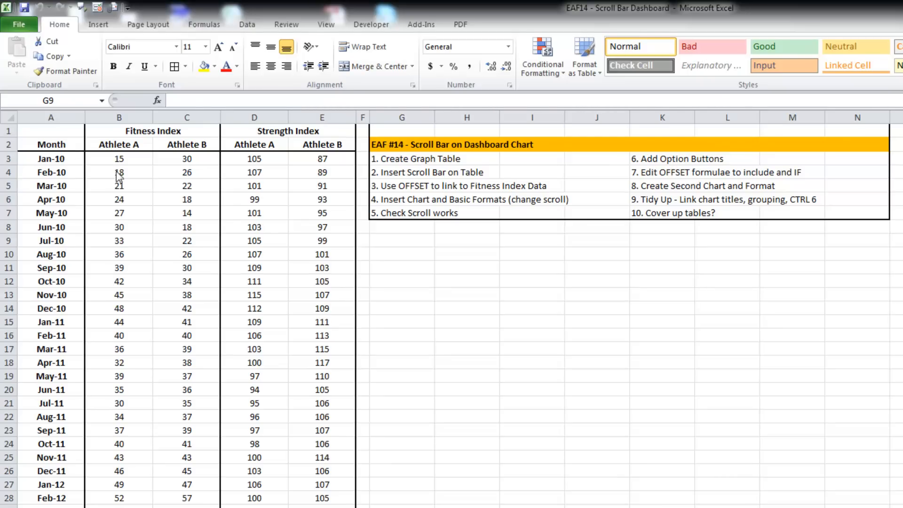
mouse_move(245, 132)
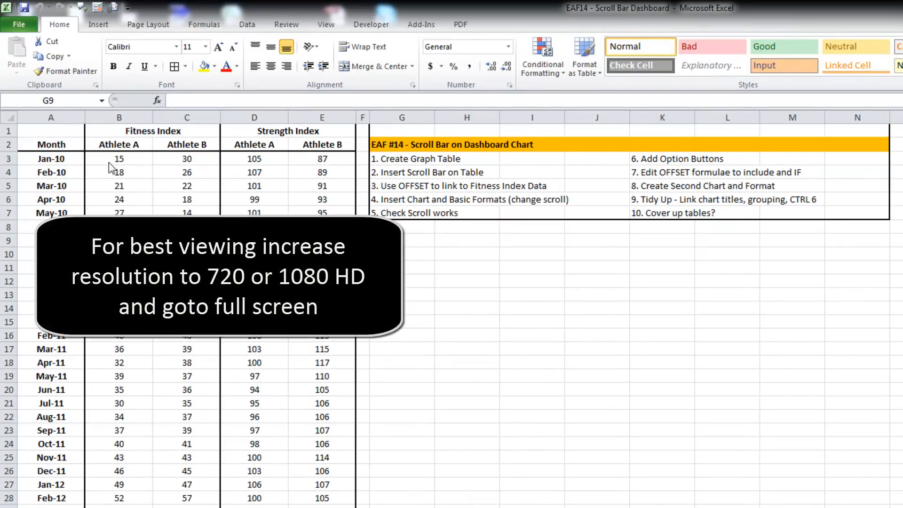
mouse_move(125, 190)
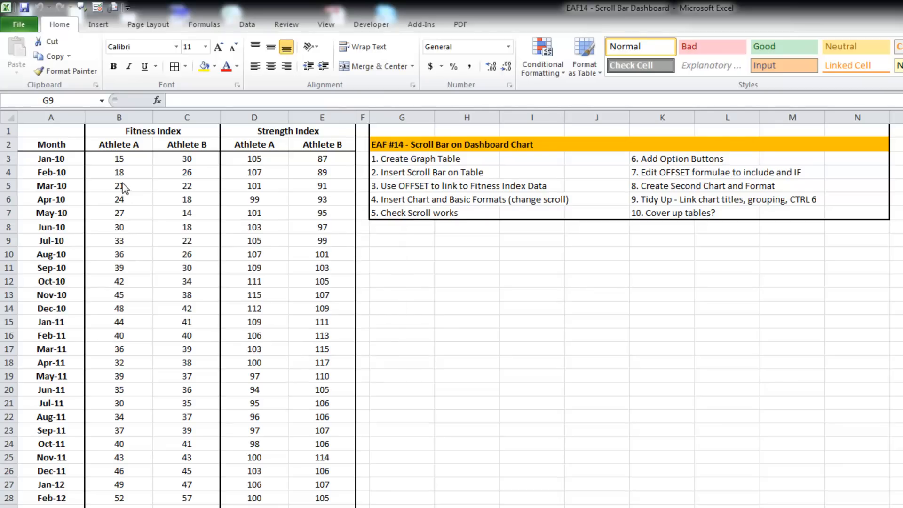
mouse_move(480, 276)
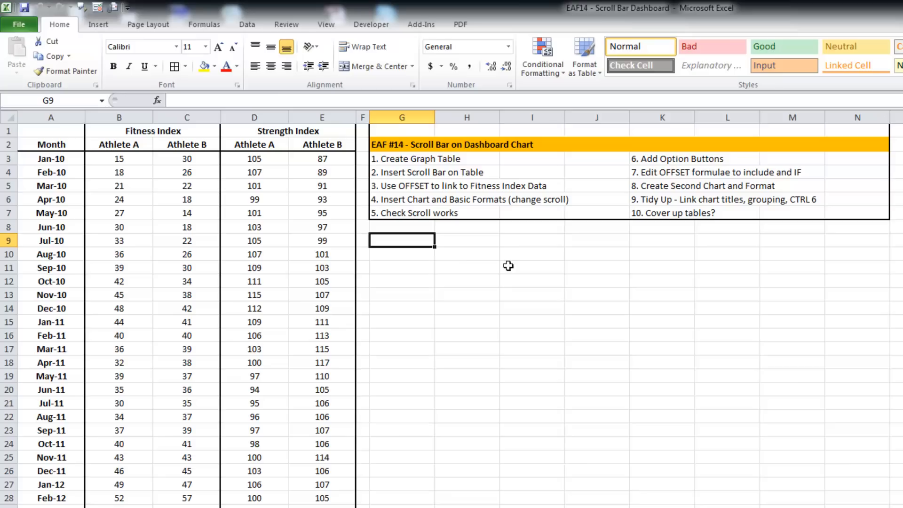
Paste the Month, Athlete A and Athlete B headers into the graph table at H9.
left_click(119, 145)
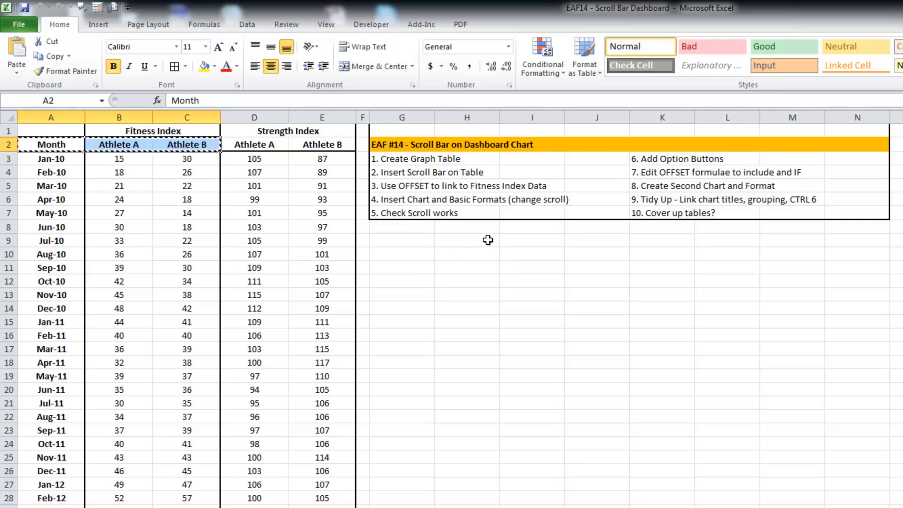
key("ctrl+v")
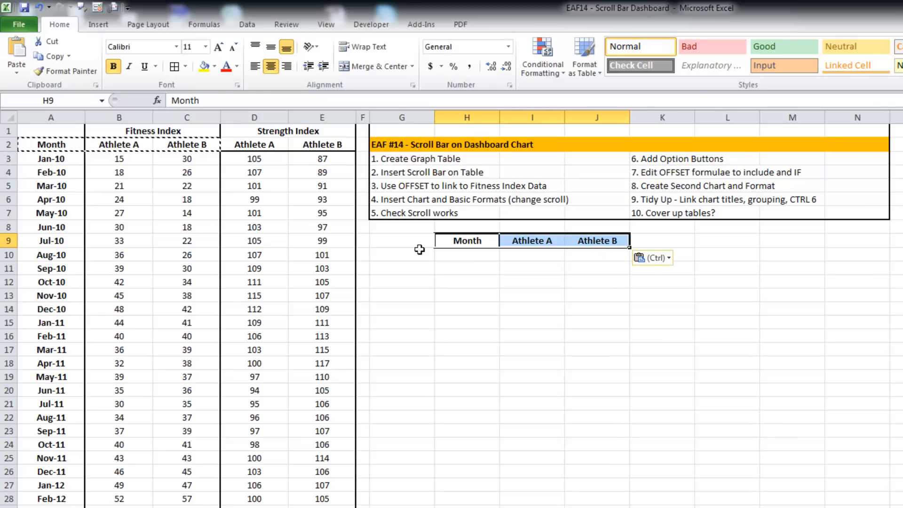
left_click(401, 254)
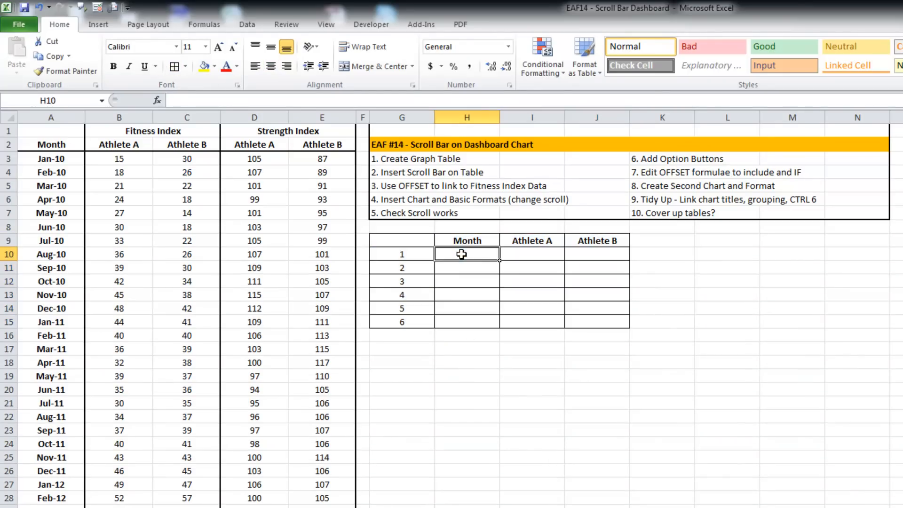
Enter =OFFSET(A$2,G10,0) in H10 so it returns the first month (40179).
type("=off")
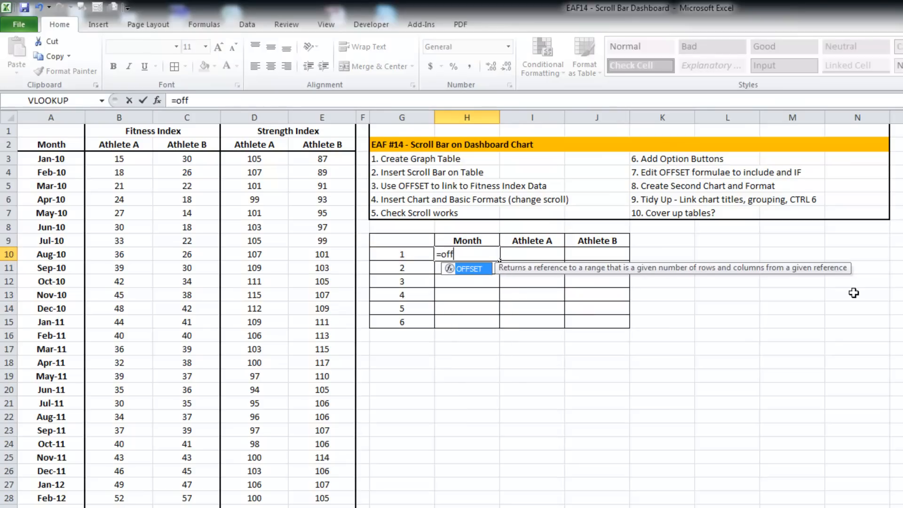
type("set(")
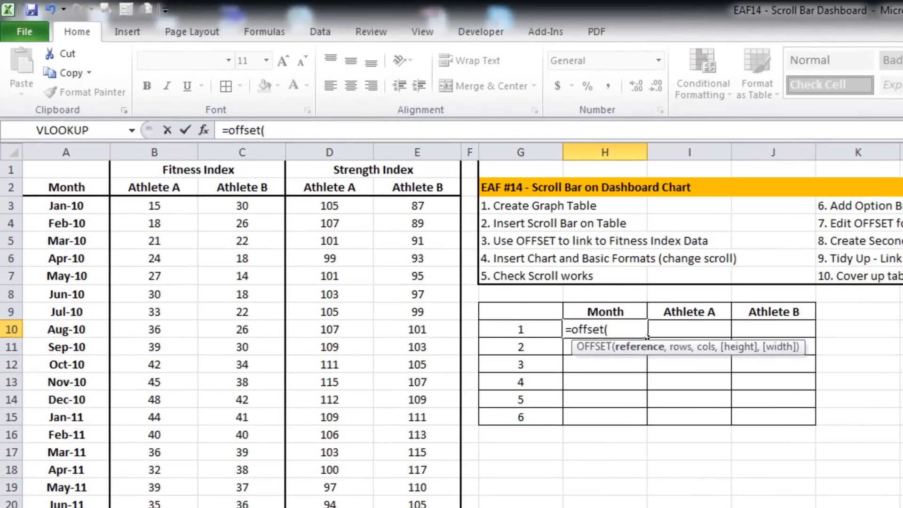
mouse_move(125, 308)
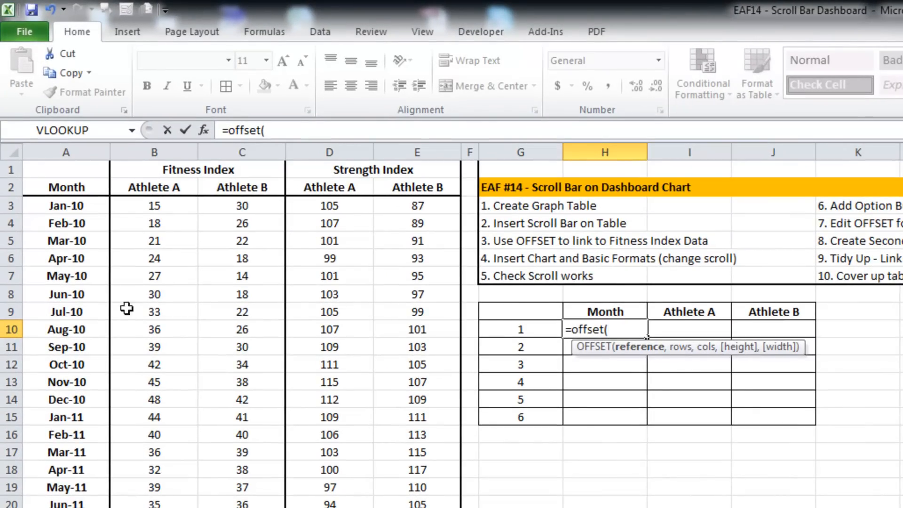
mouse_move(73, 231)
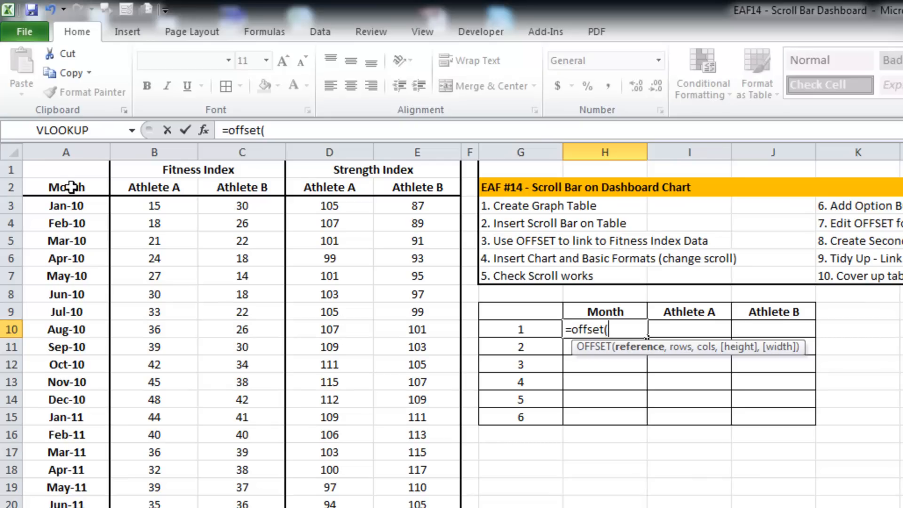
left_click(66, 186)
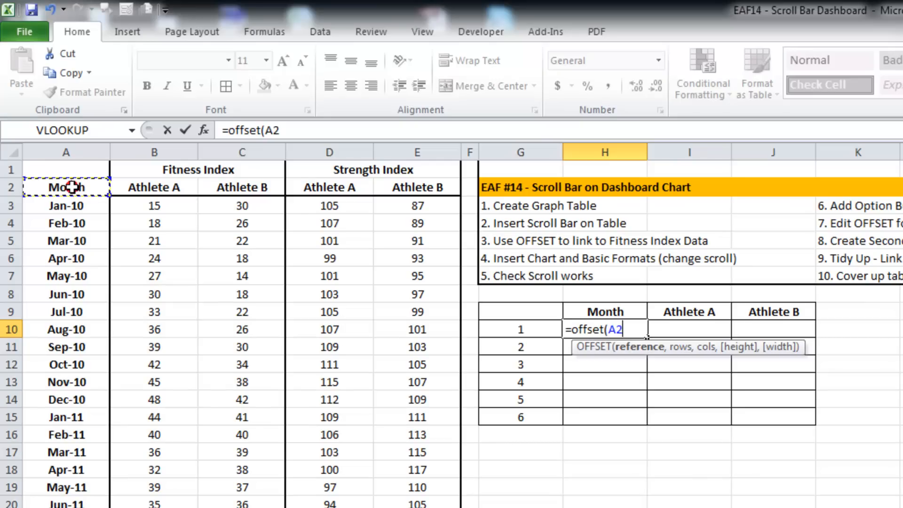
key("f4")
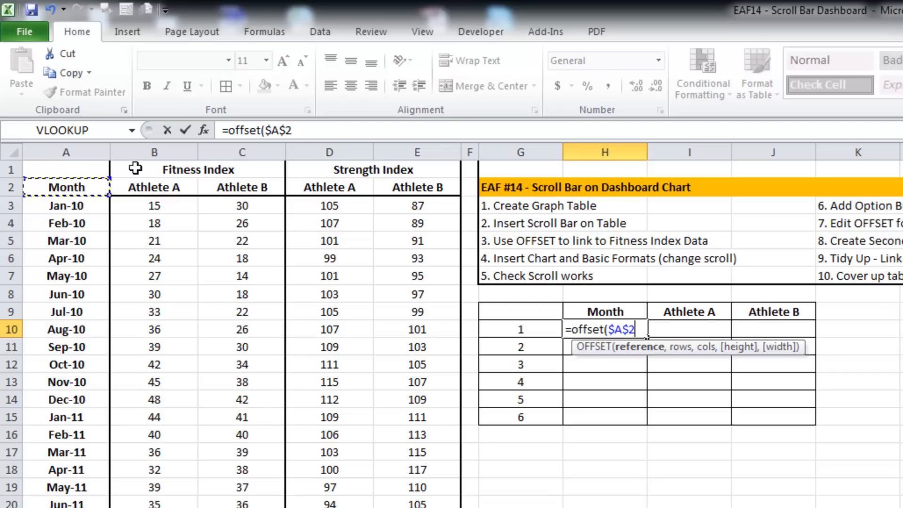
mouse_move(548, 399)
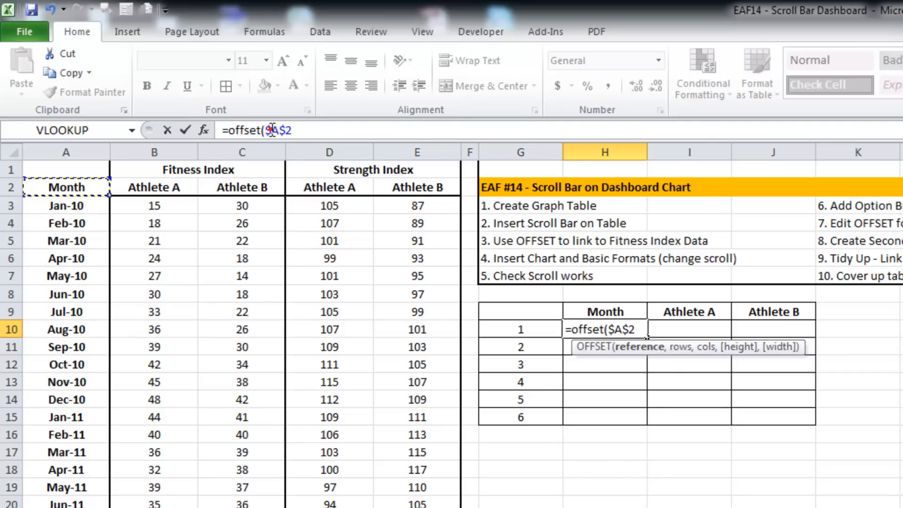
key("Backspace")
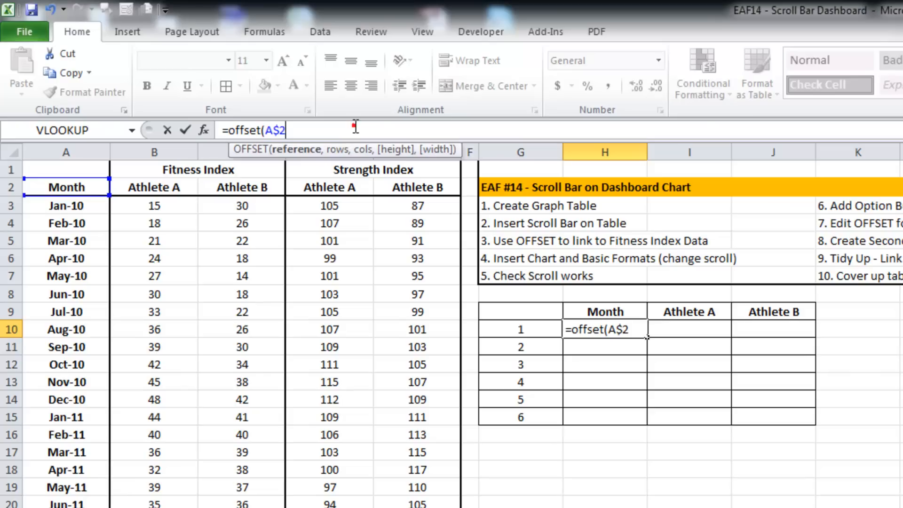
type(",")
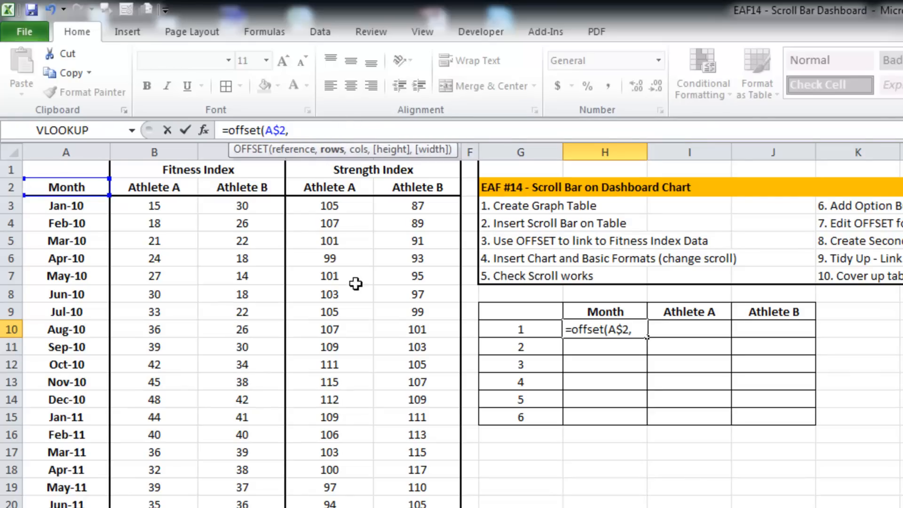
left_click(520, 329)
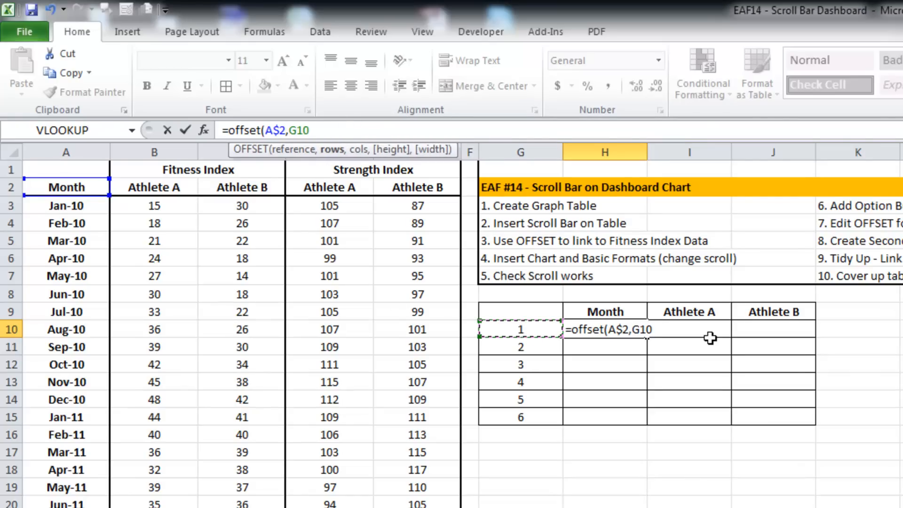
type(",0)")
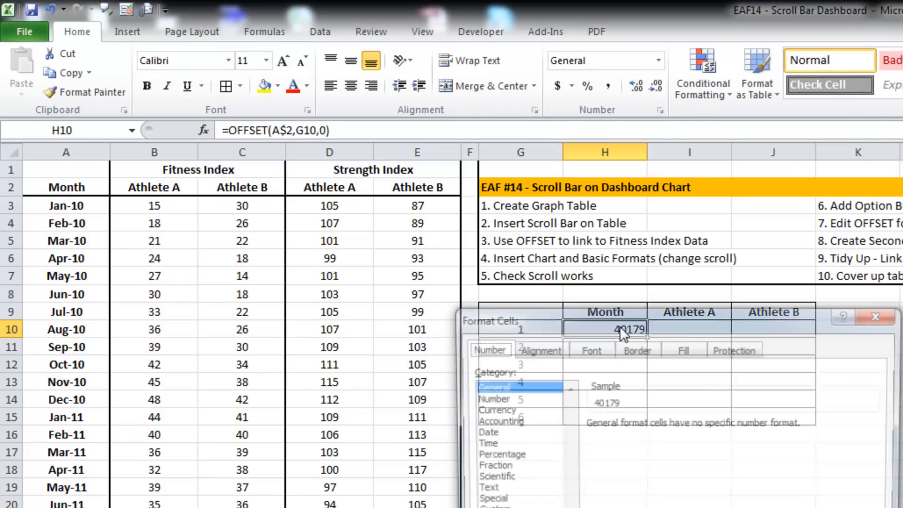
Format H10 with a custom mmm-yy date so it shows Jan-10.
left_click(461, 412)
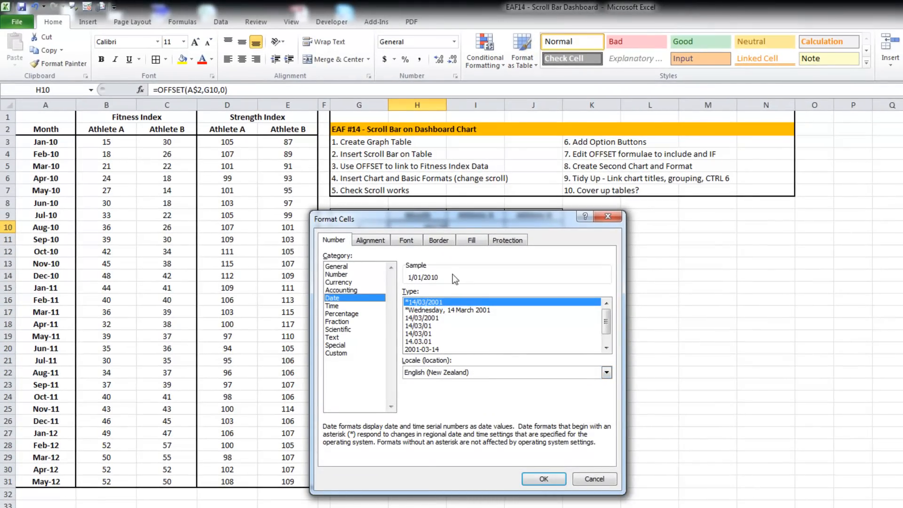
left_click(335, 344)
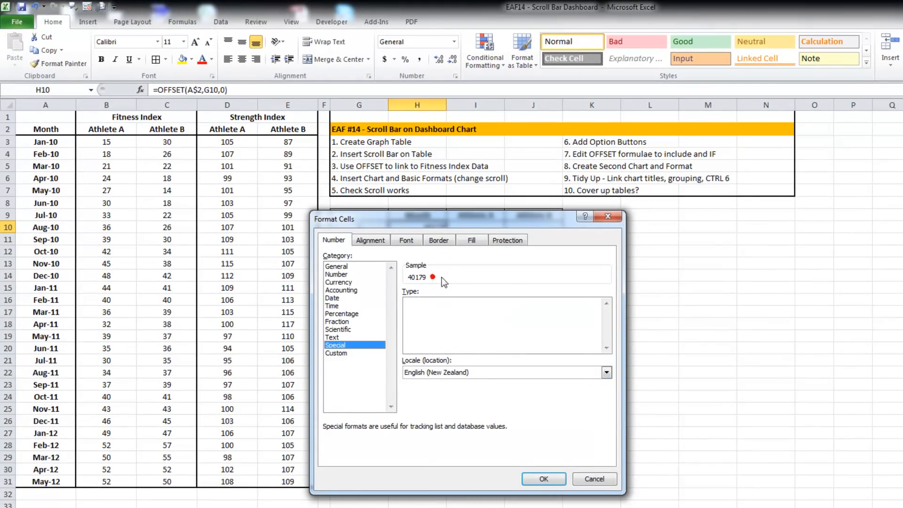
left_click(335, 343)
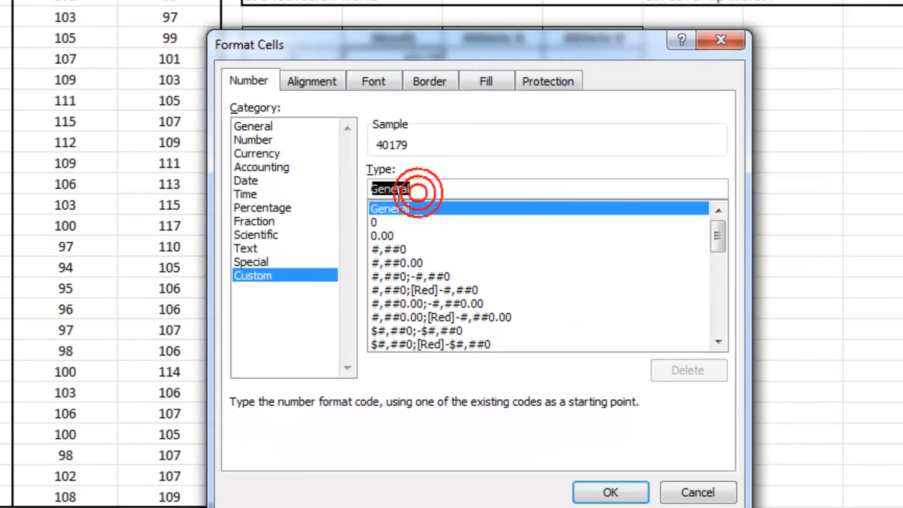
type("mmm")
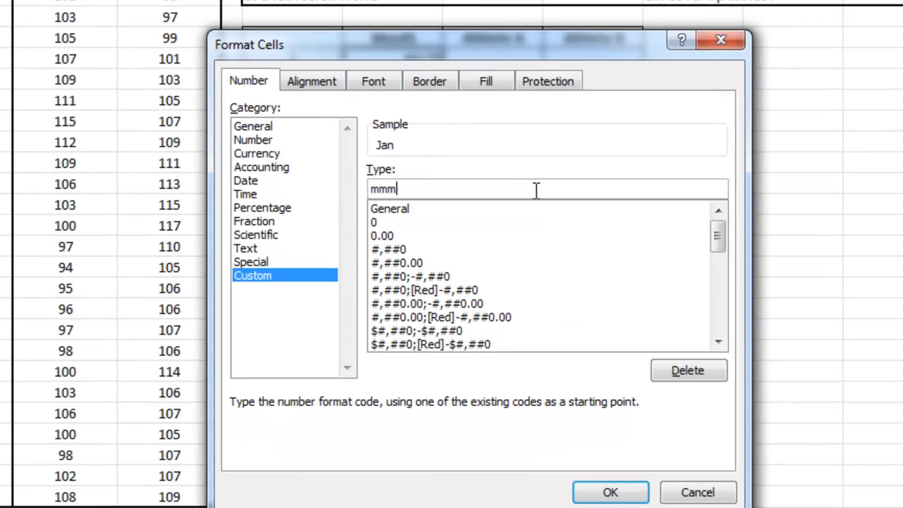
left_click(610, 492)
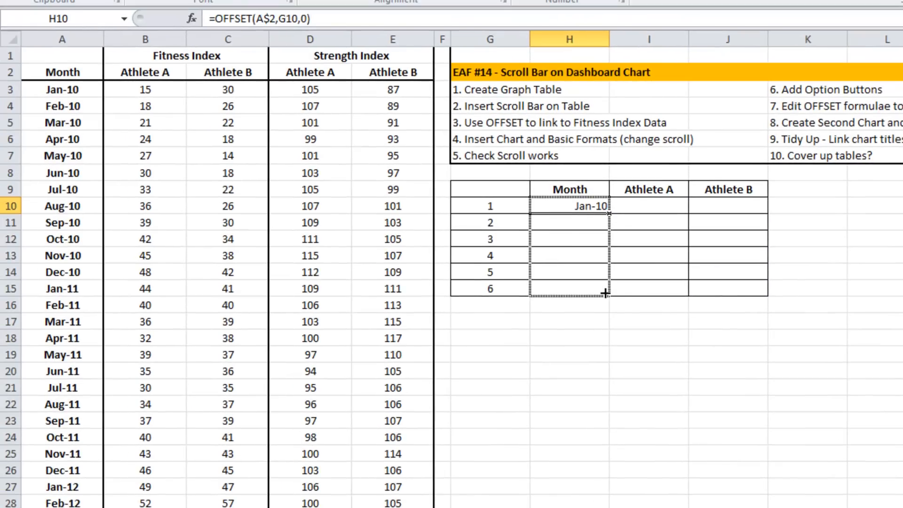
Fill the OFFSET formula down rows 1–6 and across the athlete columns as plain numbers.
left_click_drag(607, 213, 608, 288)
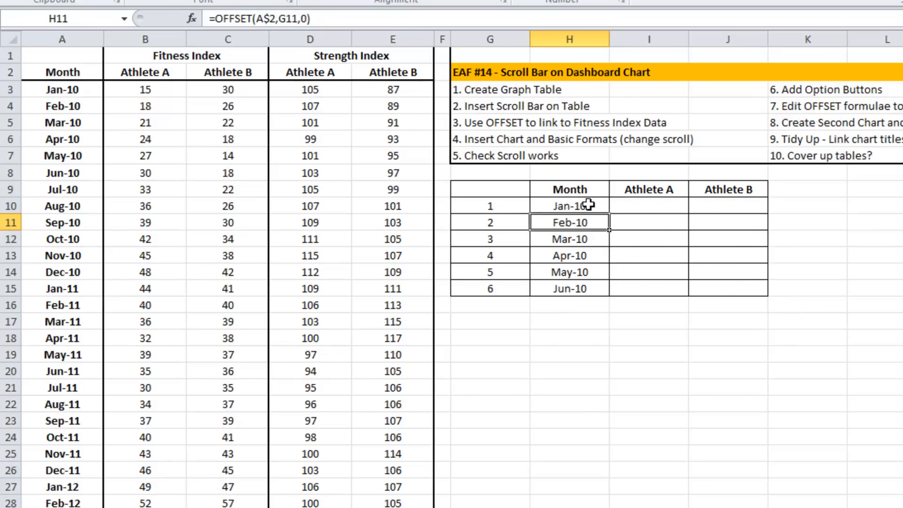
left_click_drag(570, 206, 570, 288)
type("=OFFSET(B$2,$G10,0)")
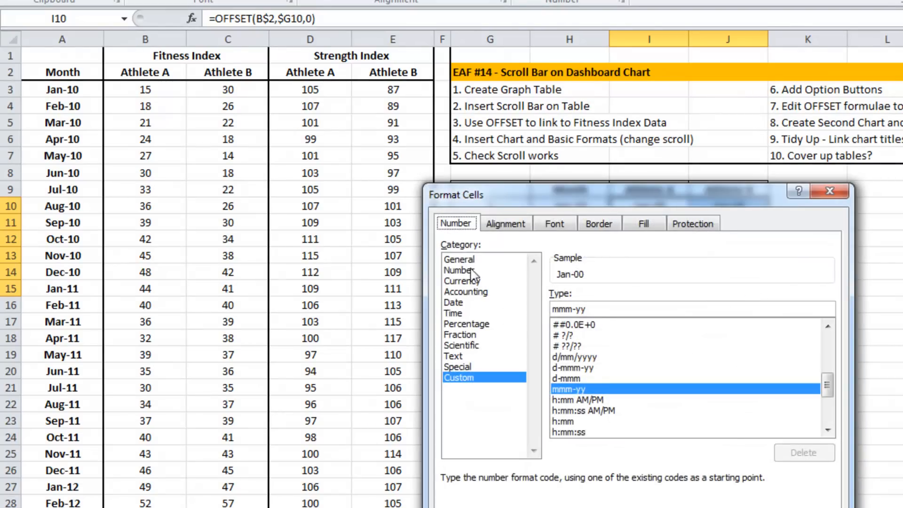
left_click(460, 270)
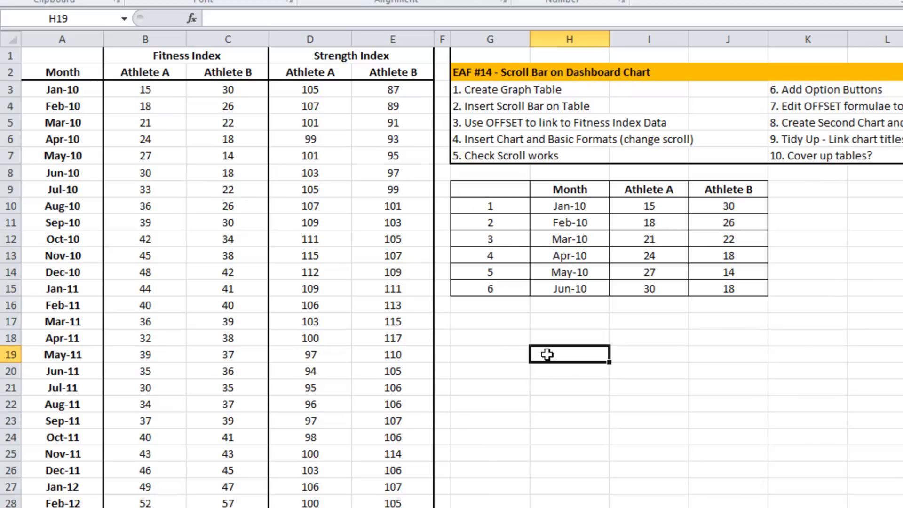
mouse_move(453, 184)
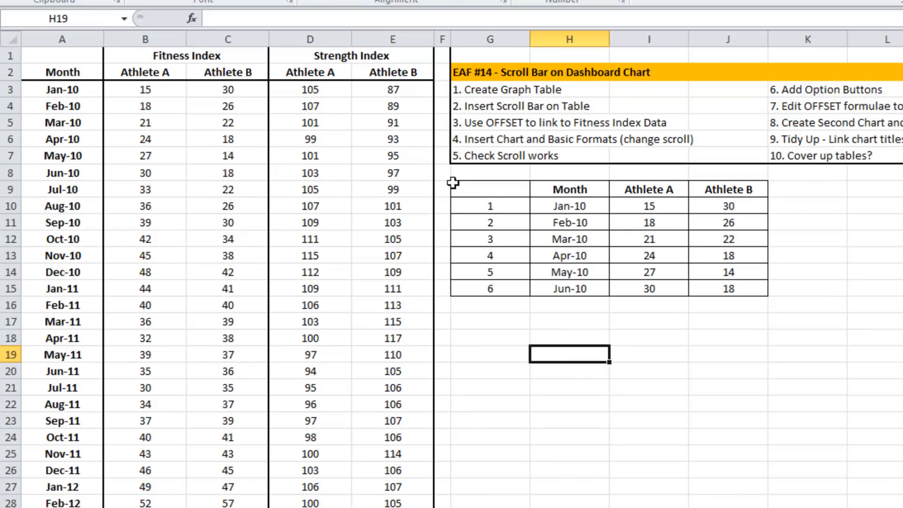
mouse_move(658, 407)
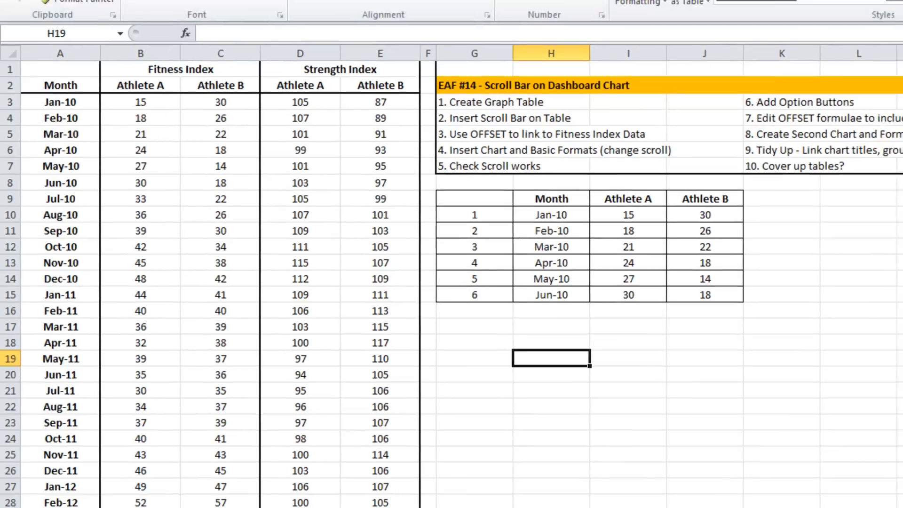
Insert a form scroll bar beside the table with minimum 1 and maximum 24.
left_click(370, 25)
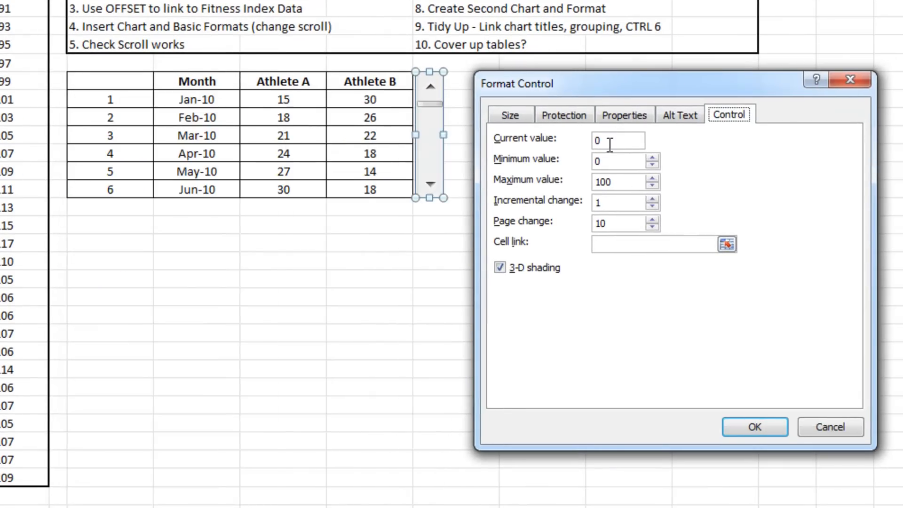
type("1")
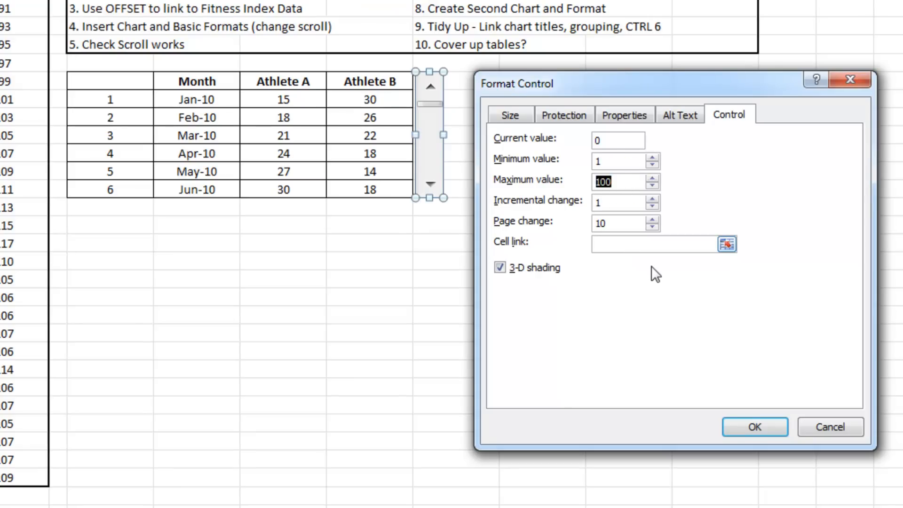
type("24")
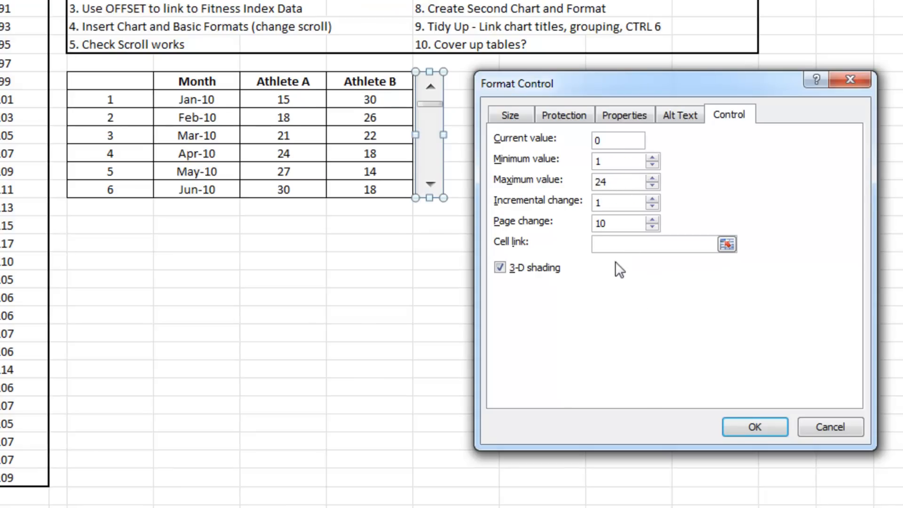
mouse_move(520, 236)
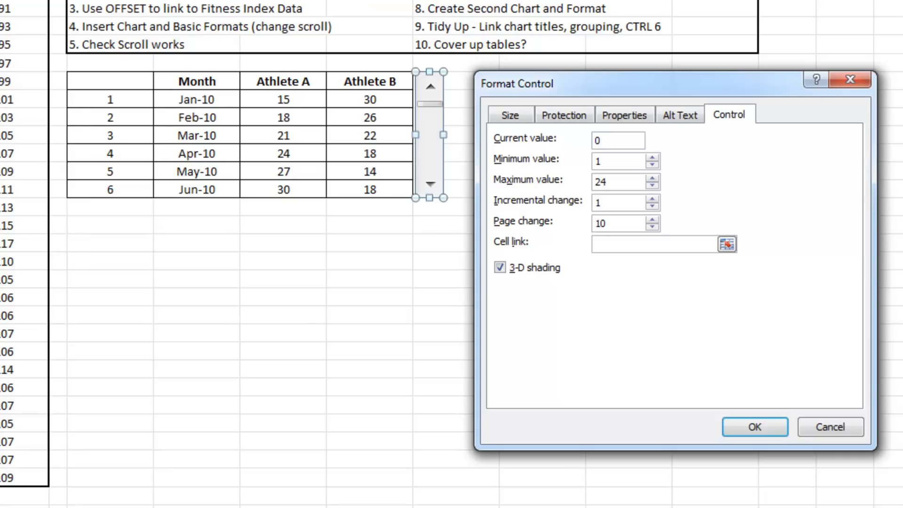
left_click(618, 182)
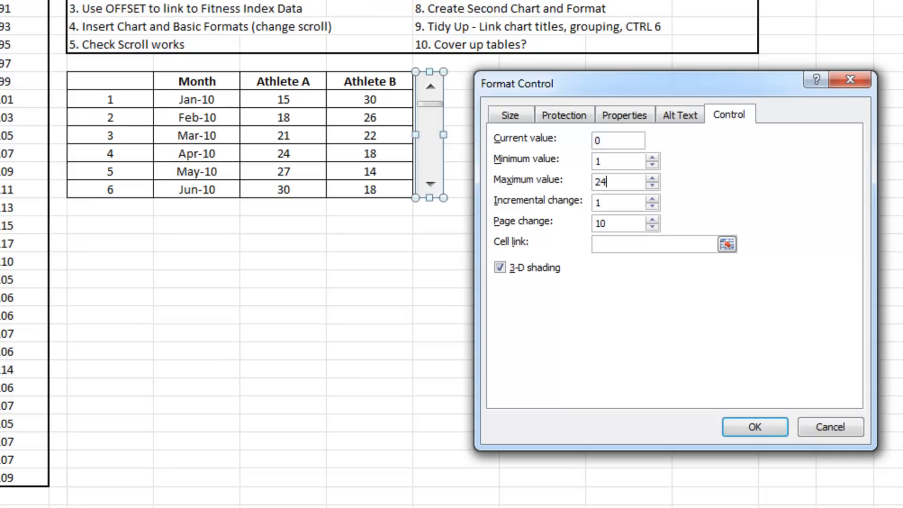
mouse_move(233, 122)
type("3")
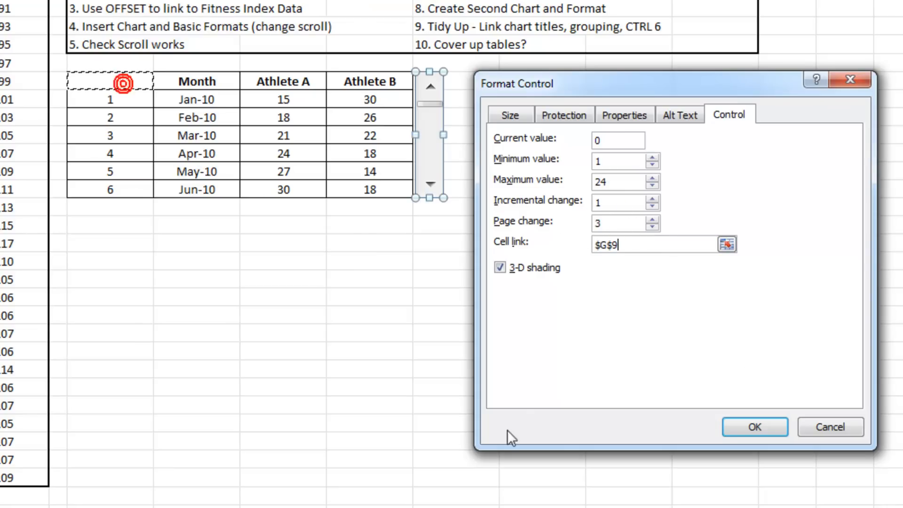
mouse_move(719, 428)
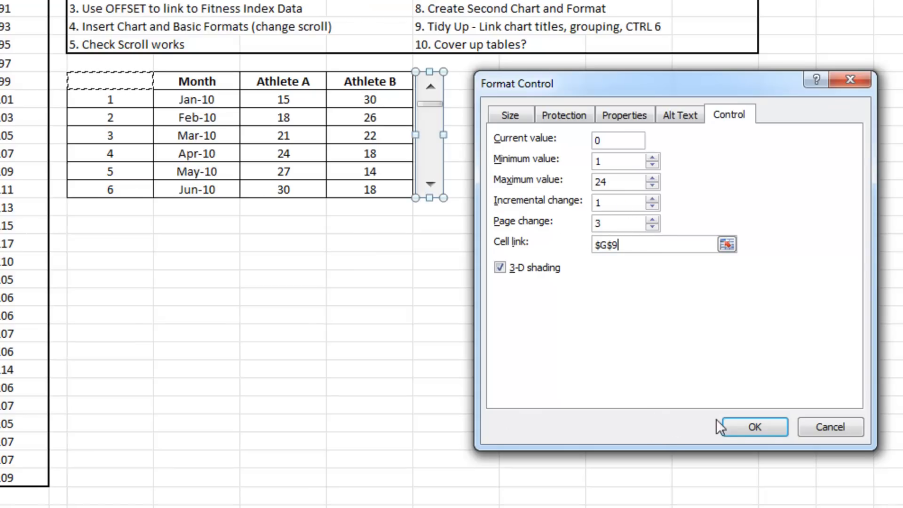
Confirm the scroll bar settings and test that its arrows move the value in G9.
left_click(753, 426)
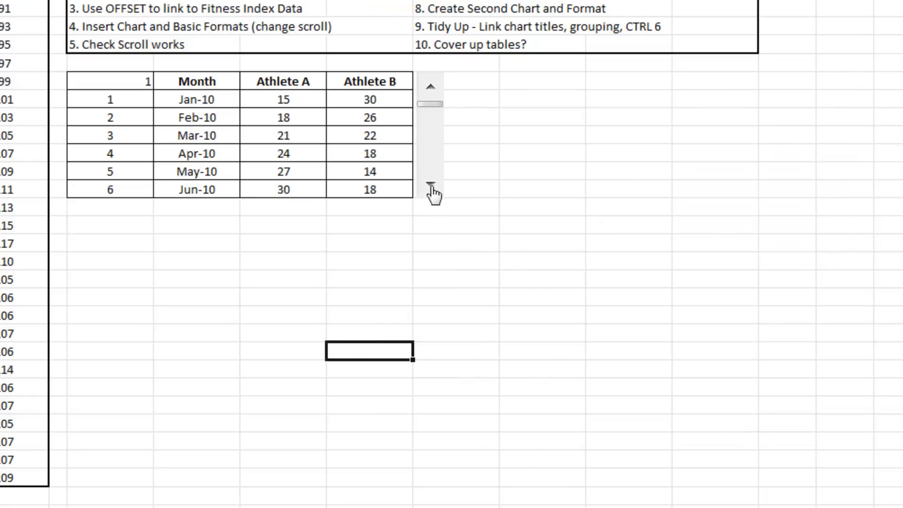
left_click(430, 185)
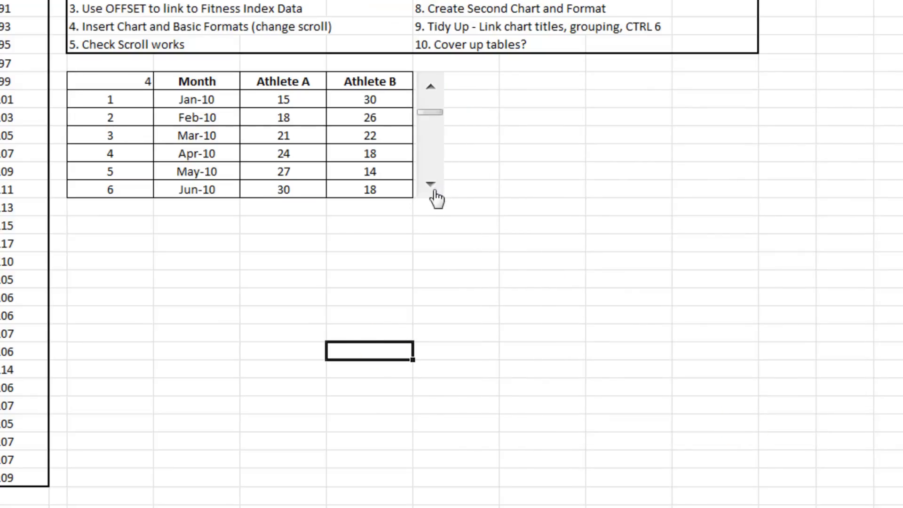
left_click(429, 184)
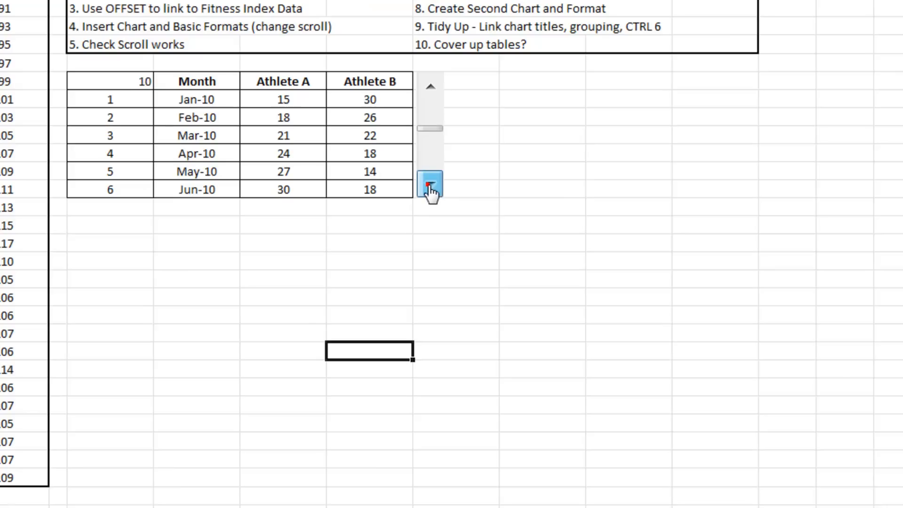
left_click(430, 185)
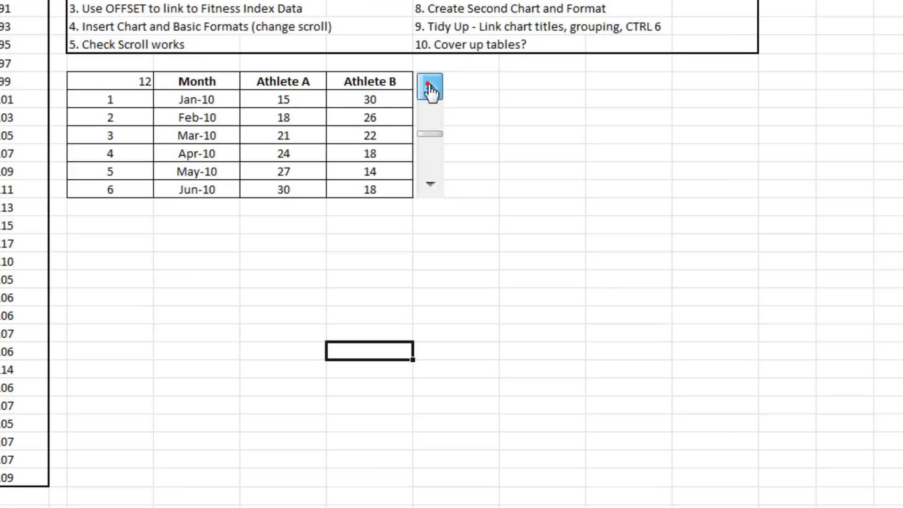
left_click(430, 87)
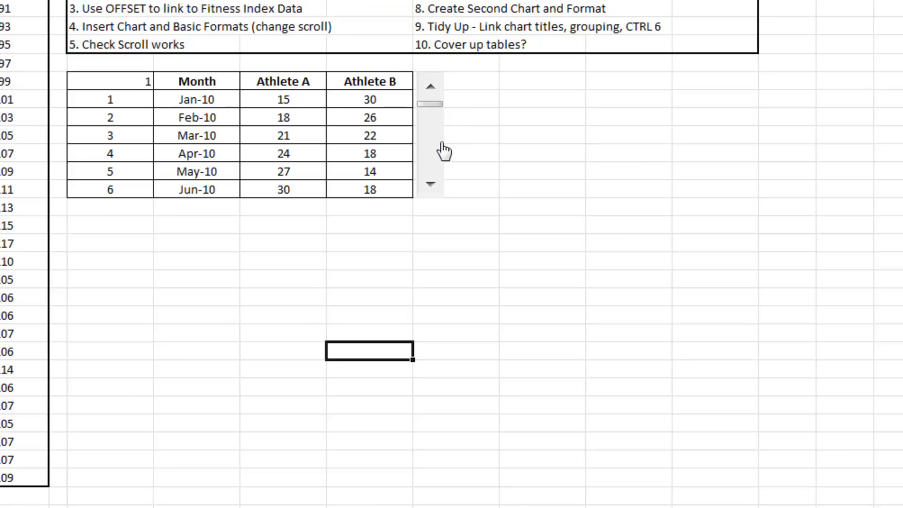
mouse_move(435, 150)
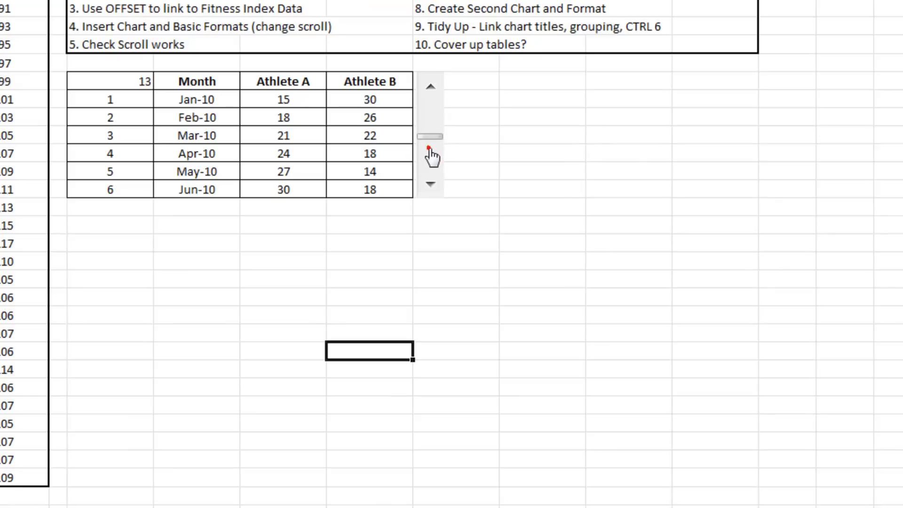
Change the scroll bar's page change to 5 and test it, bringing G9 to 18.
right_click(431, 135)
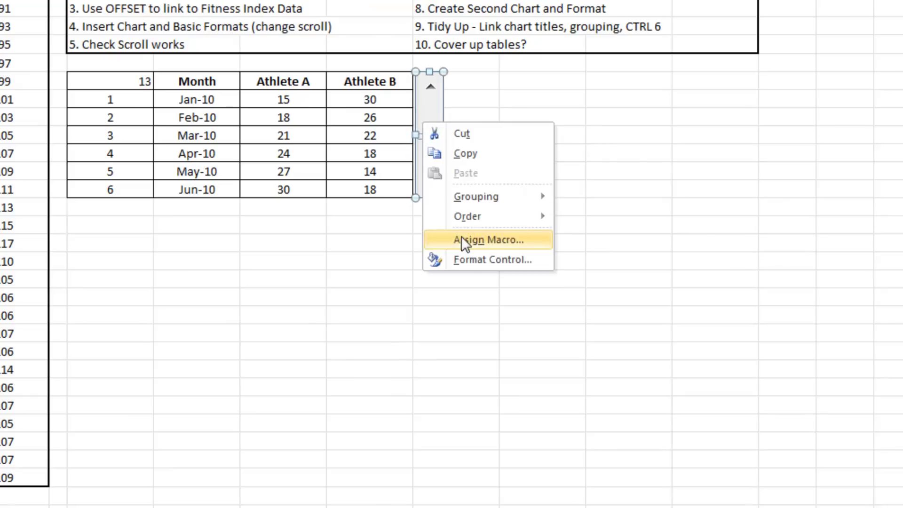
left_click(492, 259)
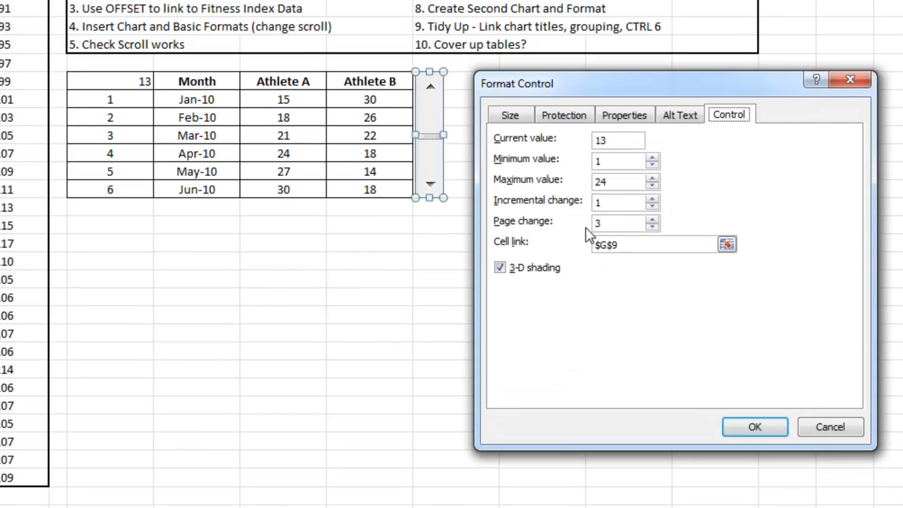
left_click(618, 224)
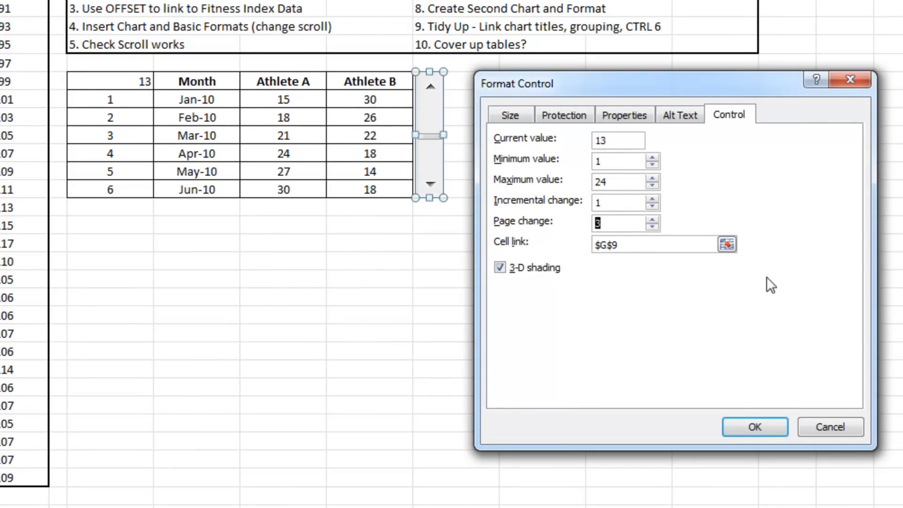
left_click(754, 427)
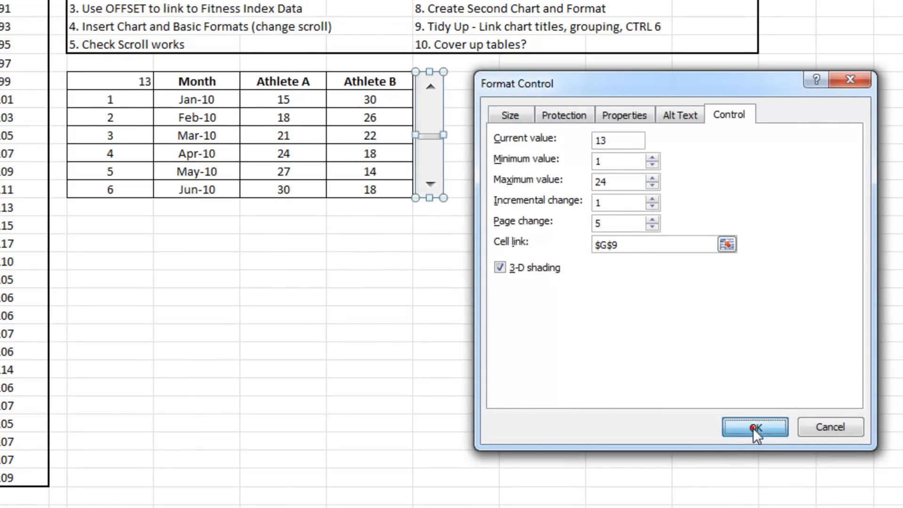
left_click(754, 427)
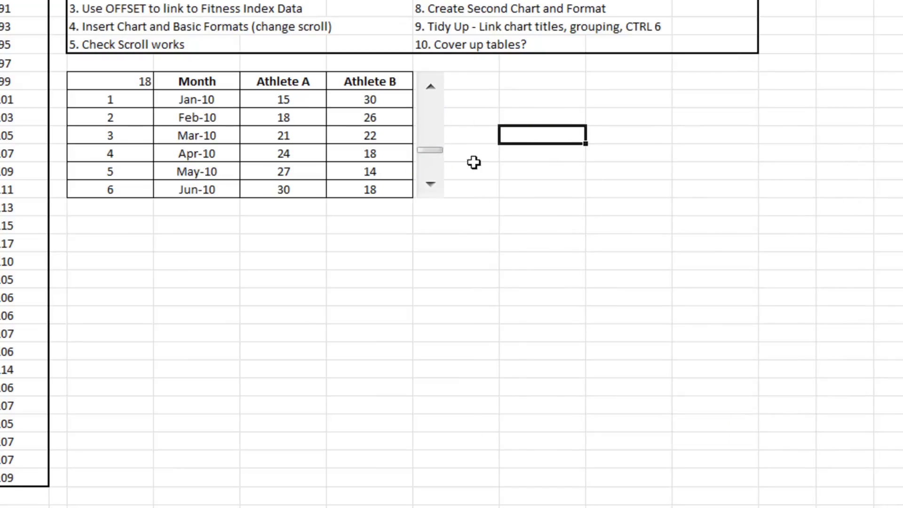
left_click(430, 134)
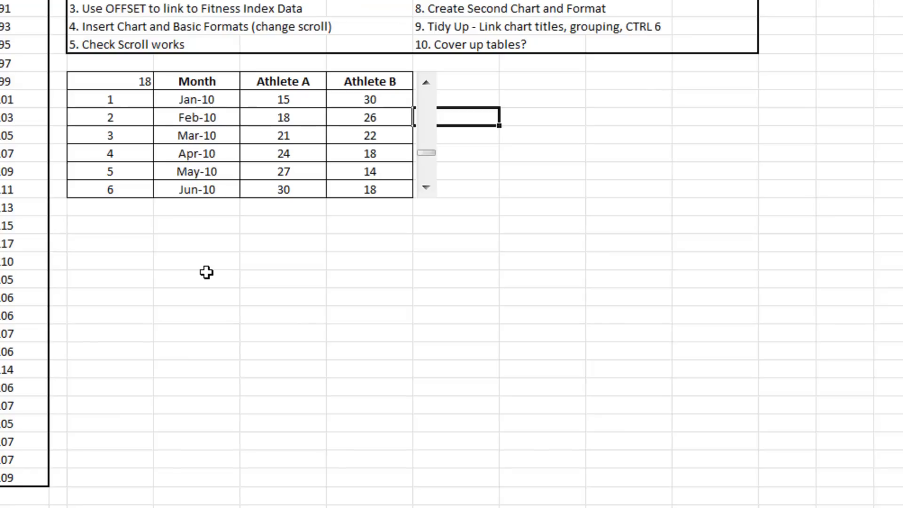
left_click(196, 99)
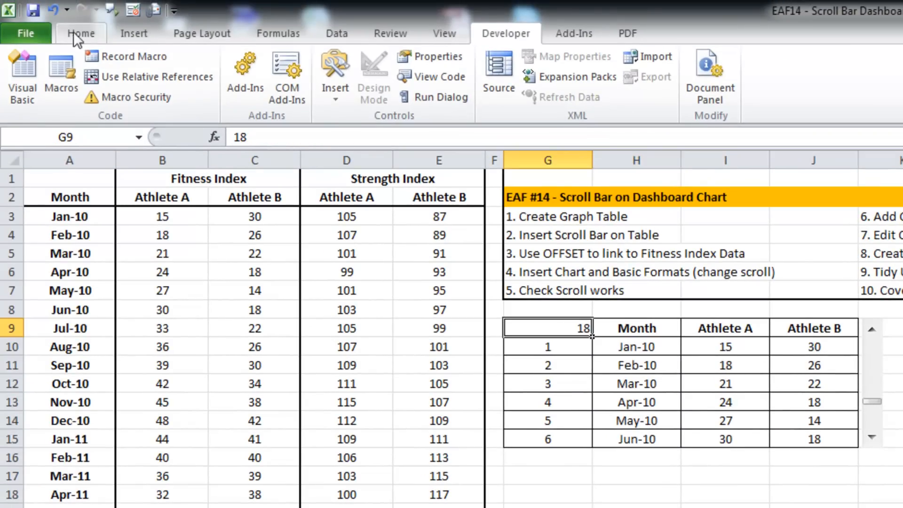
Edit H10 to =OFFSET(A$2,G9,0) so the first row follows the scroll value.
left_click(81, 33)
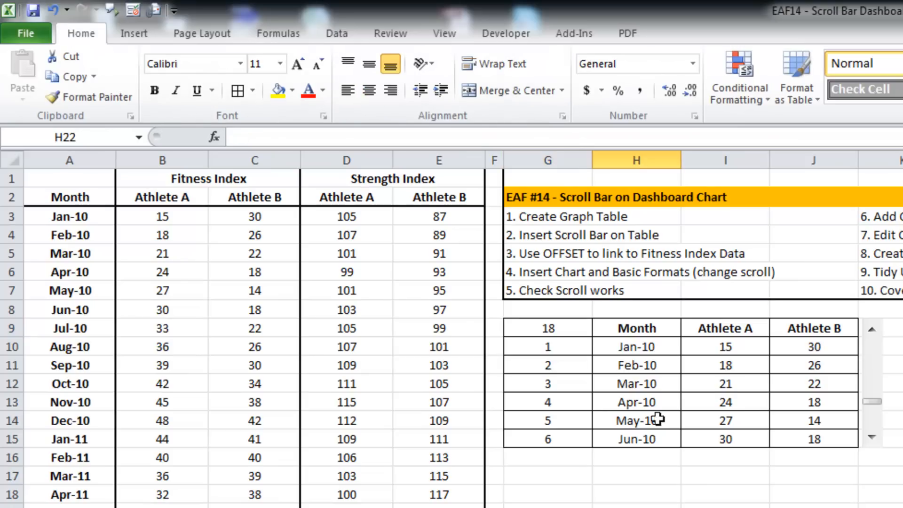
left_click(636, 346)
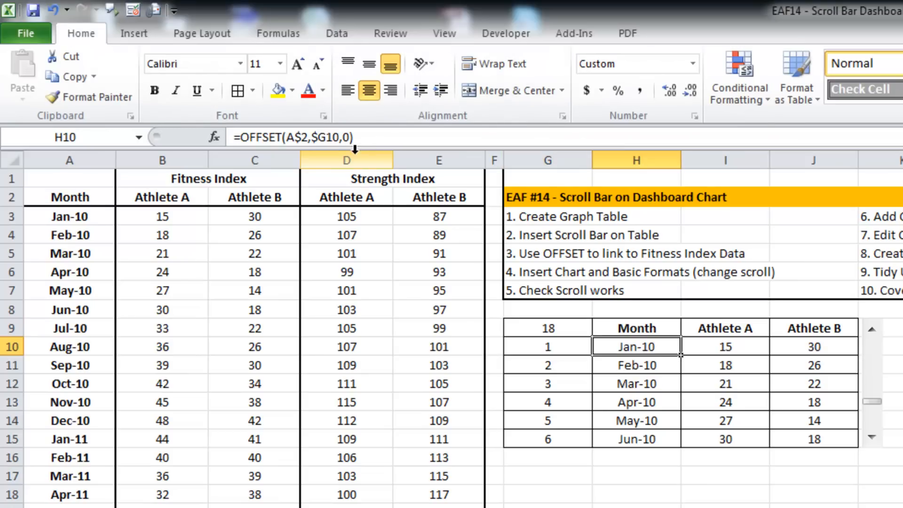
double_click(636, 346)
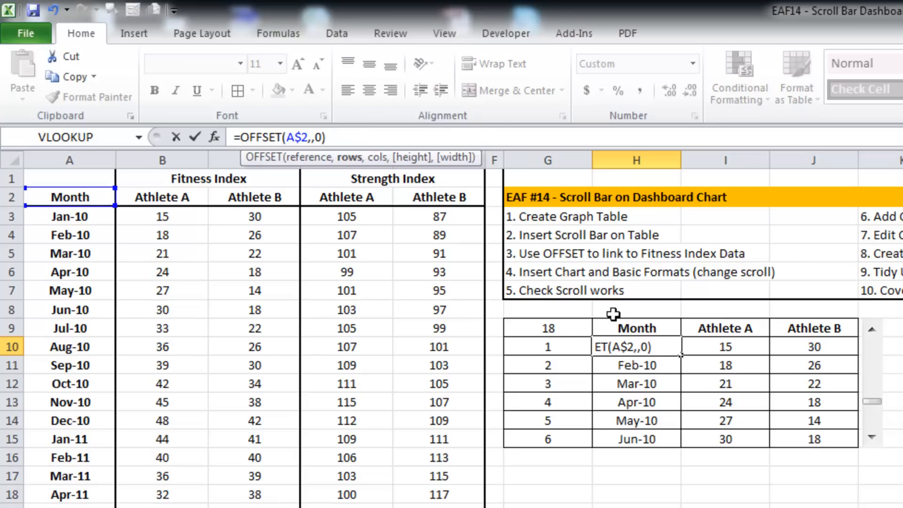
left_click(547, 328)
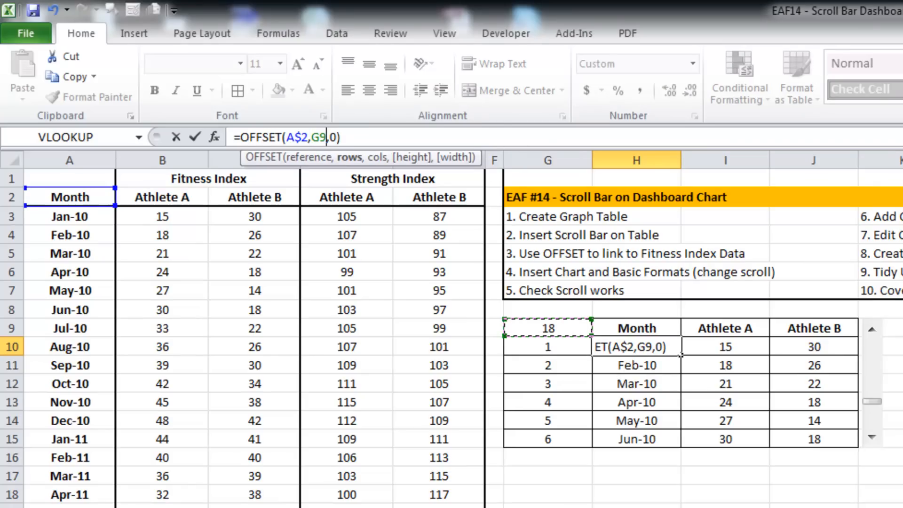
mouse_move(465, 488)
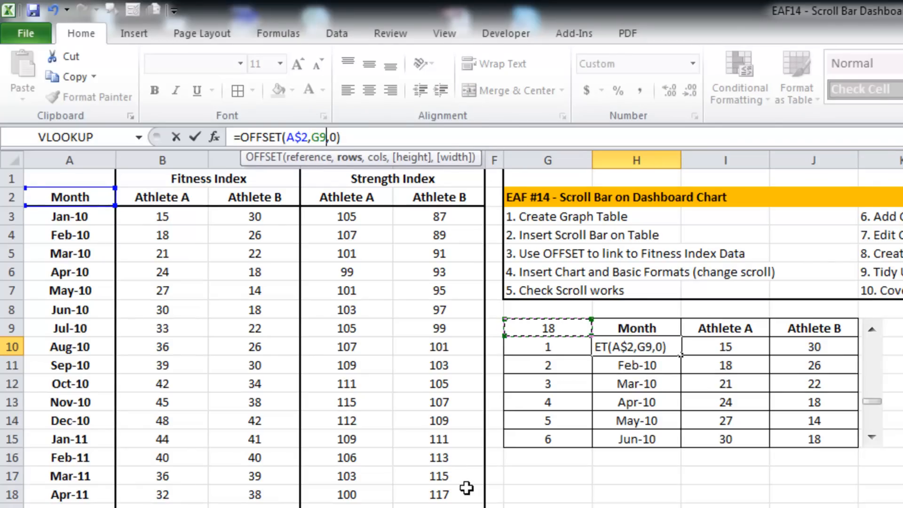
key("f4")
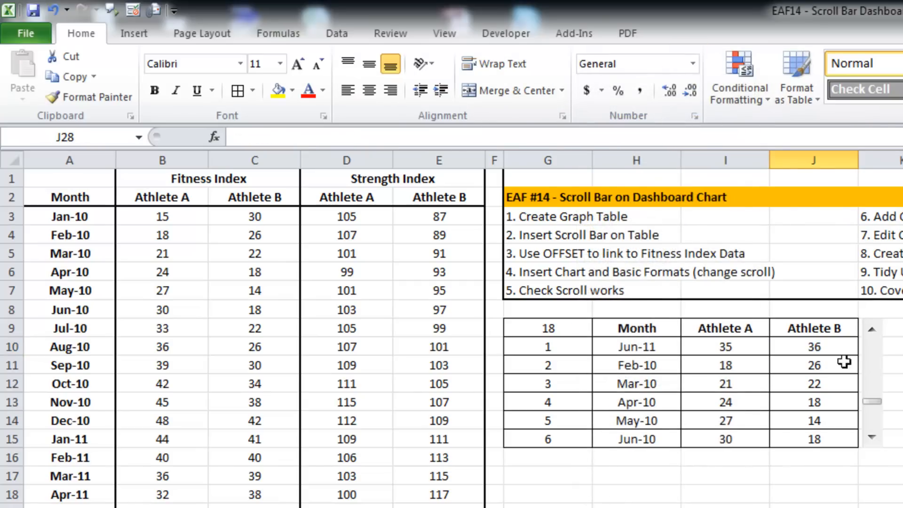
mouse_move(625, 360)
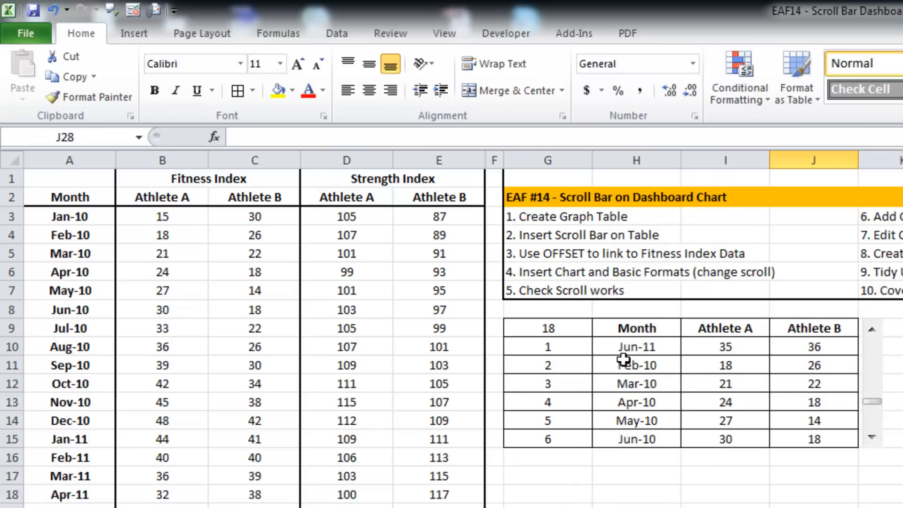
mouse_move(113, 477)
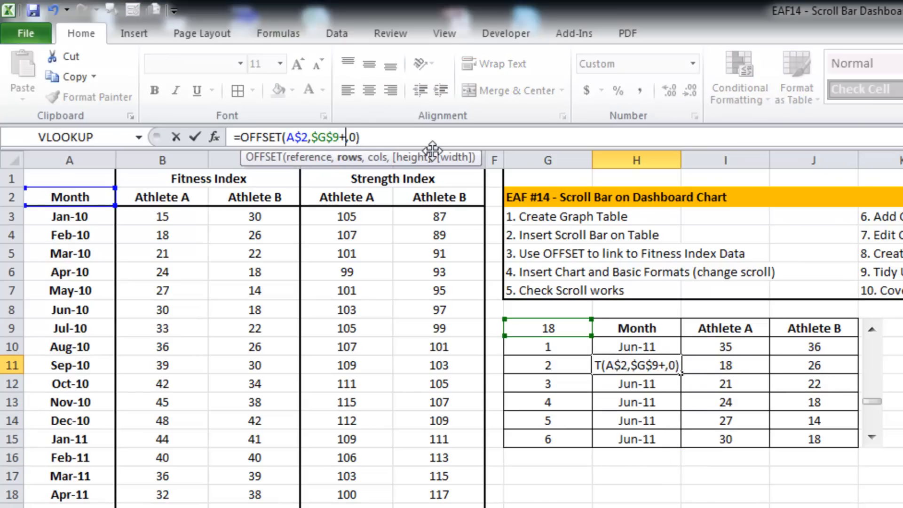
Make H11 =OFFSET(A$2,$G$9+ROWS(G9:G9),0) and fill it down the Month column.
type("1")
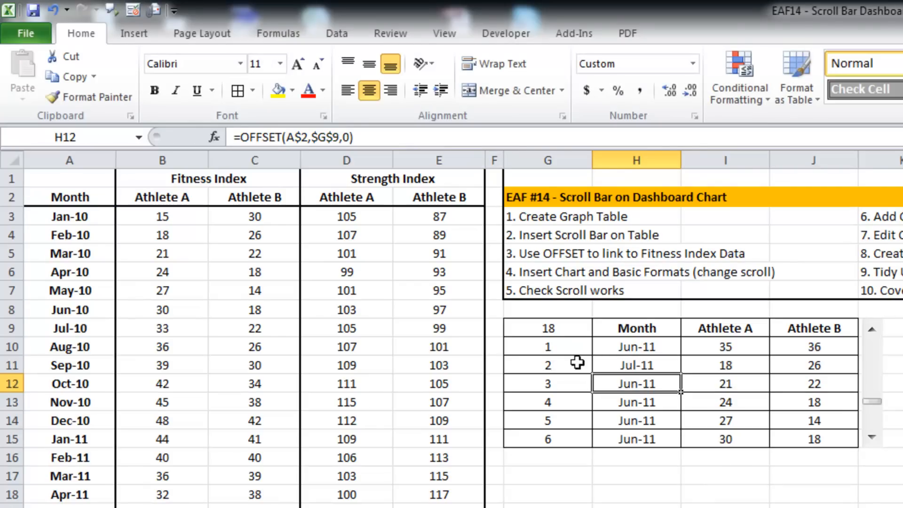
left_click(635, 365)
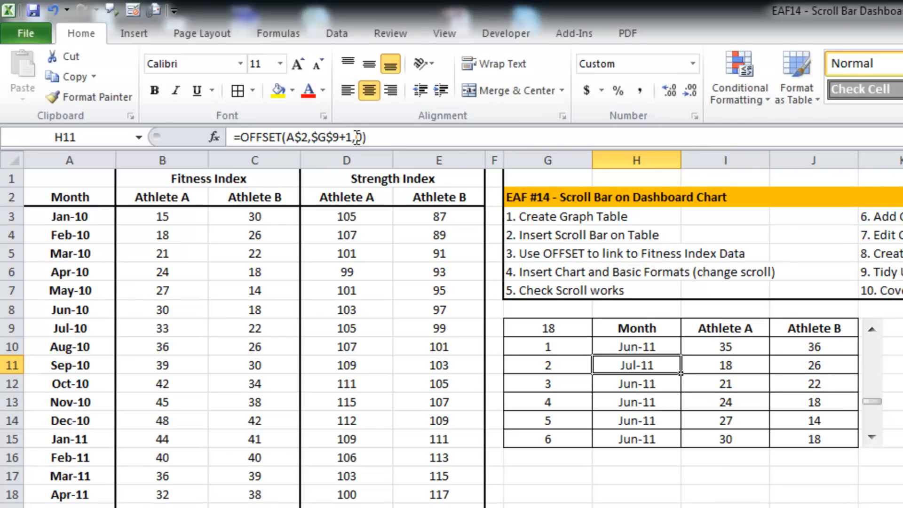
type("r")
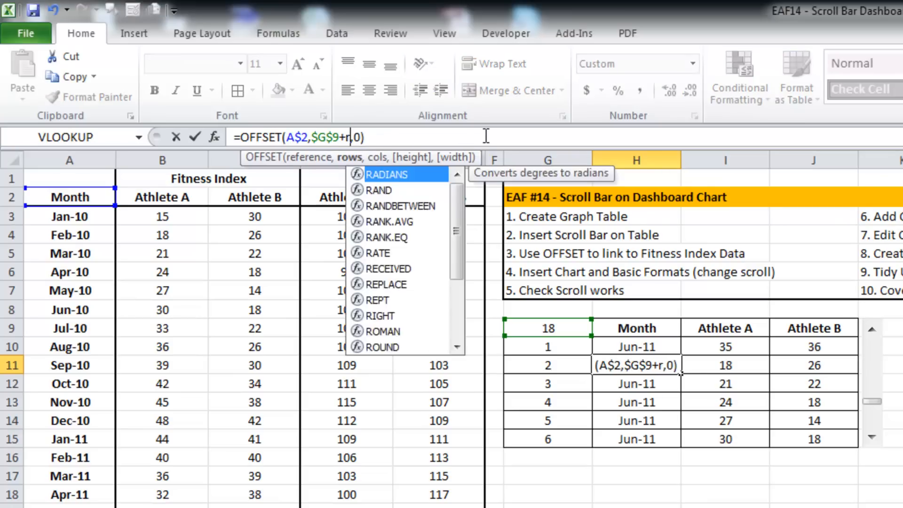
type("ows(G9")
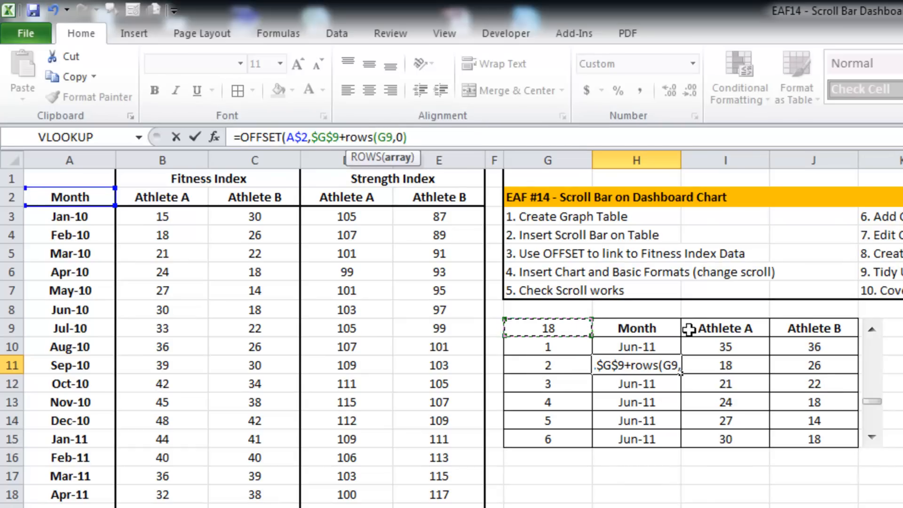
type(":G9")
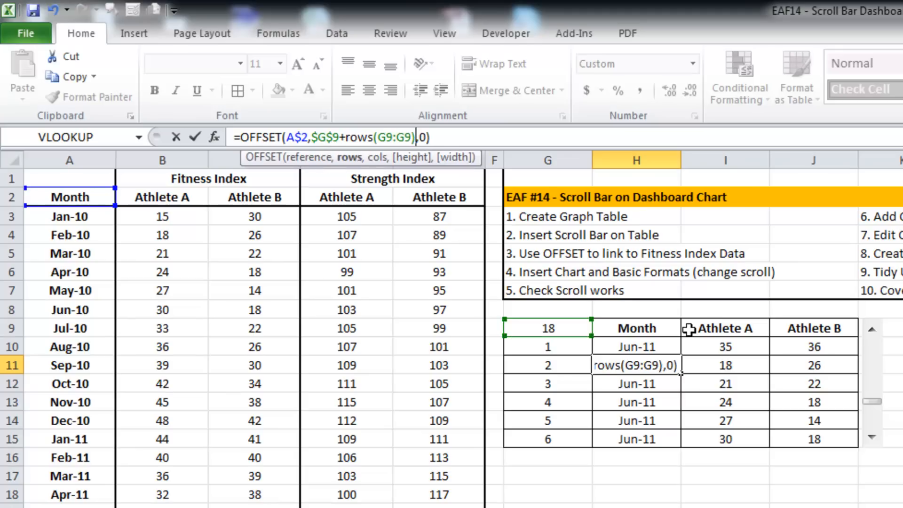
left_click(377, 137)
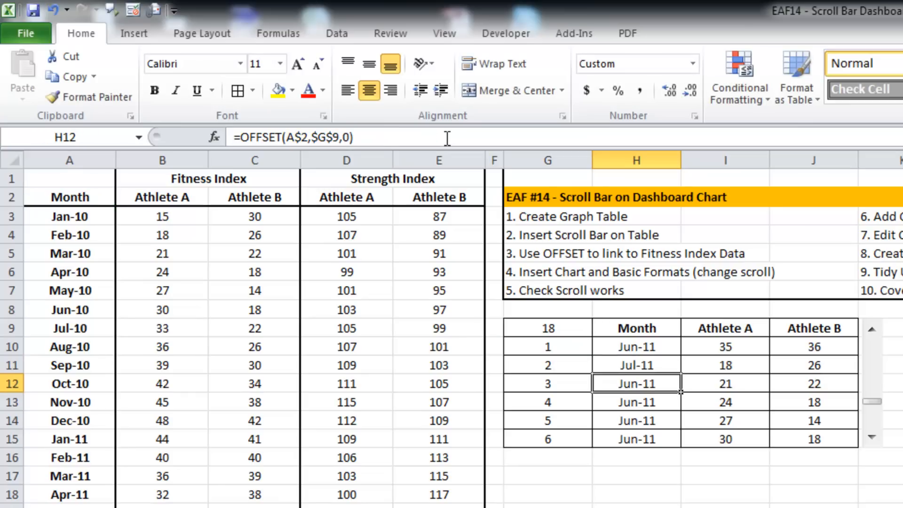
left_click(636, 364)
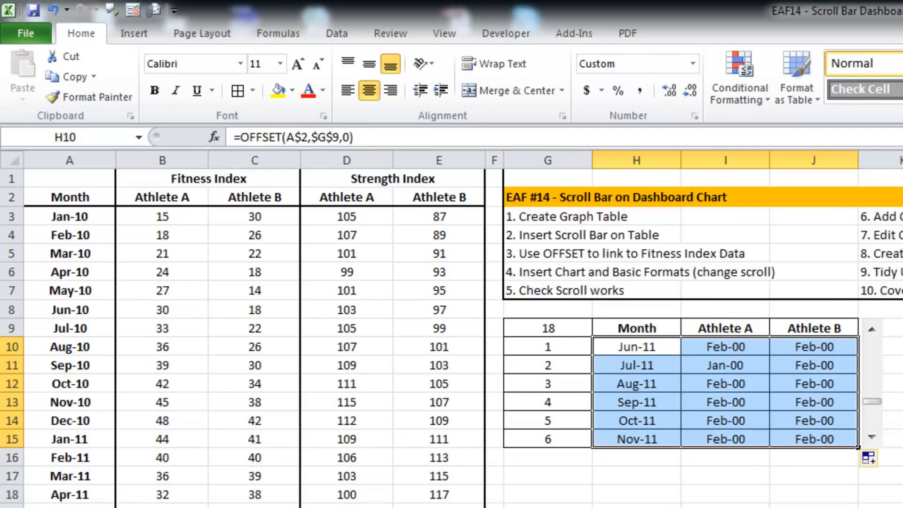
Show the athlete columns as General numbers and test the scroll bar through to 24.
left_click(725, 346)
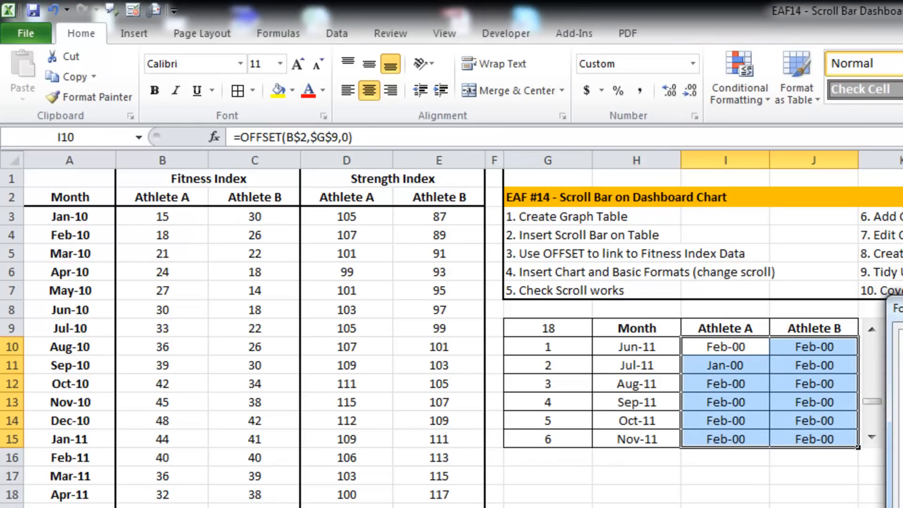
left_click(873, 329)
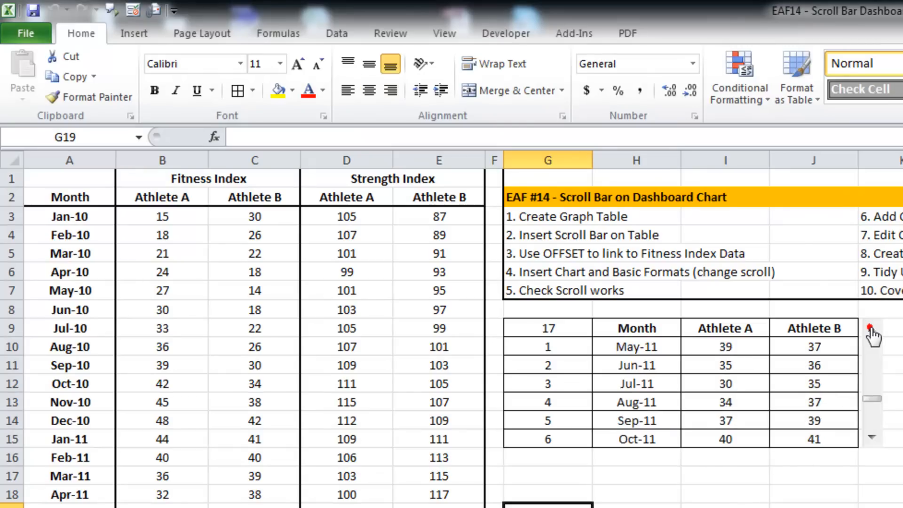
left_click(873, 327)
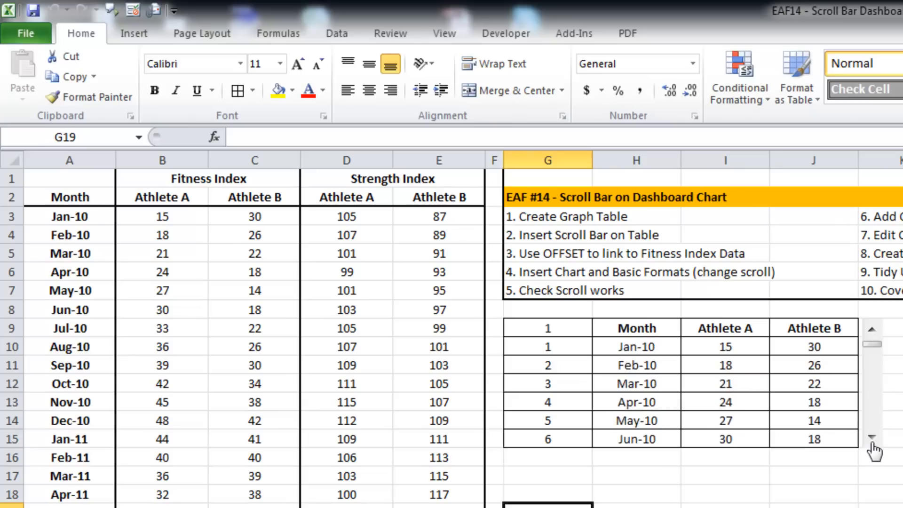
left_click(871, 436)
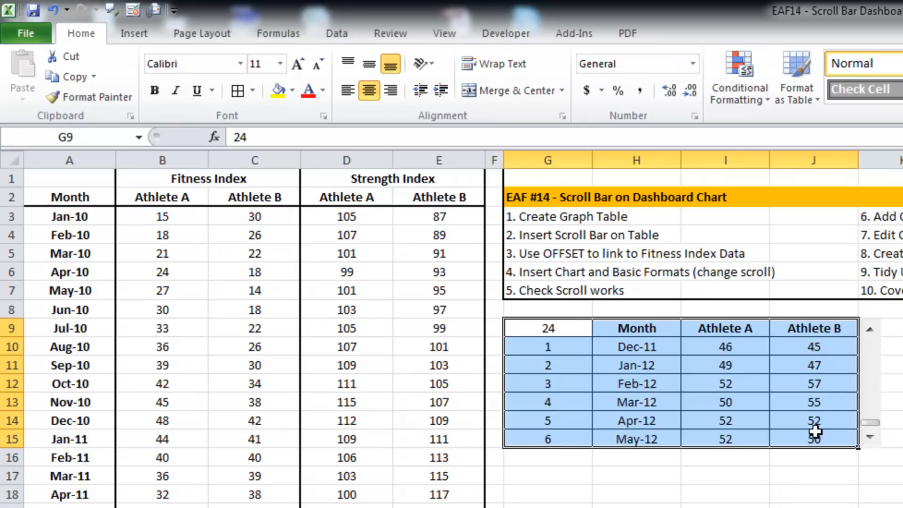
mouse_move(571, 474)
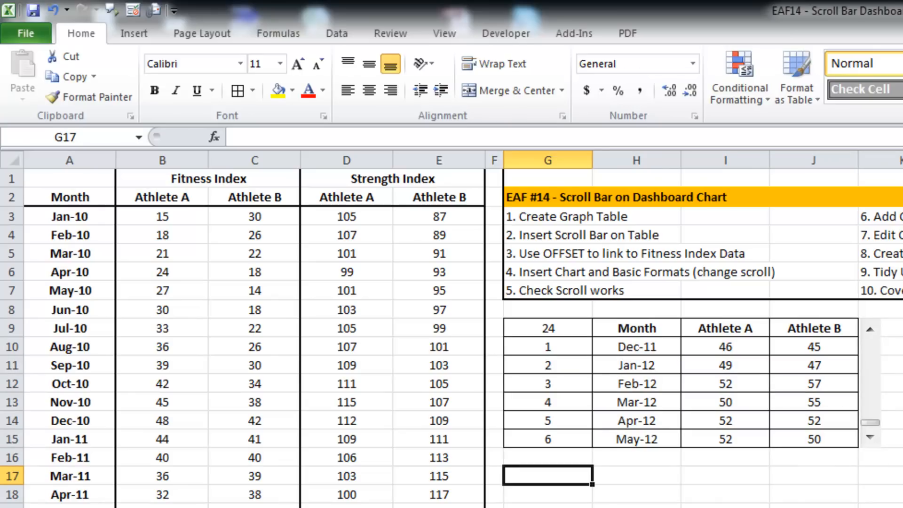
Select the graph table's month and athlete data ready for charting.
left_click_drag(547, 327, 725, 383)
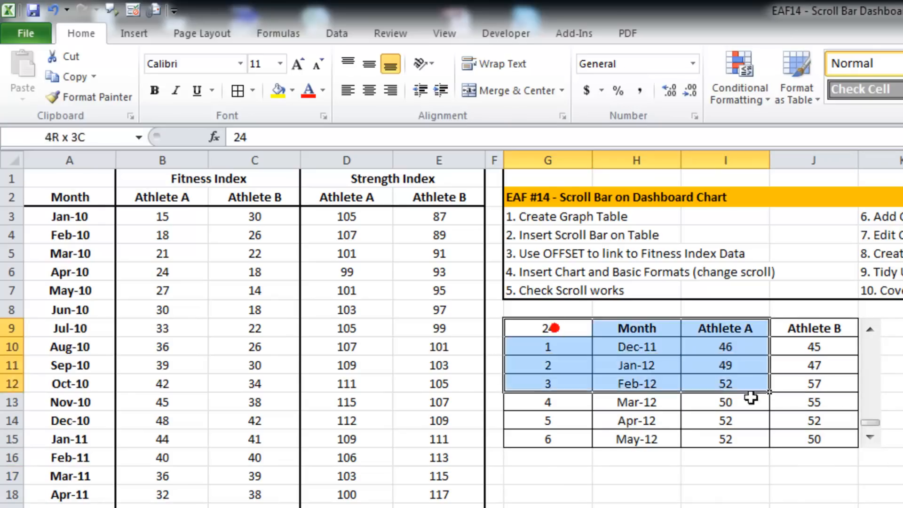
left_click(637, 327)
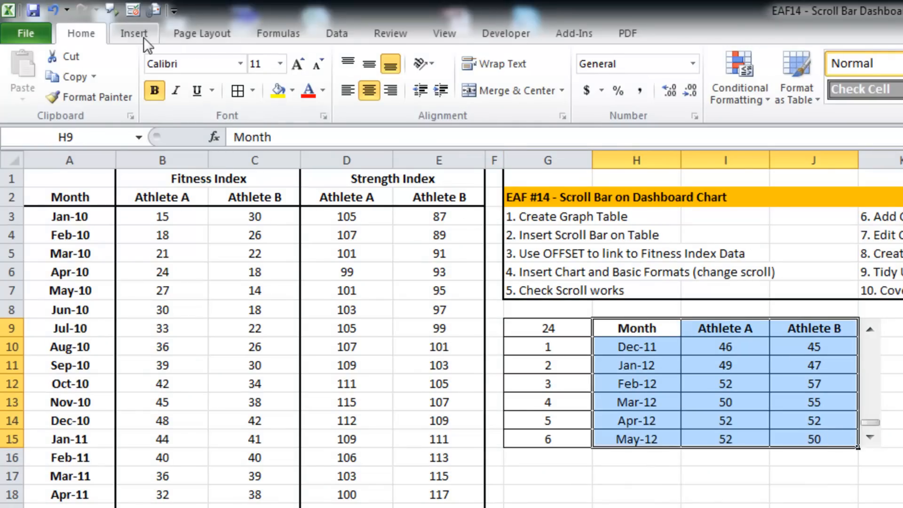
Insert a column chart of the H9:J15 table and test it by scrolling to earlier months.
left_click(134, 33)
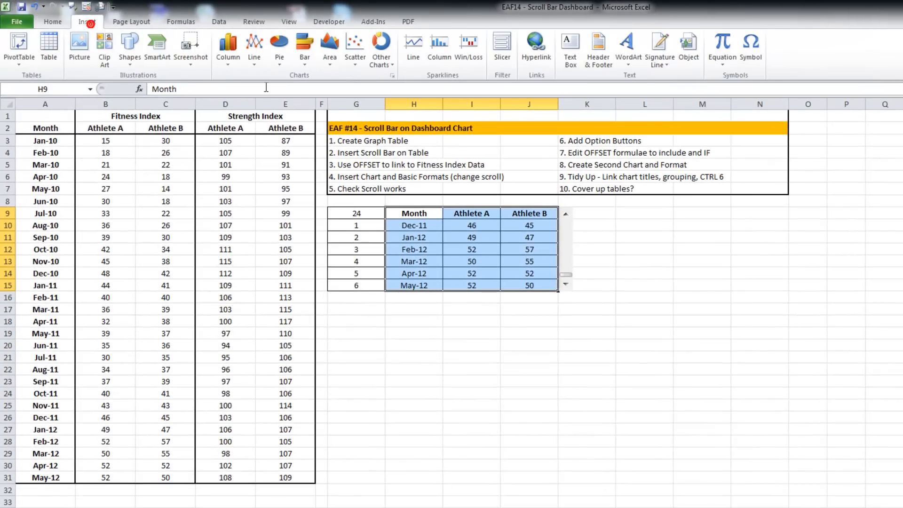
left_click(226, 46)
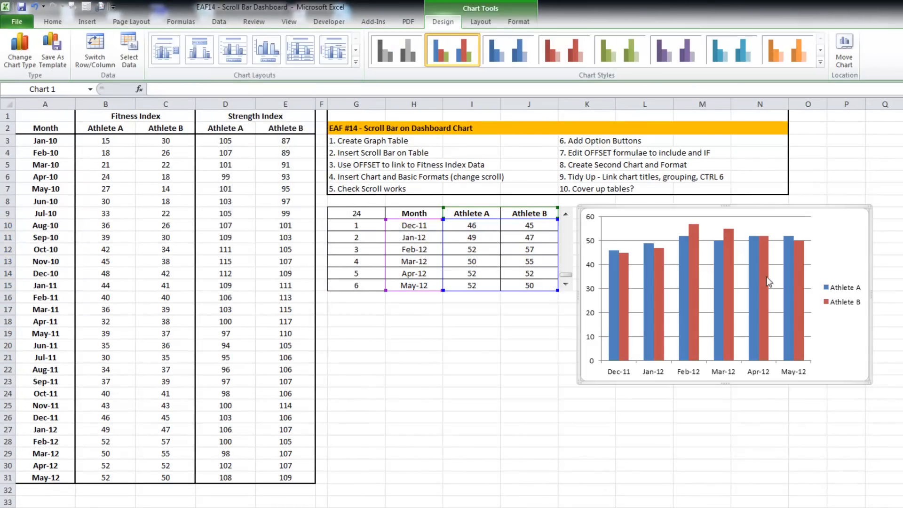
left_click(702, 428)
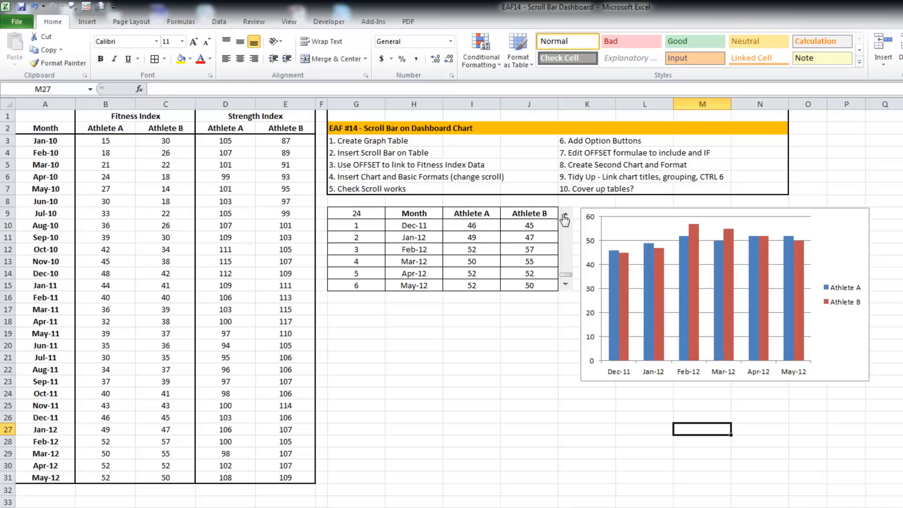
left_click(564, 217)
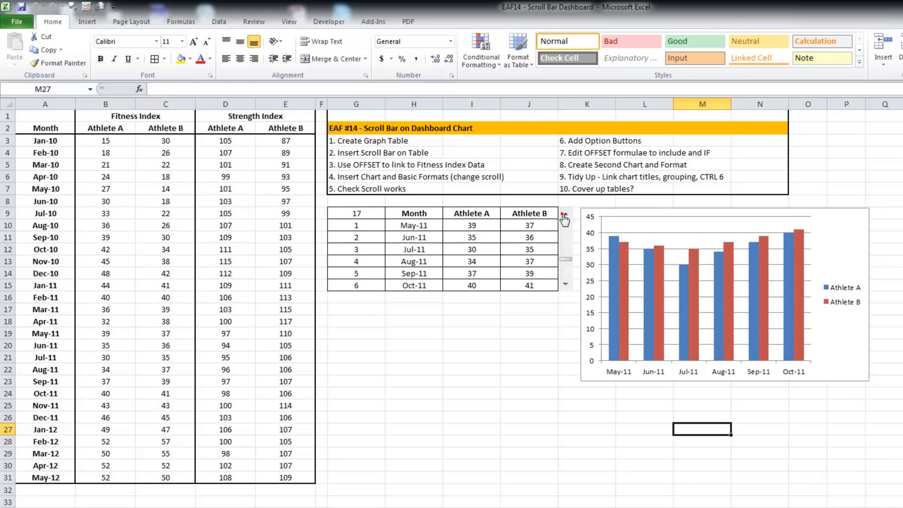
left_click(564, 217)
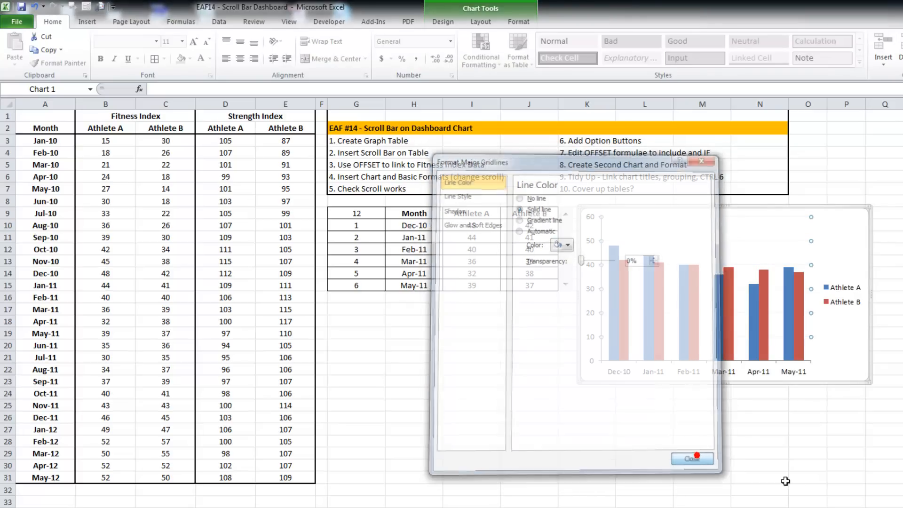
Remove the major gridlines and fill Athlete A bars black and Athlete B bars red.
left_click(692, 459)
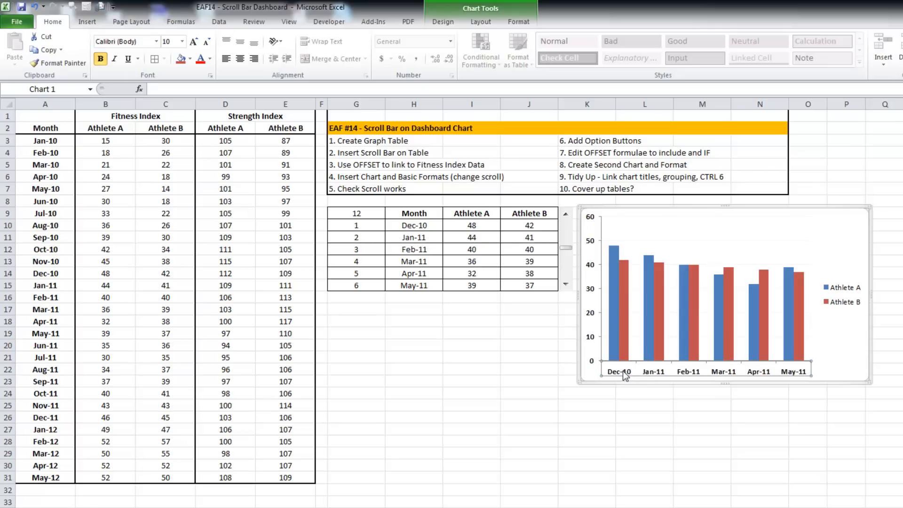
left_click(615, 260)
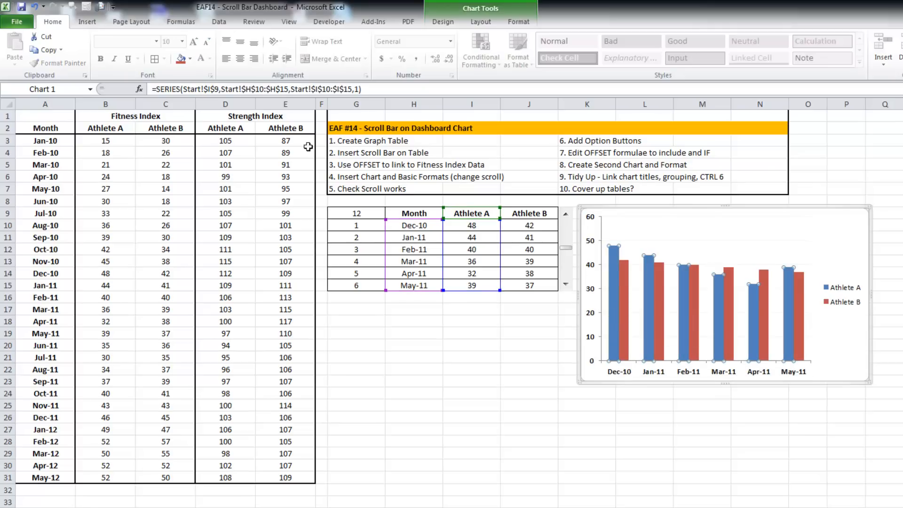
left_click(188, 59)
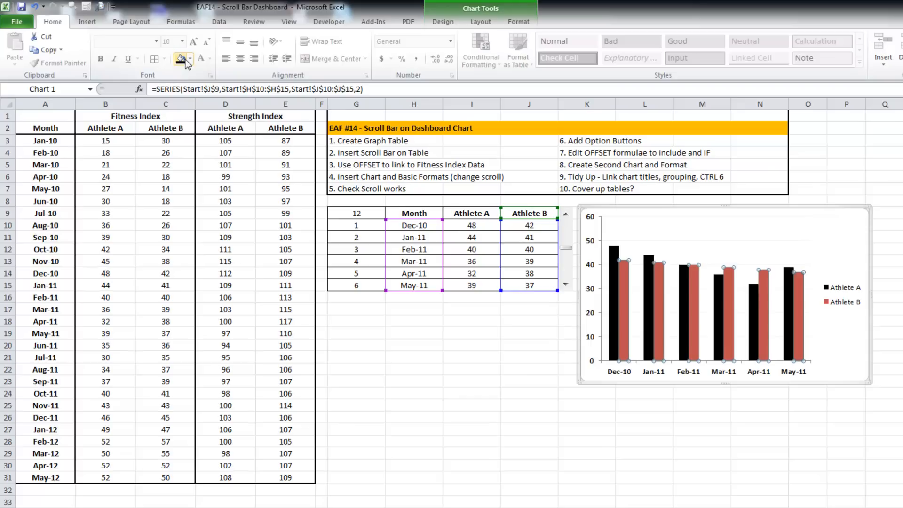
left_click(183, 58)
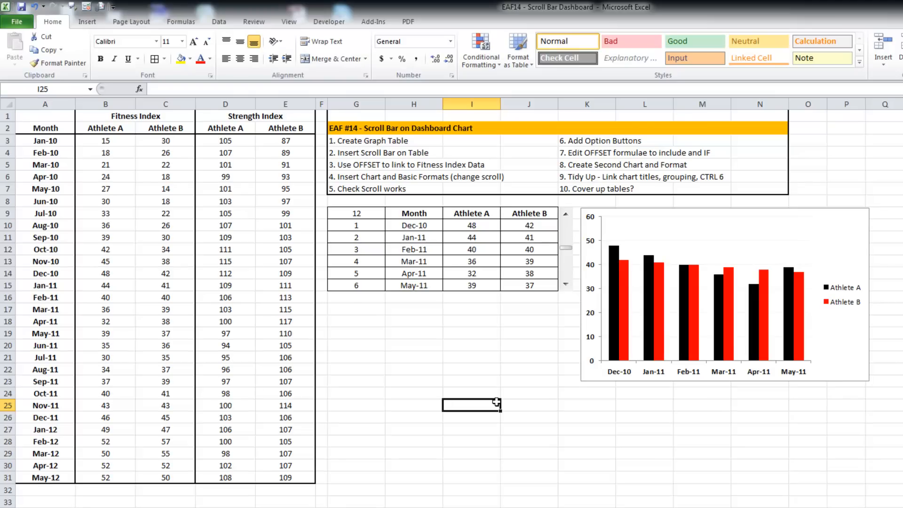
mouse_move(527, 381)
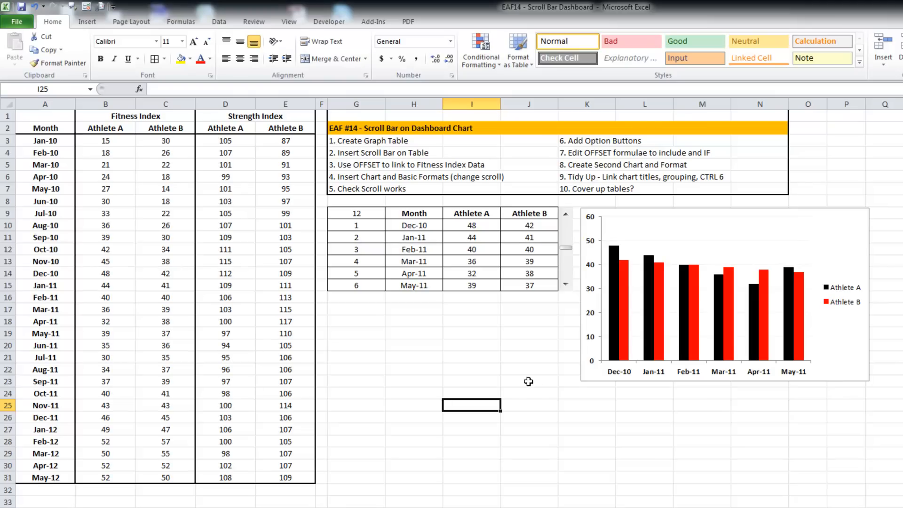
Draw a horizontal Form Controls scroll bar directly beneath the column chart.
right_click(564, 220)
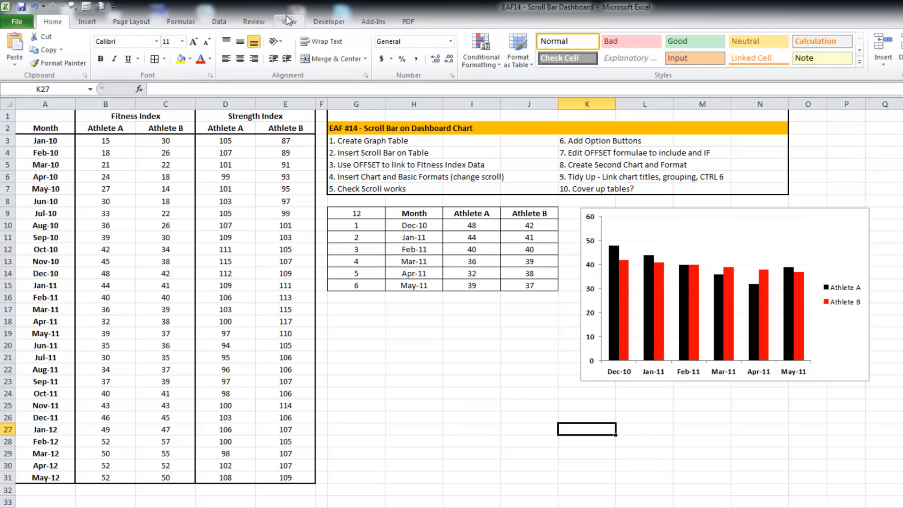
left_click(218, 46)
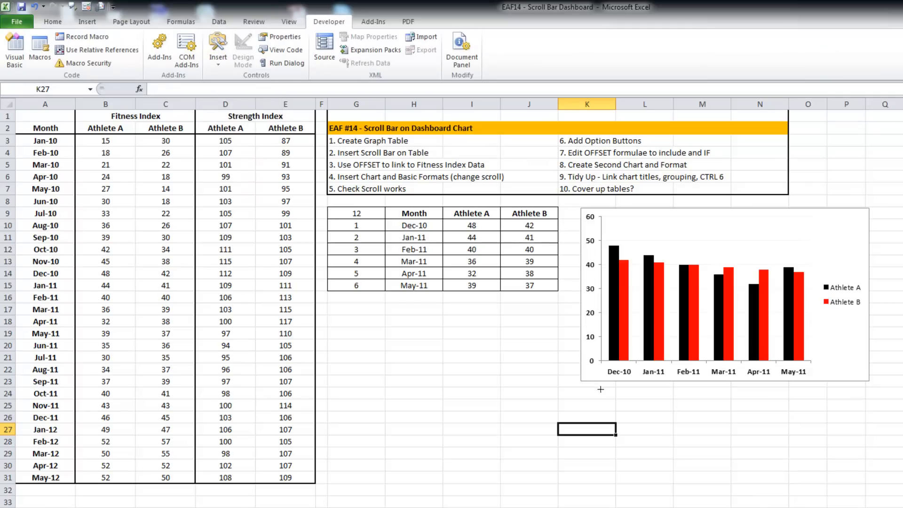
mouse_move(582, 386)
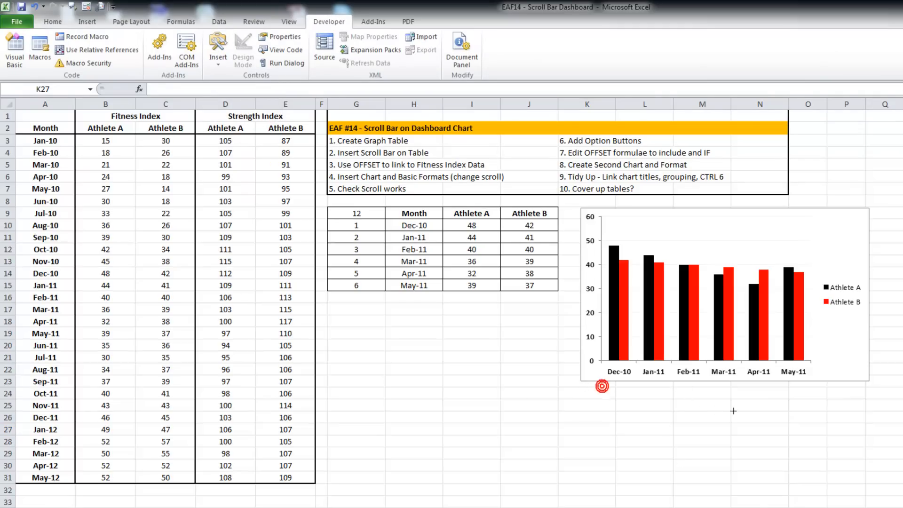
left_click_drag(602, 386, 815, 396)
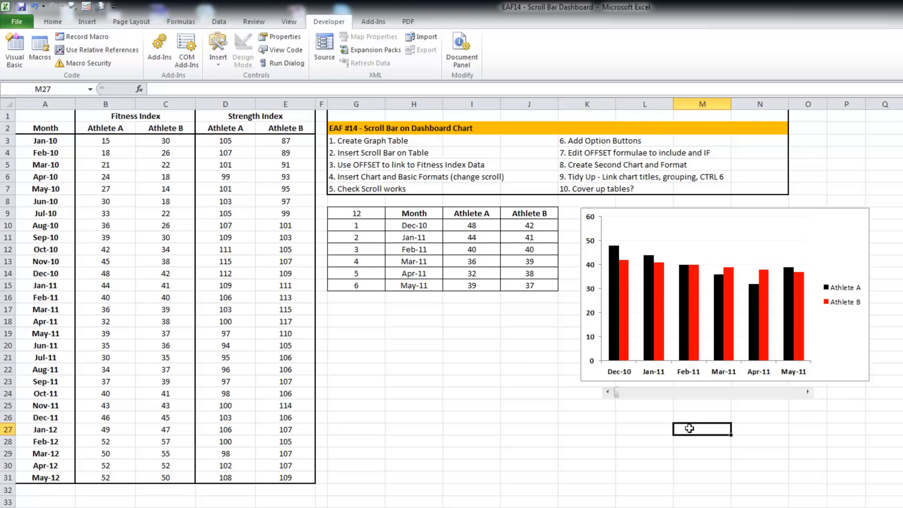
mouse_move(748, 398)
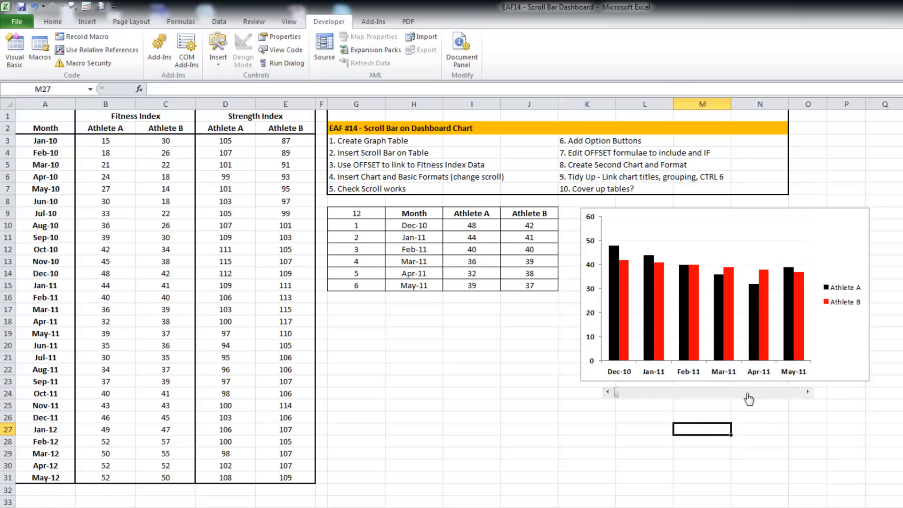
Format the chart scroll bar with Maximum 24, Page change 5 and Cell link $G$9.
right_click(748, 391)
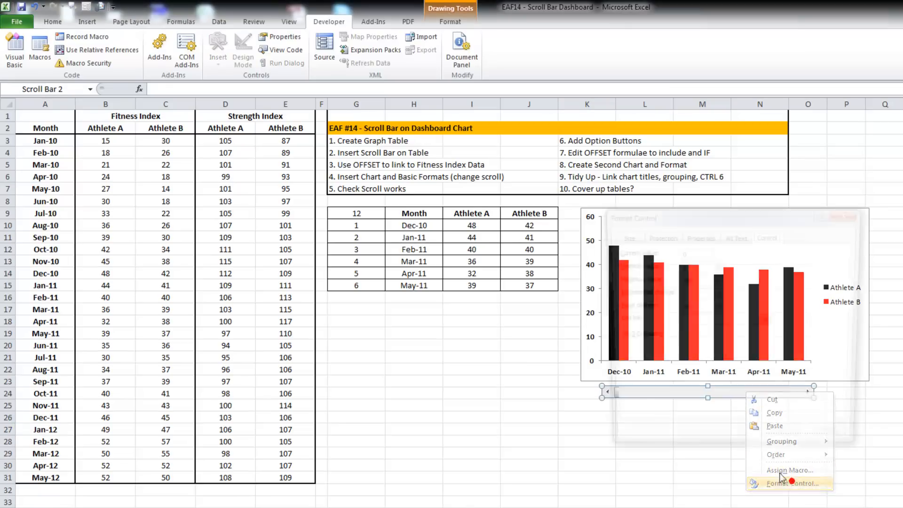
left_click(791, 483)
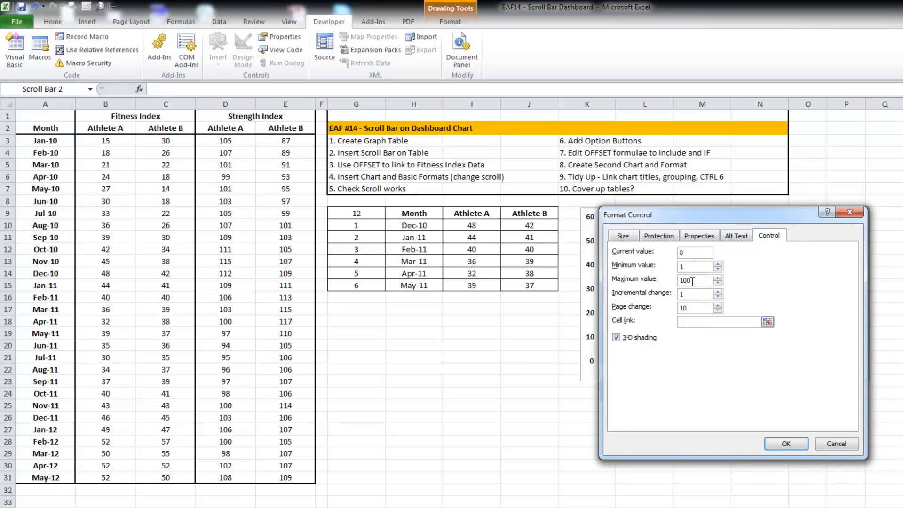
type("24")
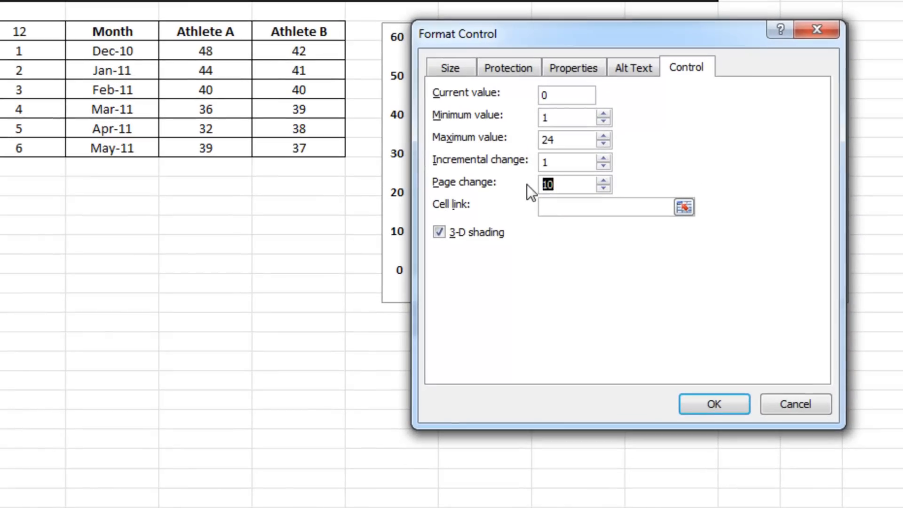
left_click(599, 207)
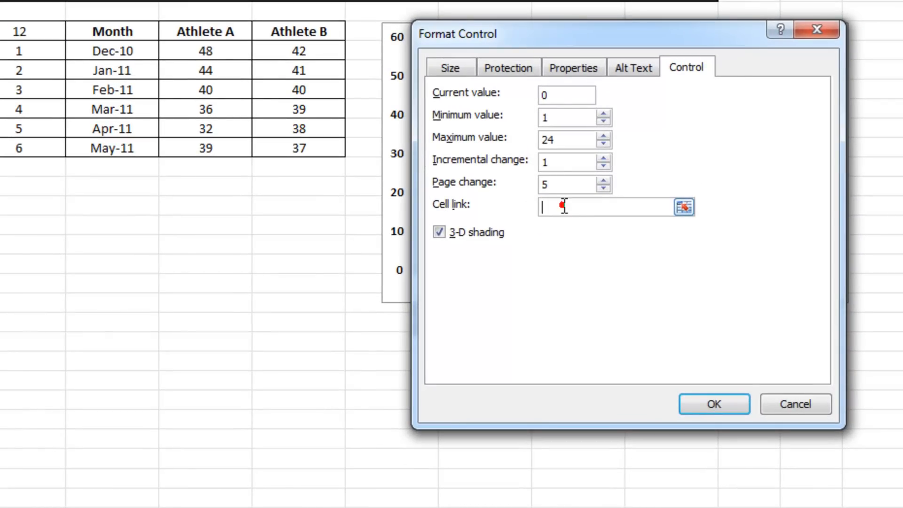
type("$G$9")
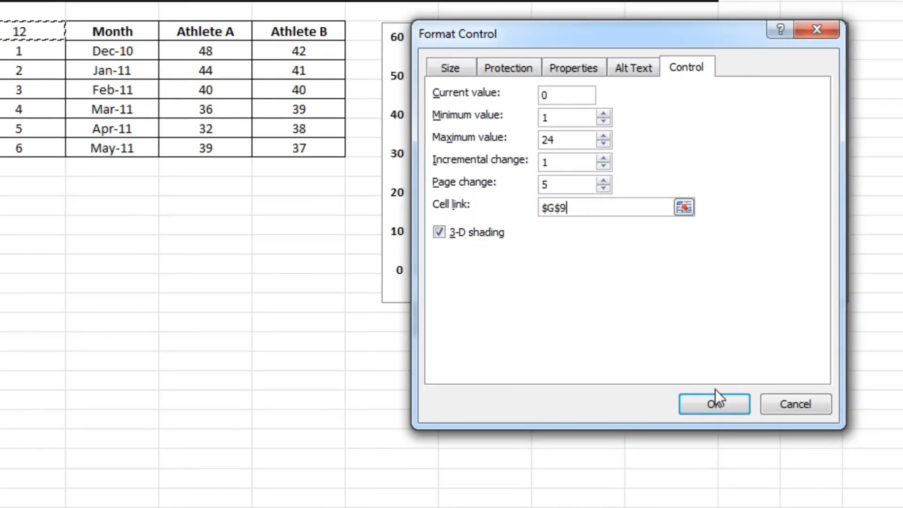
left_click(713, 404)
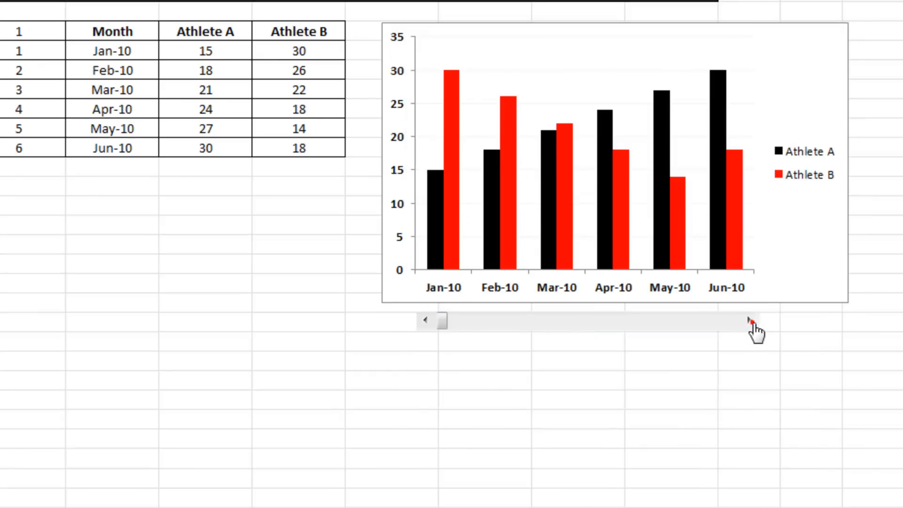
Advance the chart to later months and drag the scroll bar inside the chart below the axis.
left_click(750, 321)
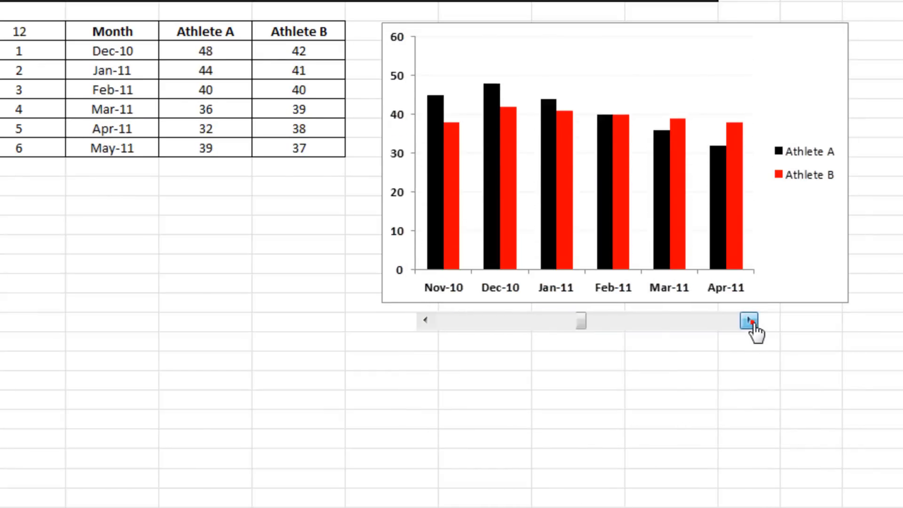
right_click(750, 319)
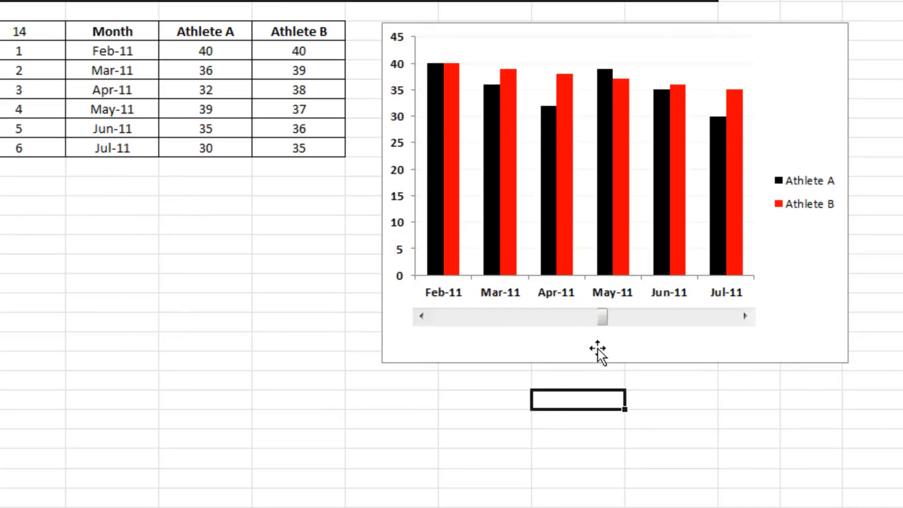
Scroll the chart forward and back, returning to Jan-10 through Jun-10 with G9 at 1.
left_click(610, 357)
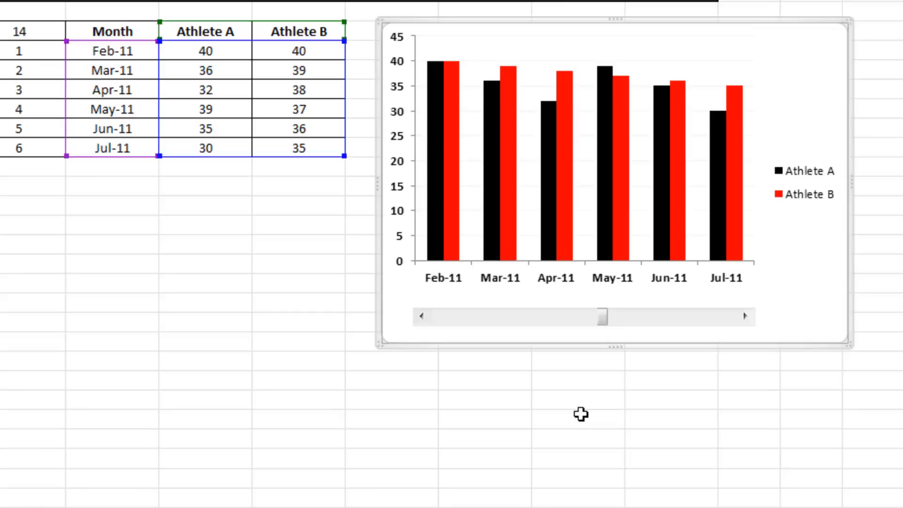
left_click(745, 316)
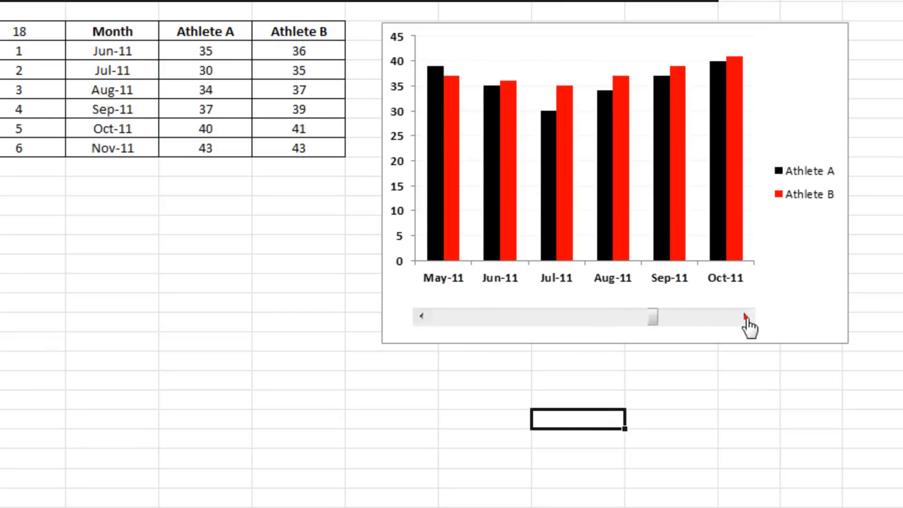
left_click(745, 316)
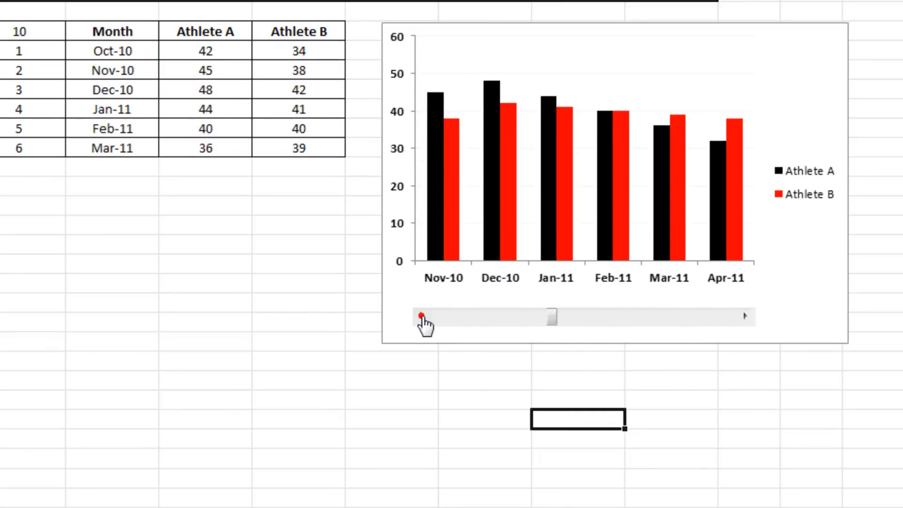
left_click(422, 316)
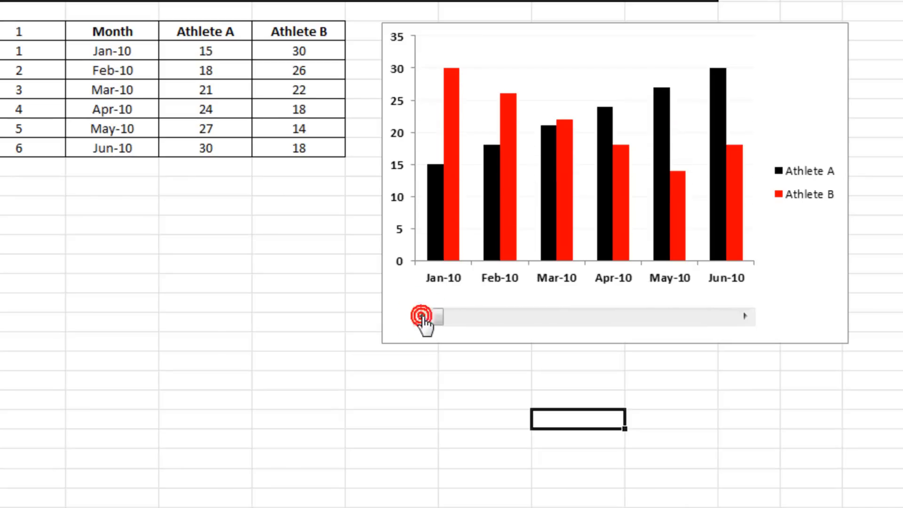
left_click(420, 316)
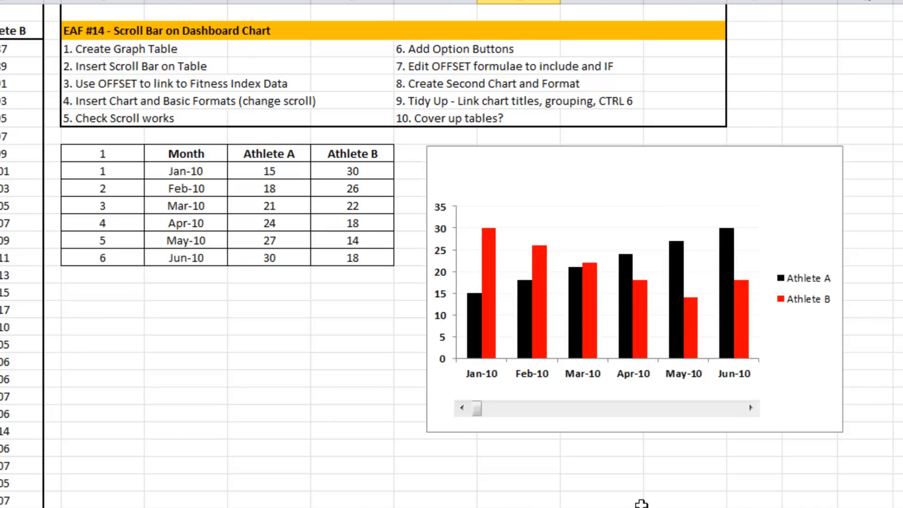
mouse_move(465, 474)
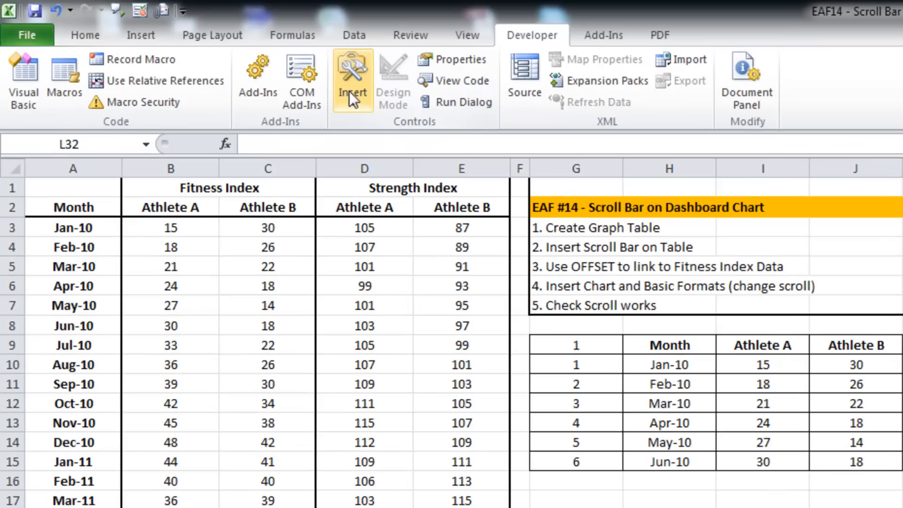
Place two option buttons side by side at the top of the chart.
left_click(353, 92)
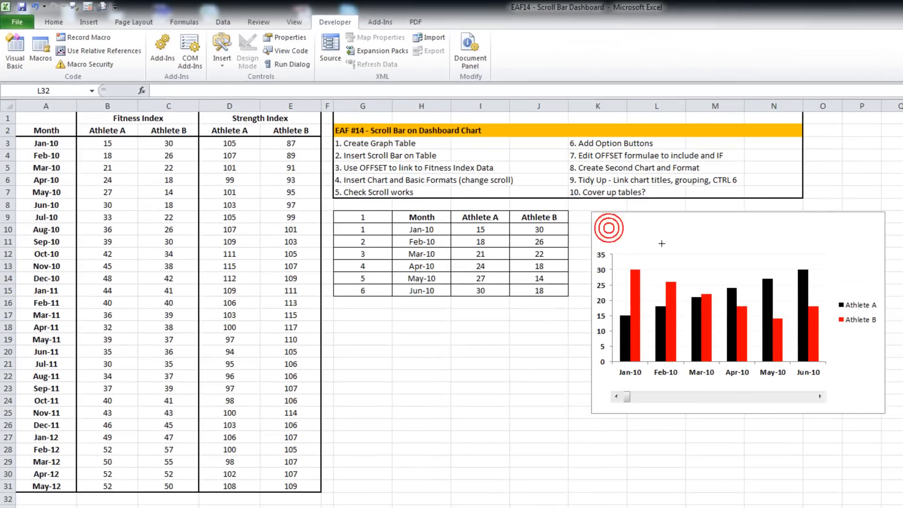
left_click(608, 233)
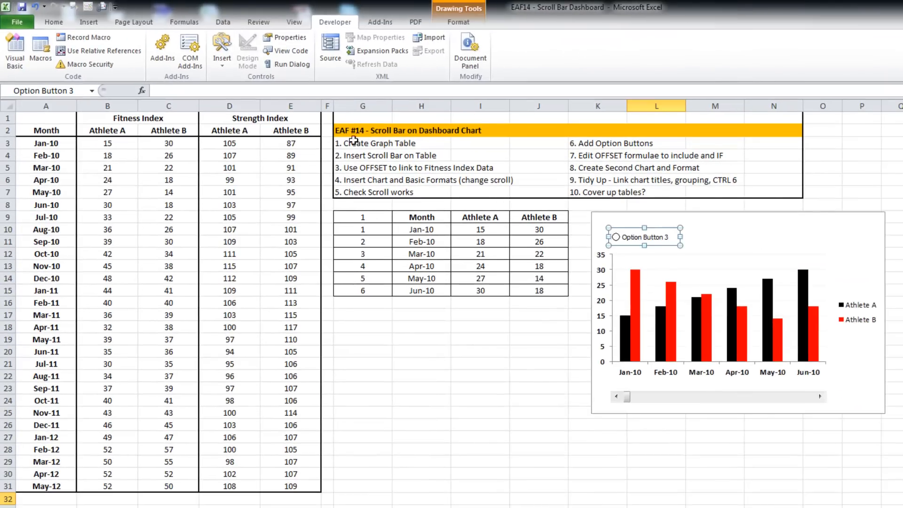
left_click(221, 49)
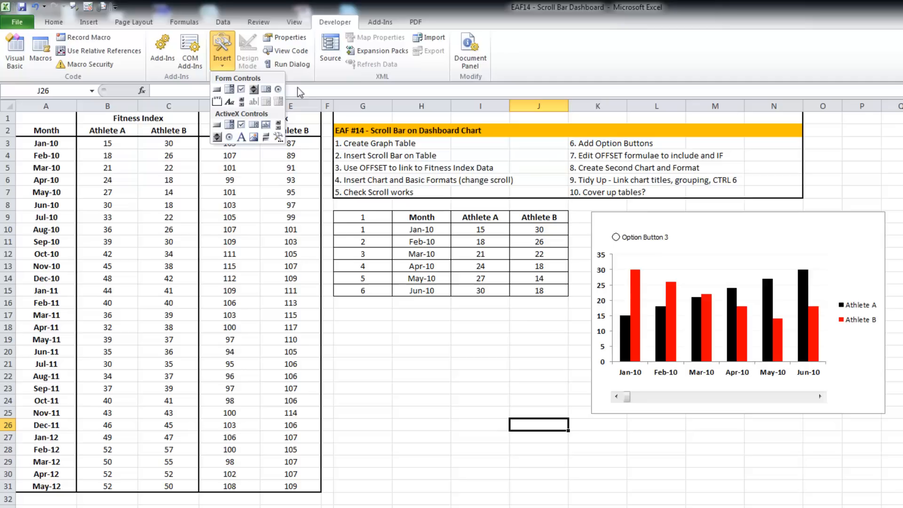
left_click(222, 45)
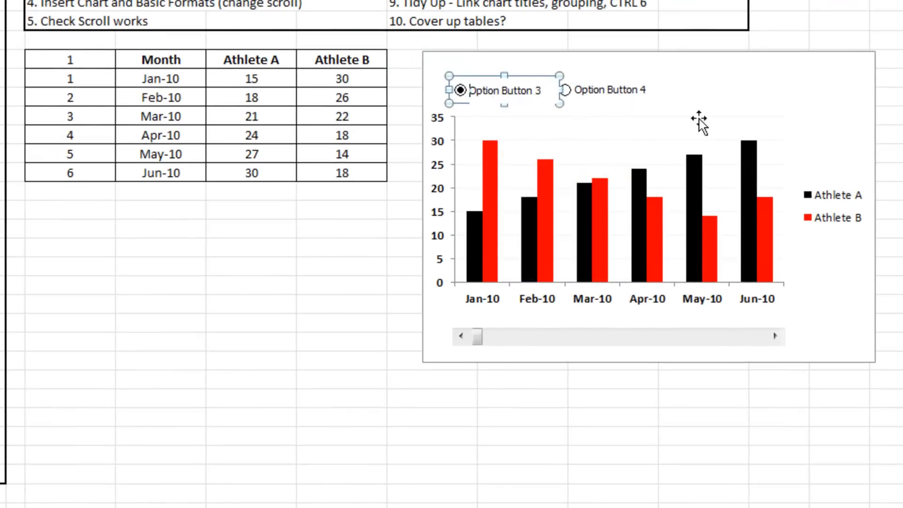
mouse_move(699, 121)
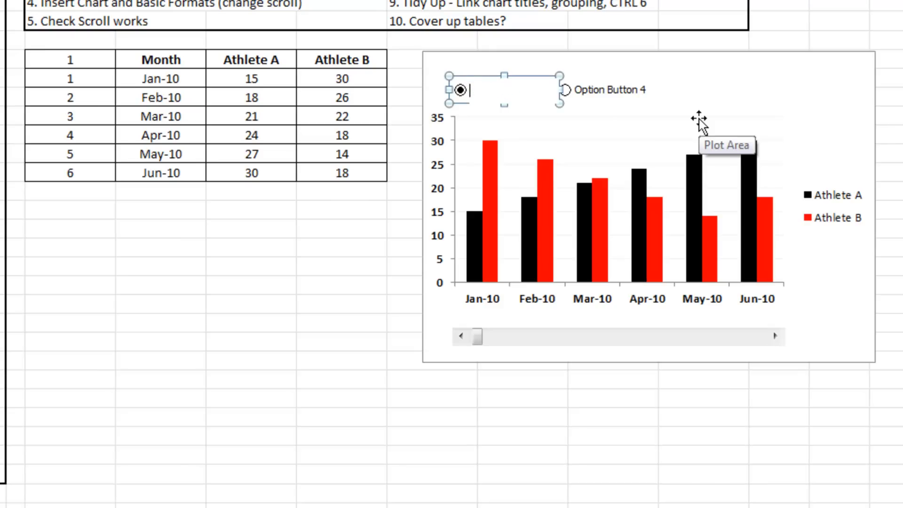
Label the first option button Fitness and the second Strength.
type("Fitness")
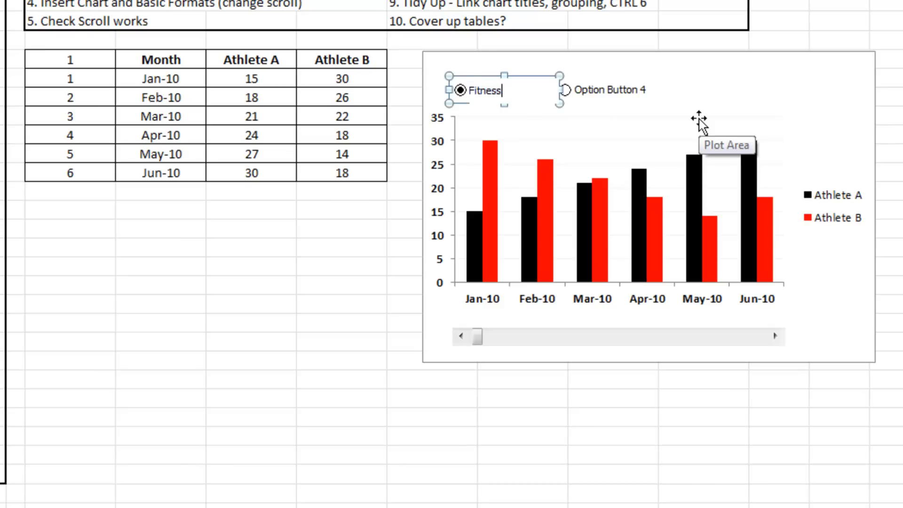
right_click(602, 93)
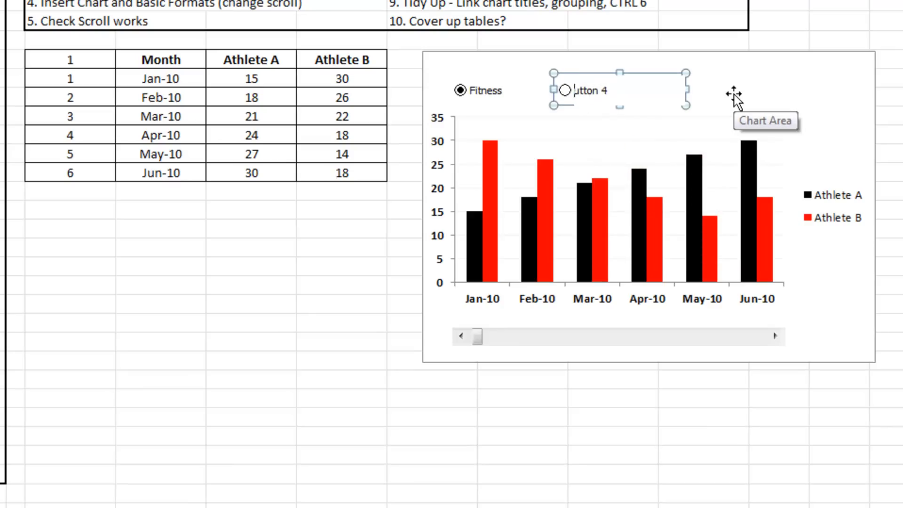
type("S")
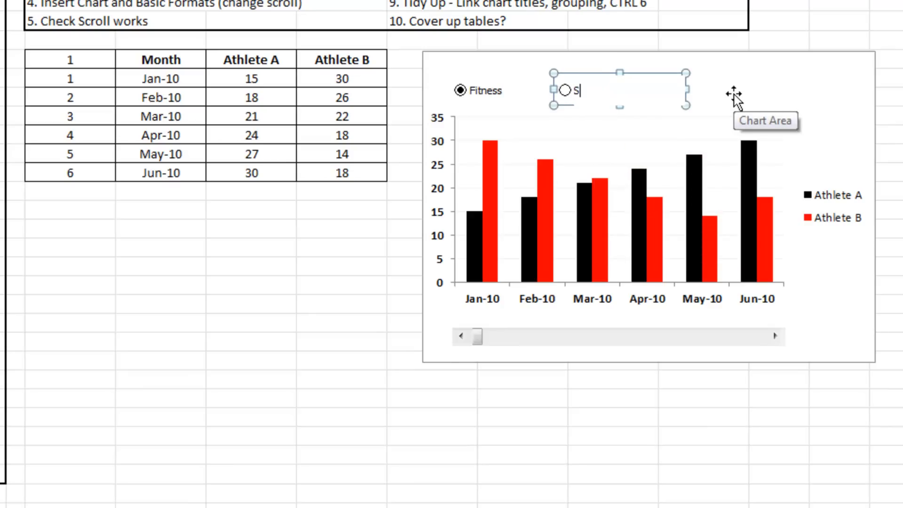
type("trength")
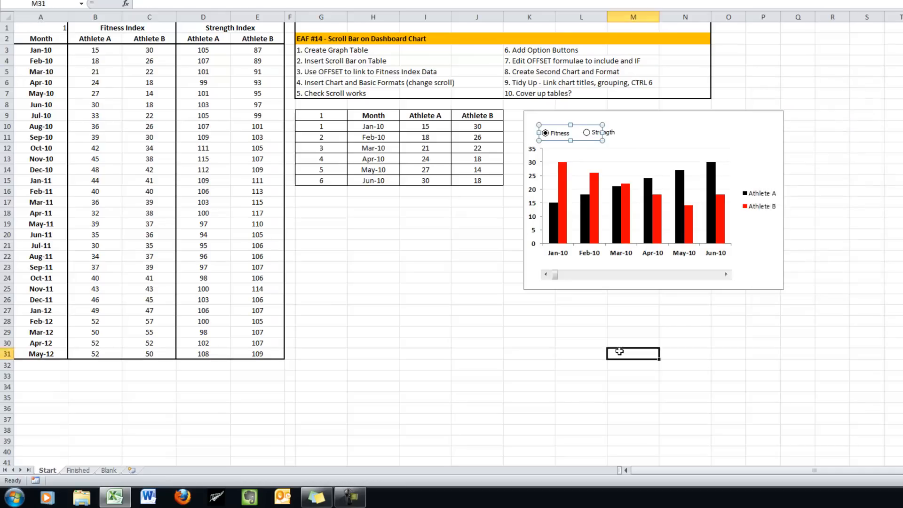
Choose Strength then Fitness, watching A1 switch between 2 and 1, and inspect H10's OFFSET formula.
right_click(586, 133)
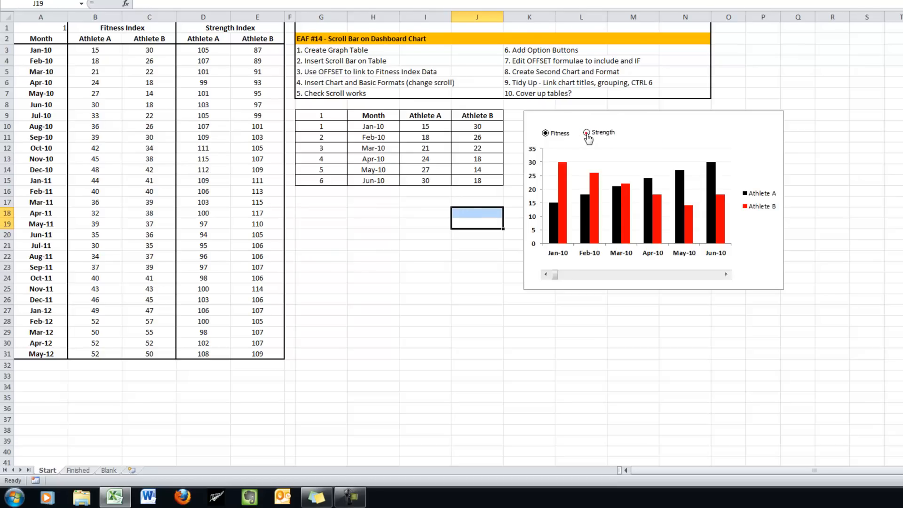
left_click(586, 132)
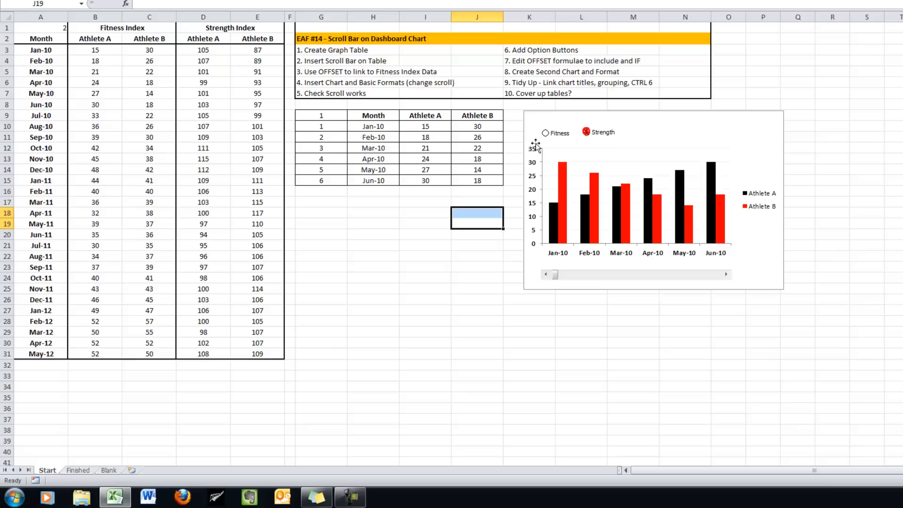
left_click(586, 131)
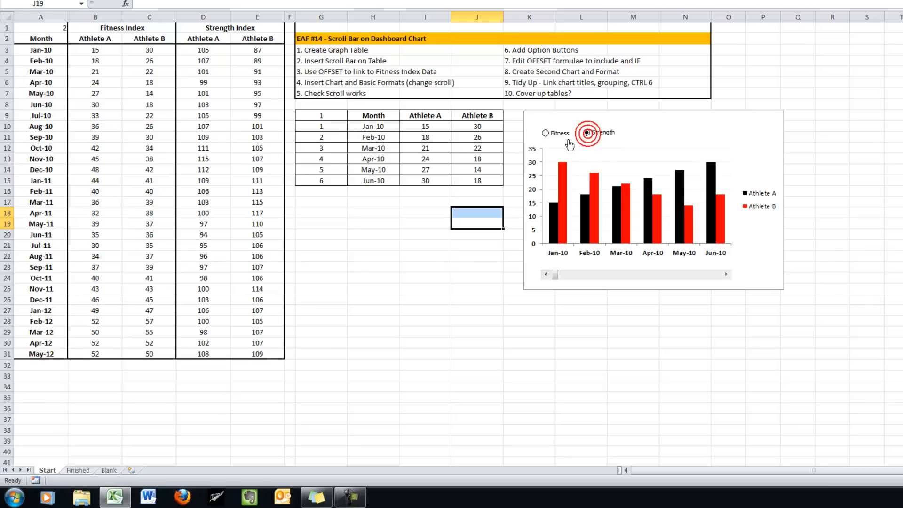
left_click(546, 133)
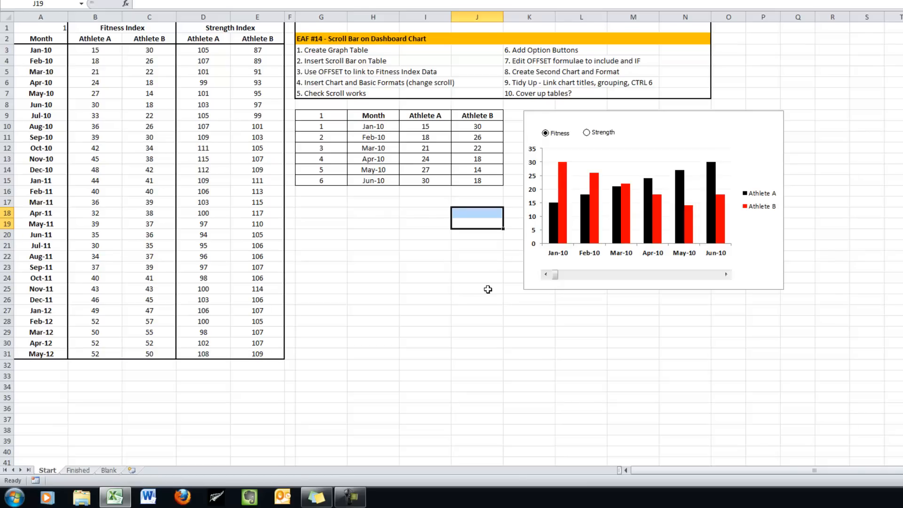
left_click(321, 201)
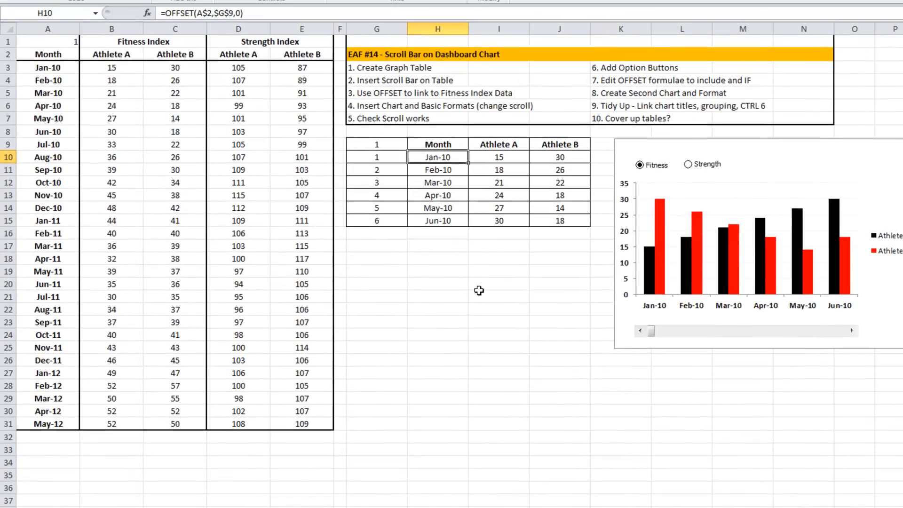
Rewrite H10 as =IF(A1=1,OFFSET(A$2,$G$9,0),OFFSET(A$2,$G$9,0)), still showing Jan-10.
left_click(347, 16)
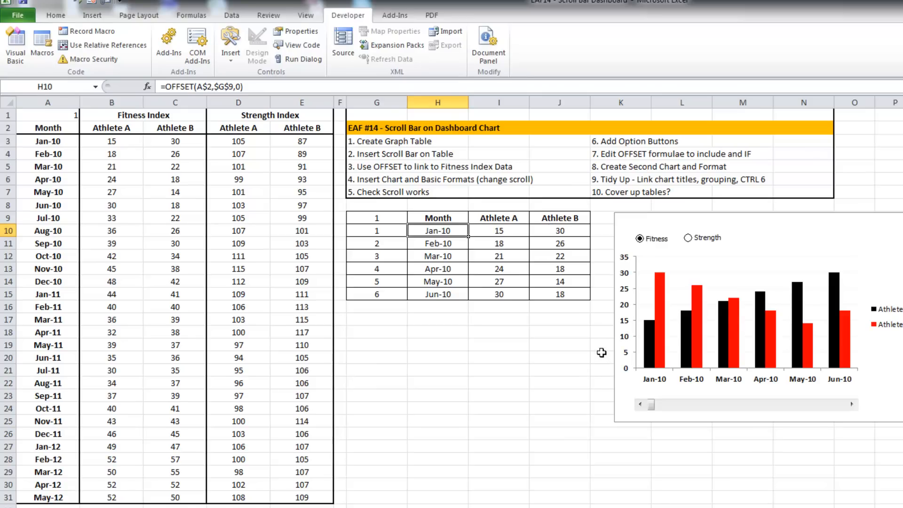
mouse_move(431, 335)
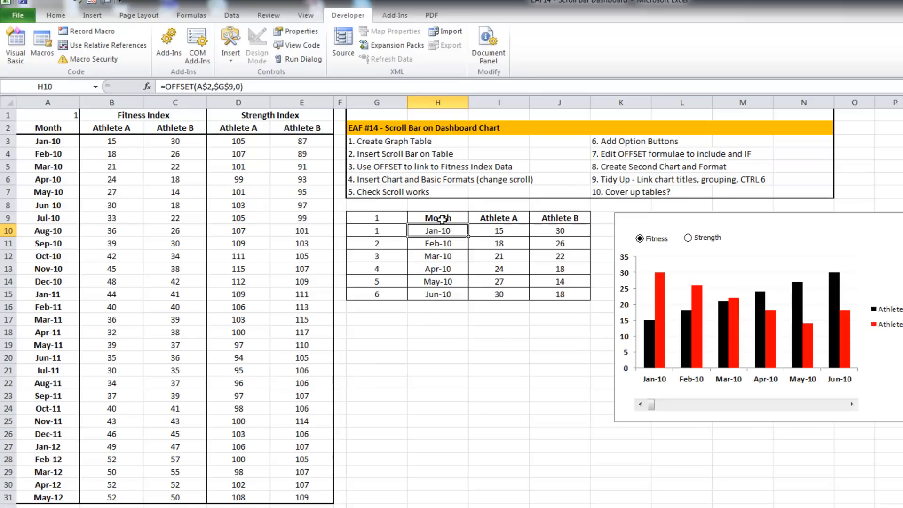
mouse_move(461, 249)
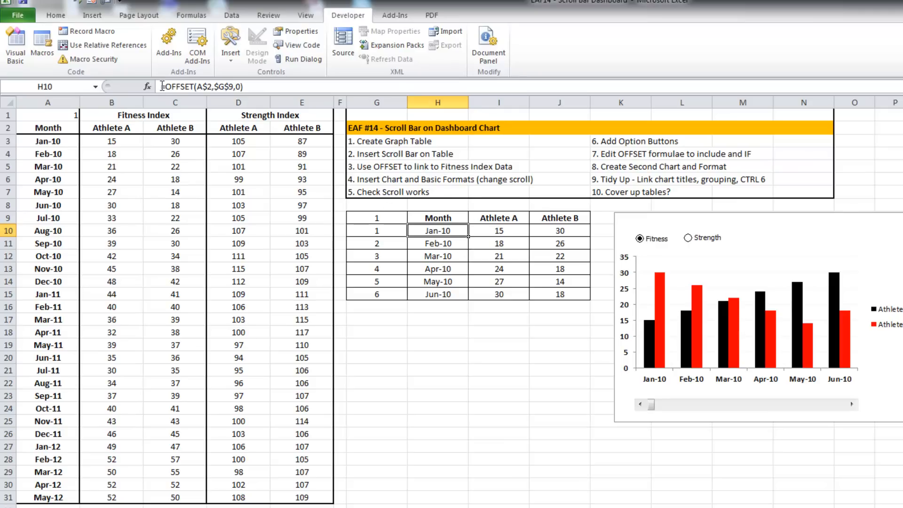
type("if")
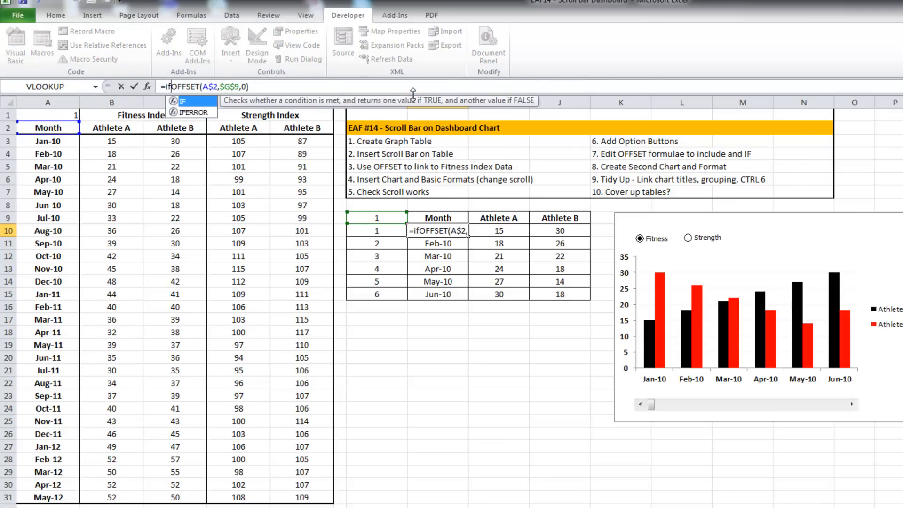
type("(A1")
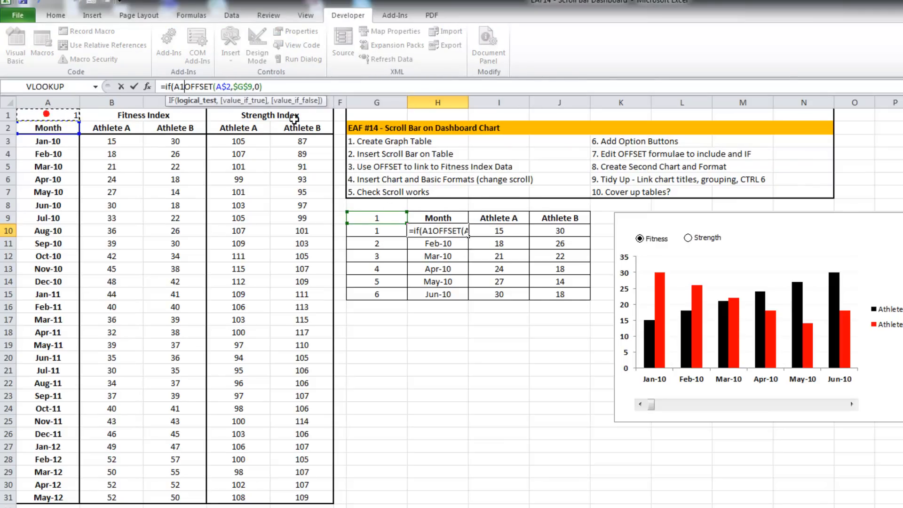
type("=1")
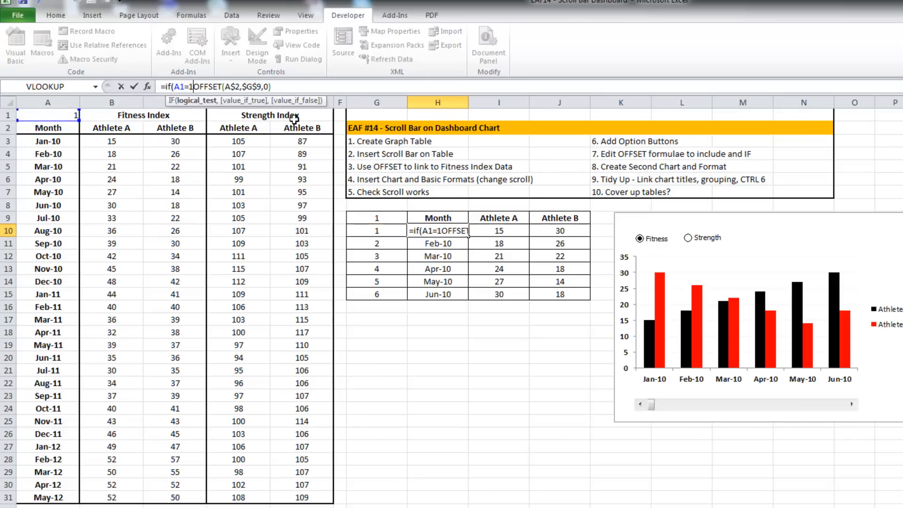
type(",")
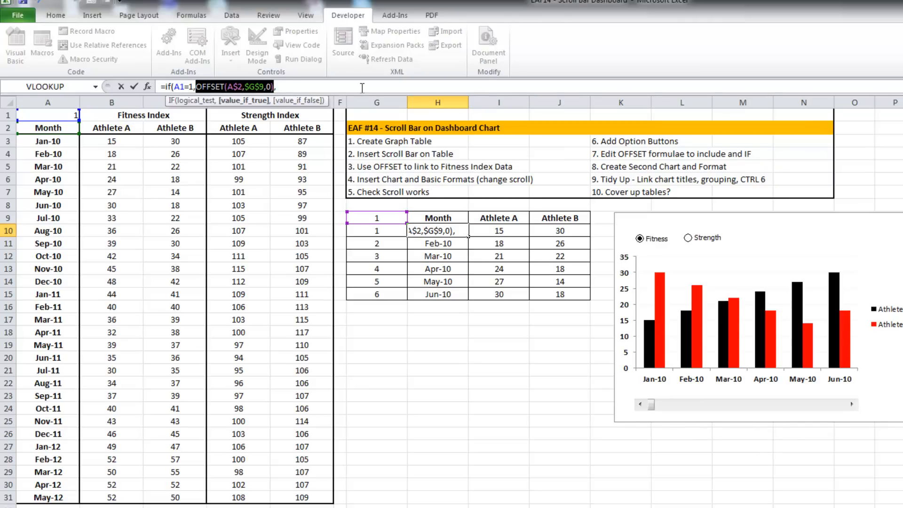
type(",OFFSET(A$2,$G$9,0)")
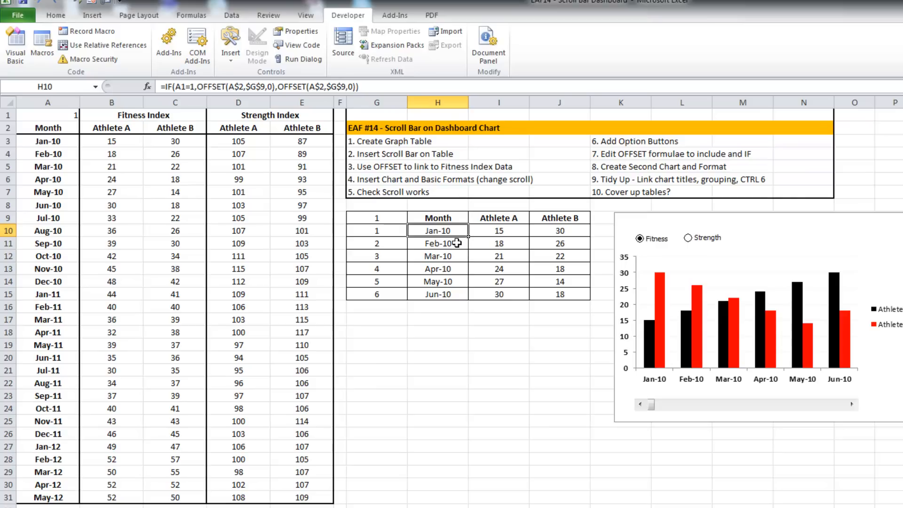
Edit H11 to the IF/OFFSET month formula and fill it down the Month column.
left_click(498, 230)
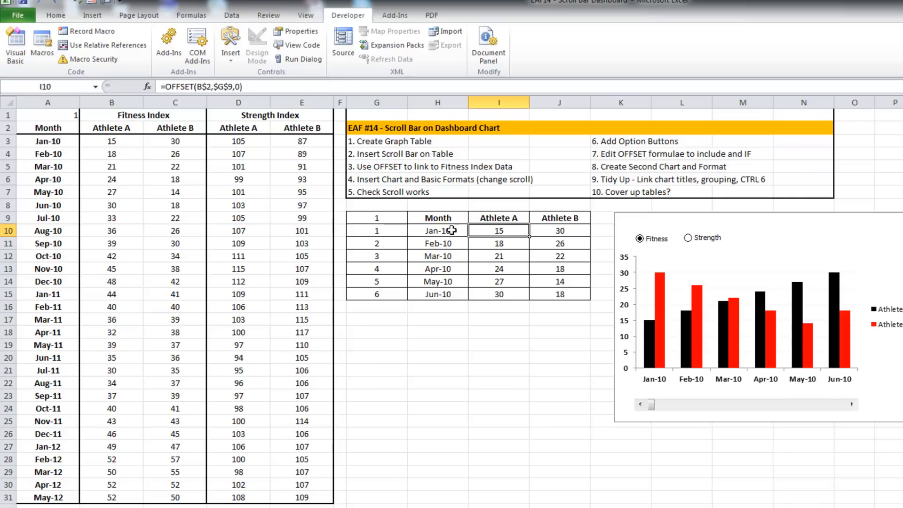
left_click(437, 230)
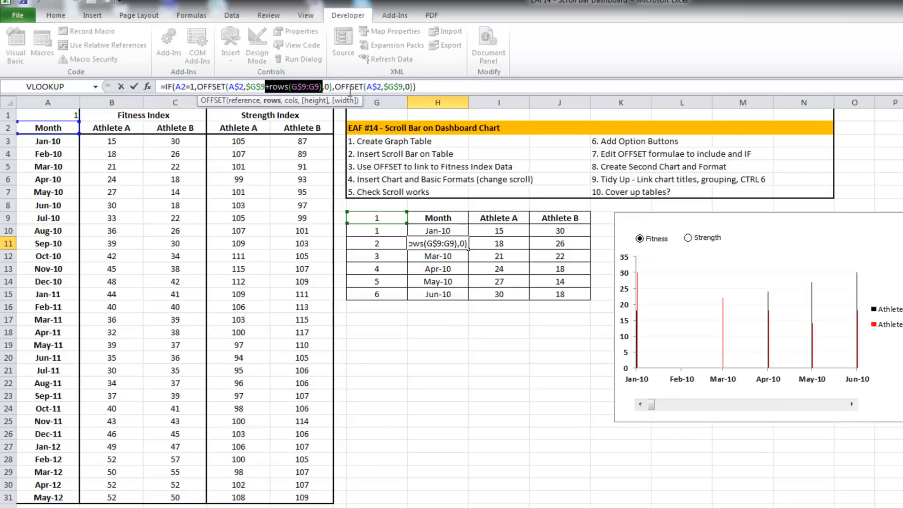
left_click(400, 86)
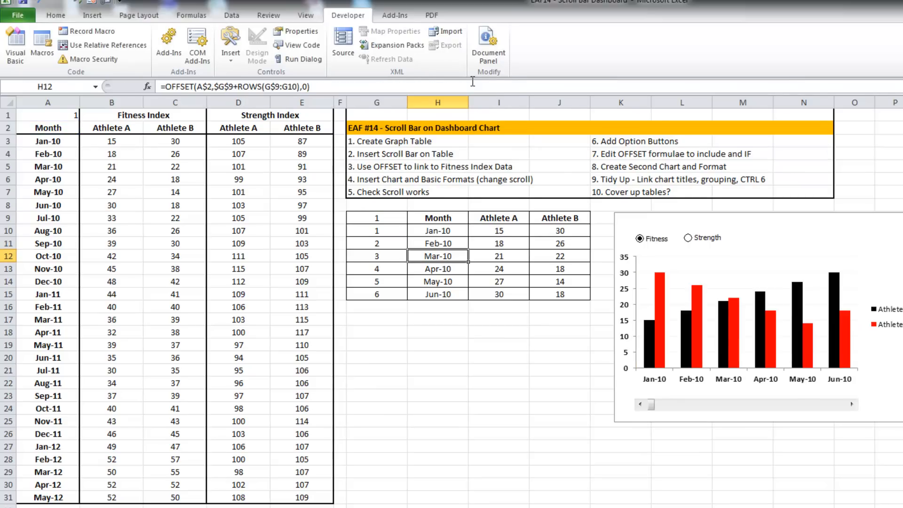
left_click(437, 243)
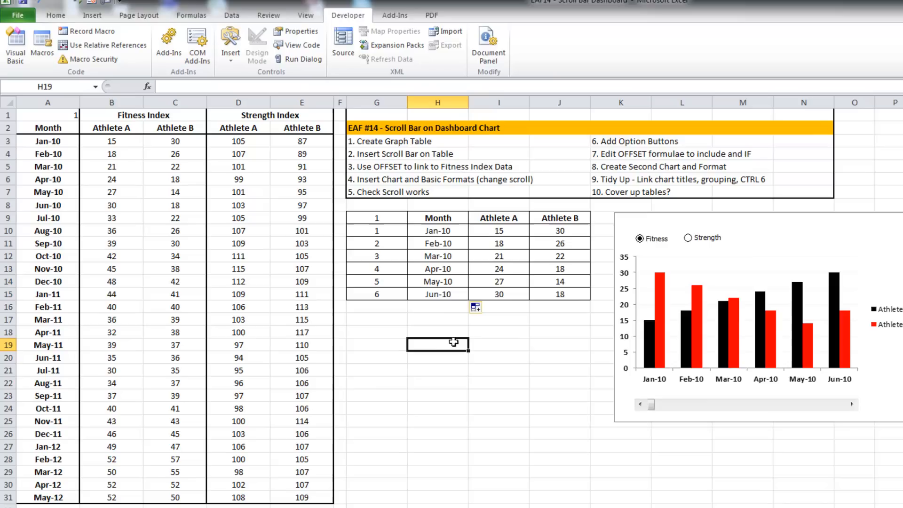
Choose Strength so A1 reads 2, then inspect the first Athlete A formula.
left_click_drag(437, 230, 438, 294)
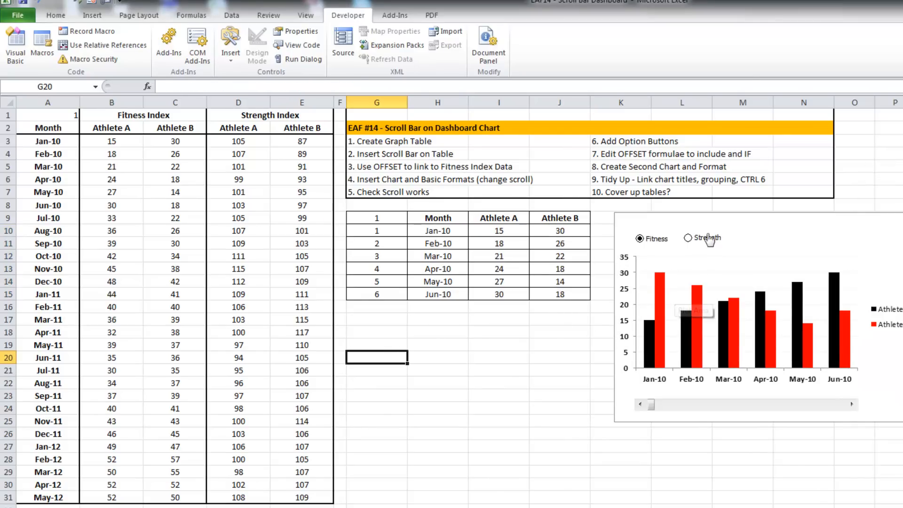
left_click(687, 238)
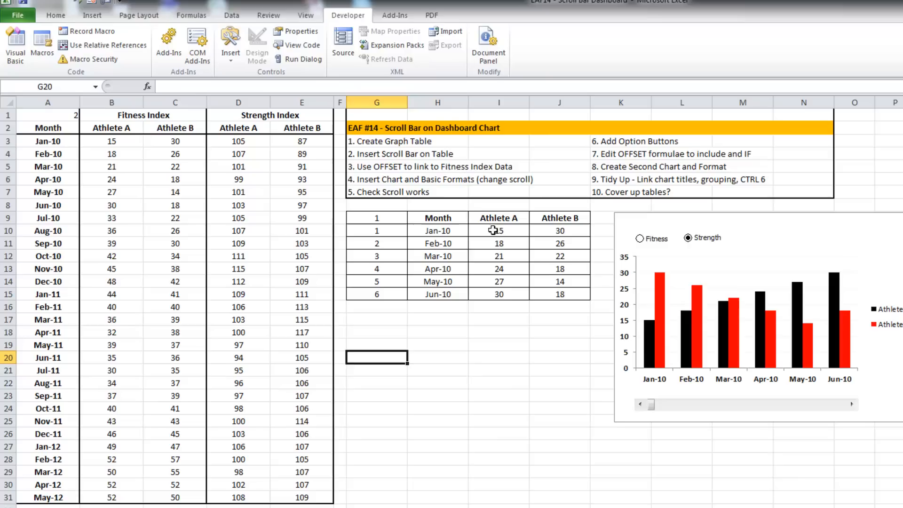
left_click(498, 231)
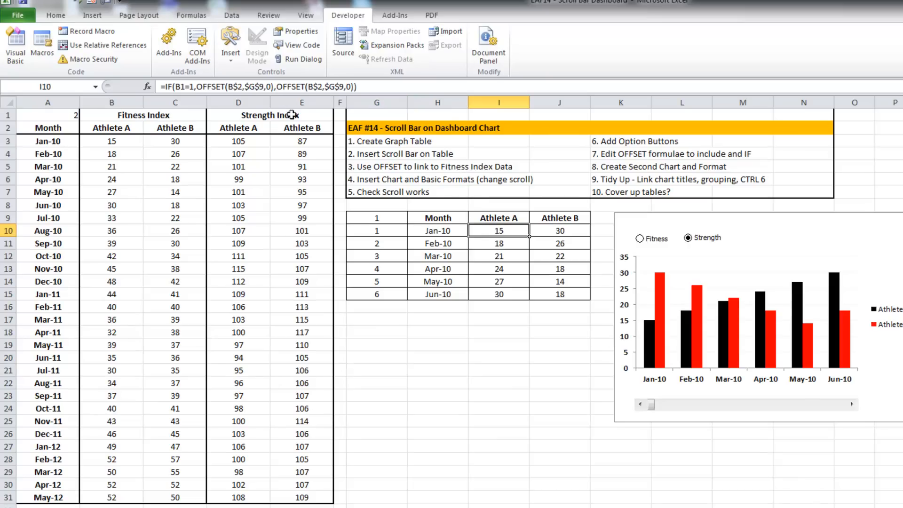
mouse_move(99, 134)
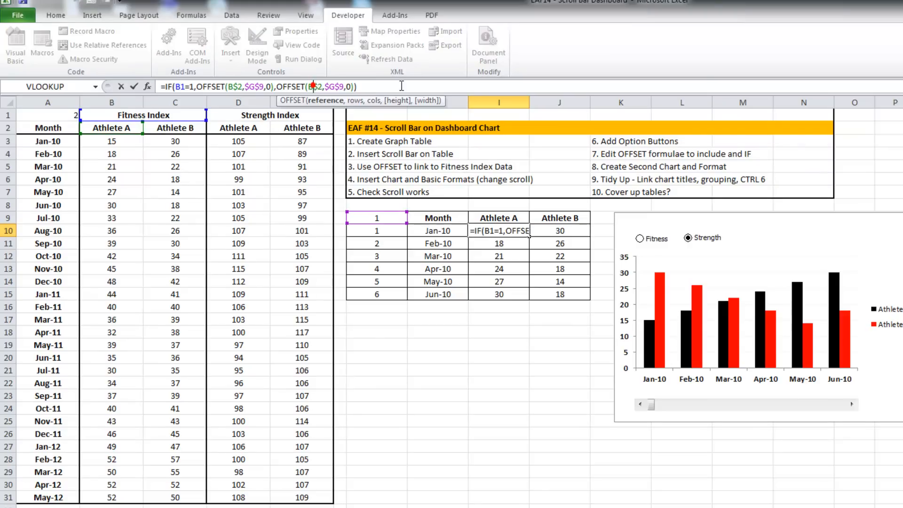
Make I10:J11 use =IF(B1=1,OFFSET(B$2,...),OFFSET(D$2,...)) and fill the formulas across and down the table.
type("d")
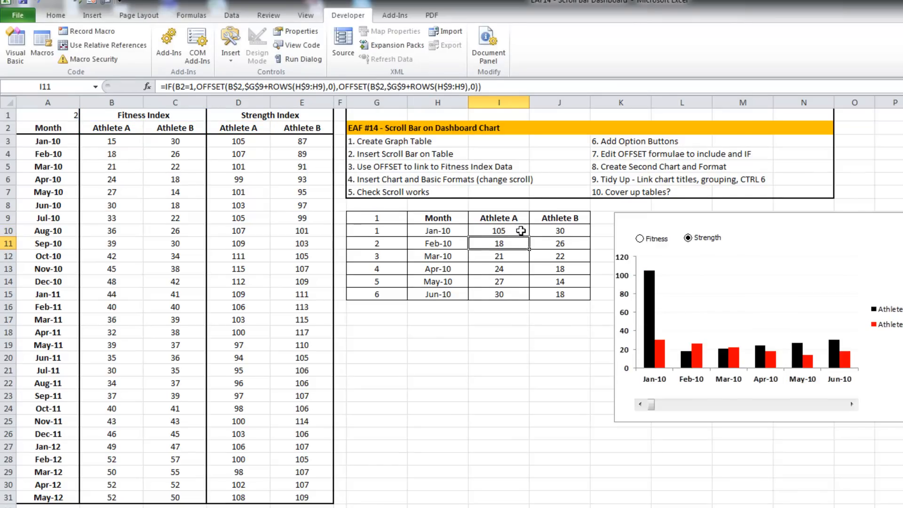
left_click(559, 229)
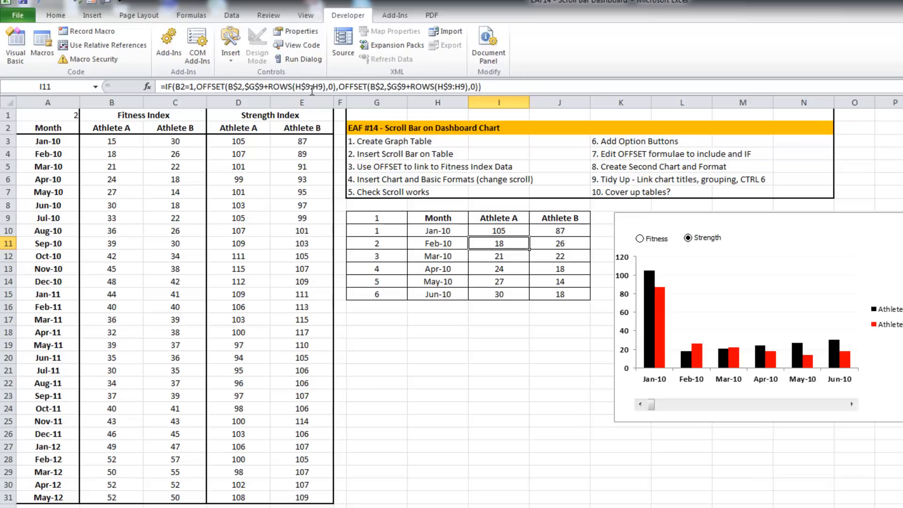
mouse_move(339, 109)
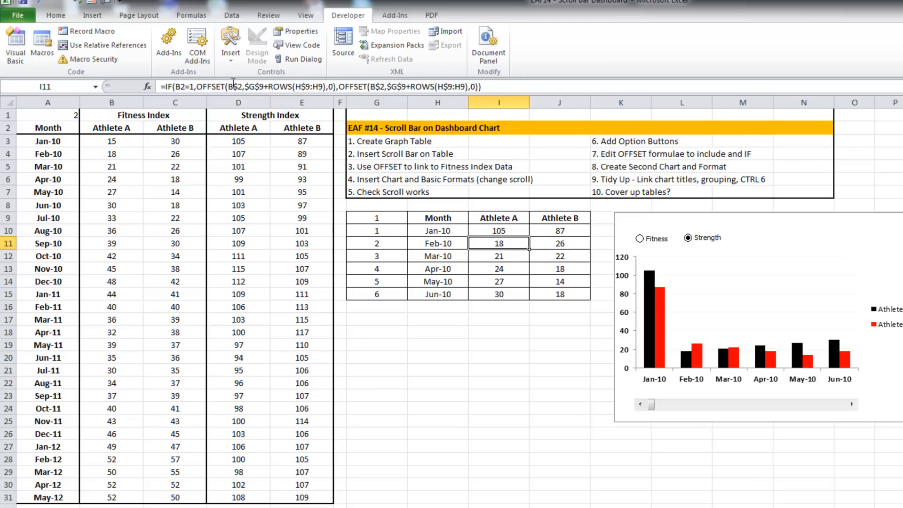
double_click(498, 243)
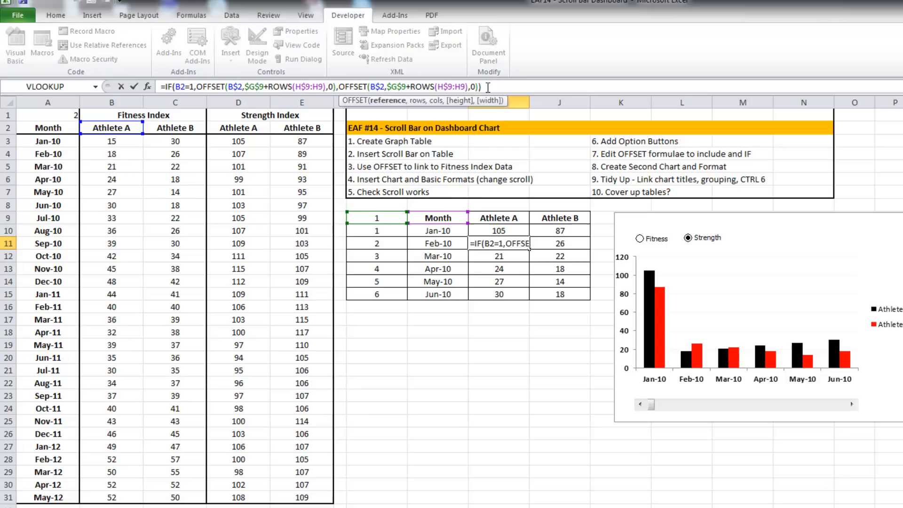
type("d")
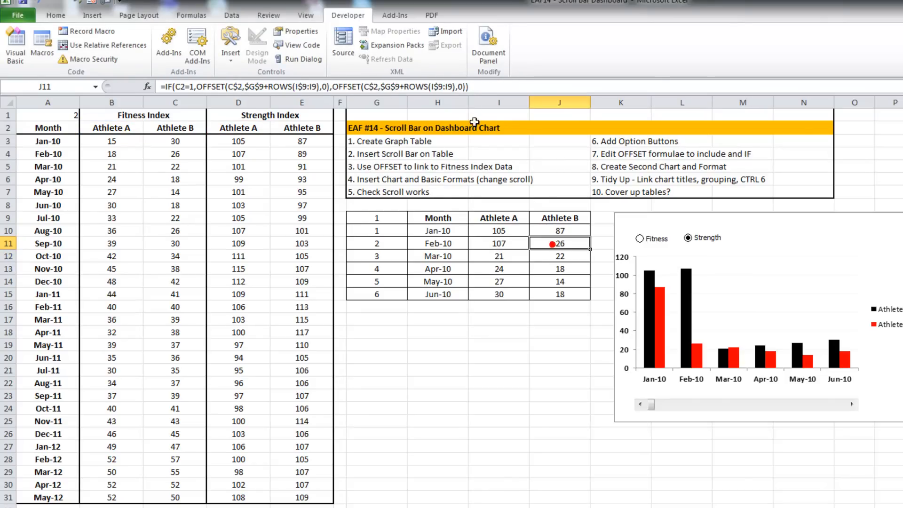
left_click(369, 87)
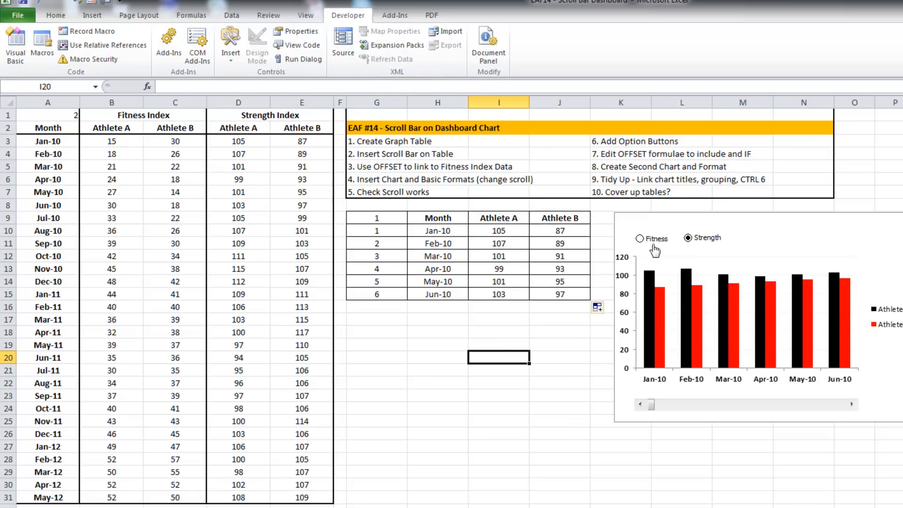
Toggle the option buttons back to Fitness and inspect the first Athlete A formula in I10.
left_click(639, 238)
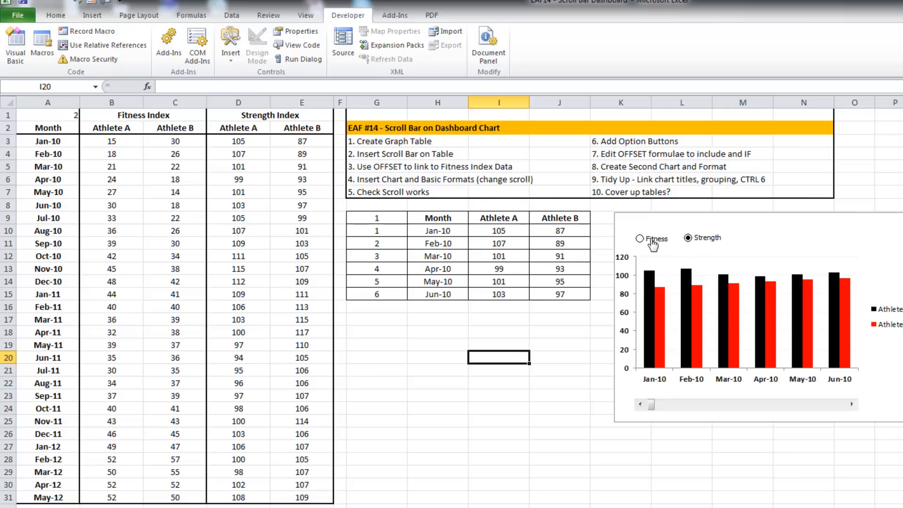
left_click(687, 238)
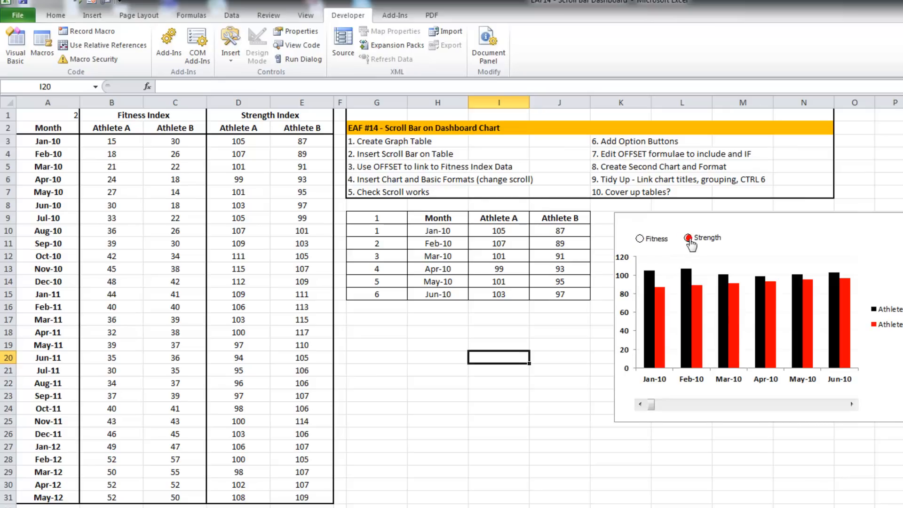
left_click(640, 238)
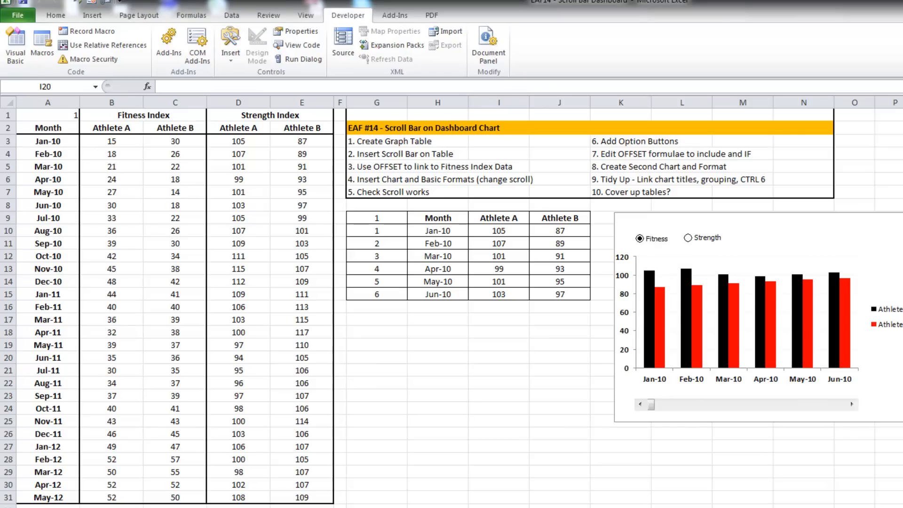
left_click(498, 230)
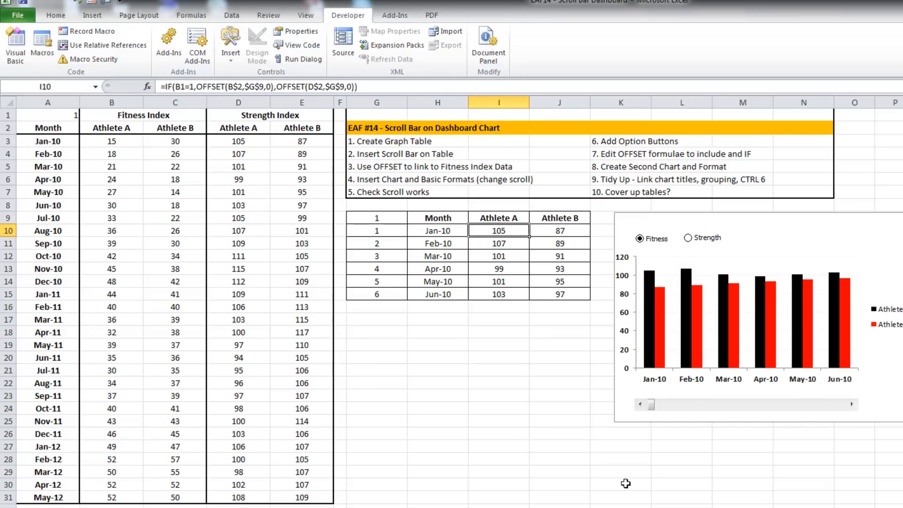
mouse_move(235, 159)
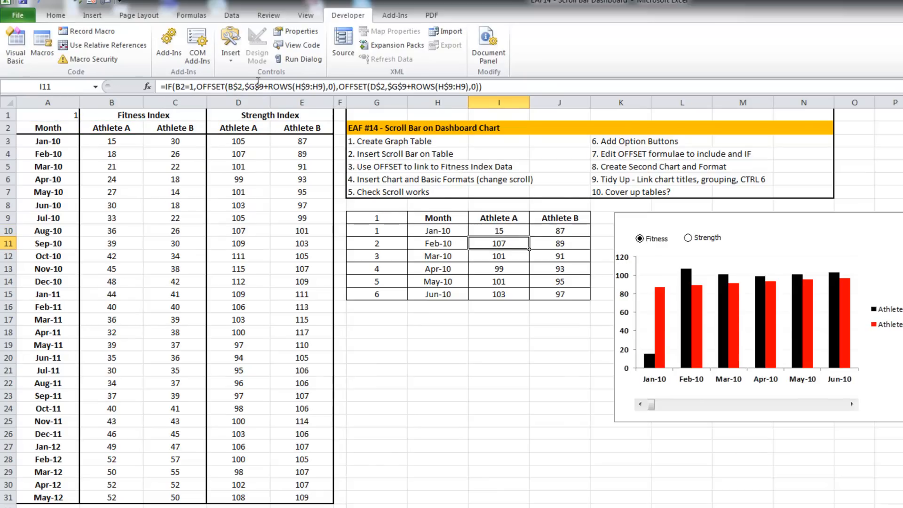
Review the Athlete A formulas in rows 1–3 of the chart table.
left_click(499, 230)
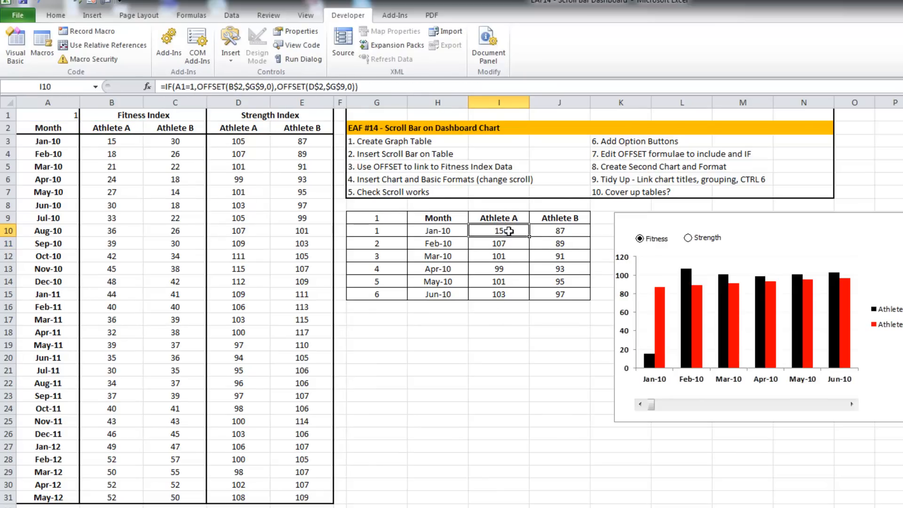
mouse_move(187, 87)
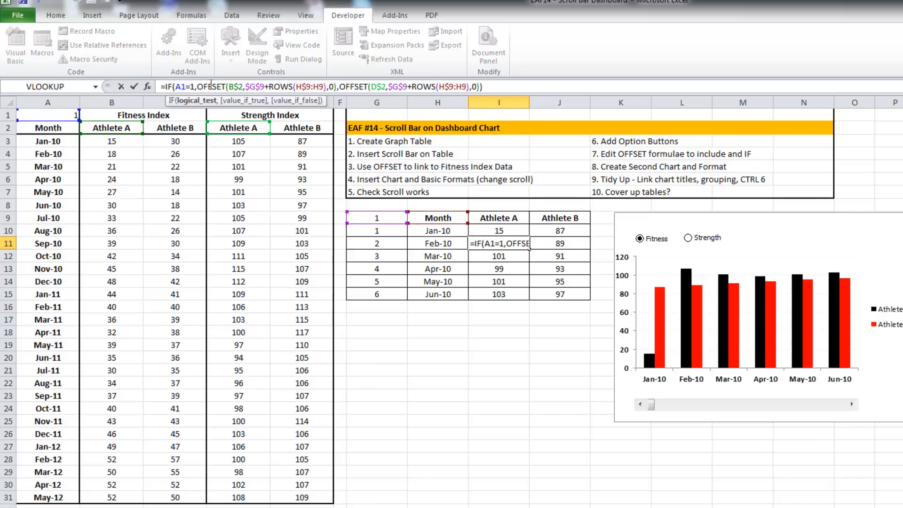
double_click(181, 86)
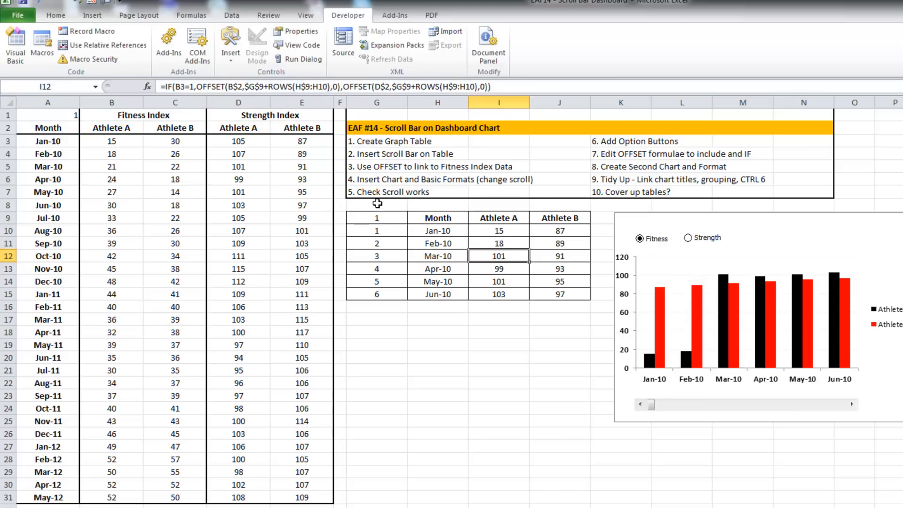
left_click(529, 242)
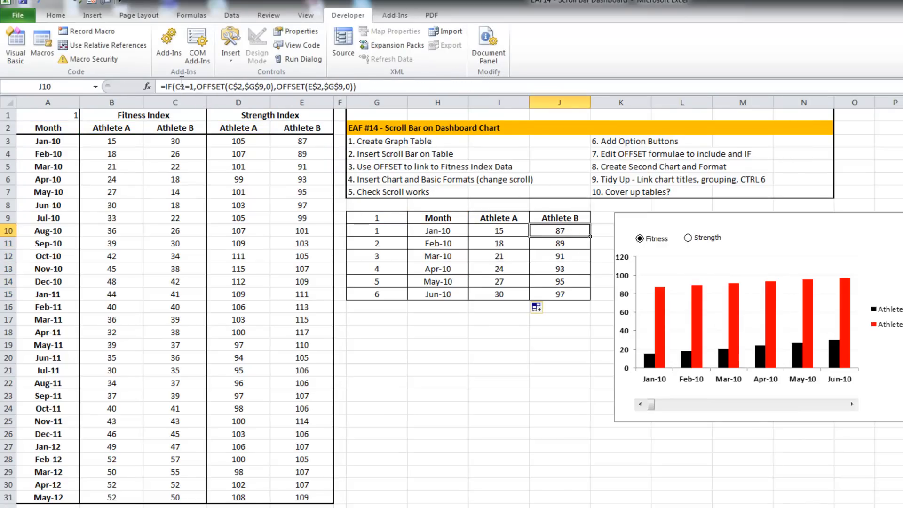
Rewrite the Athlete B formula as =IF(A1=1,OFFSET(C$2,...),OFFSET(E$2,...)) keyed on A1 and fill it down.
double_click(558, 231)
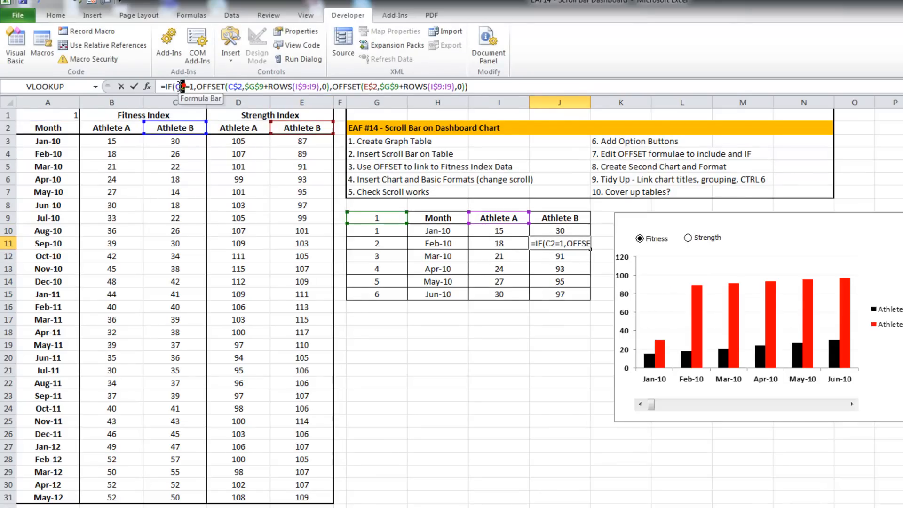
left_click(48, 114)
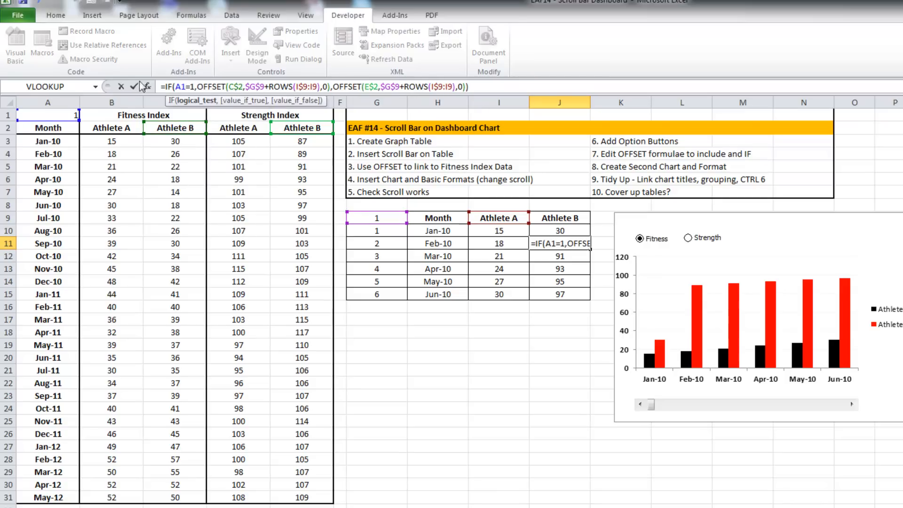
key("f4")
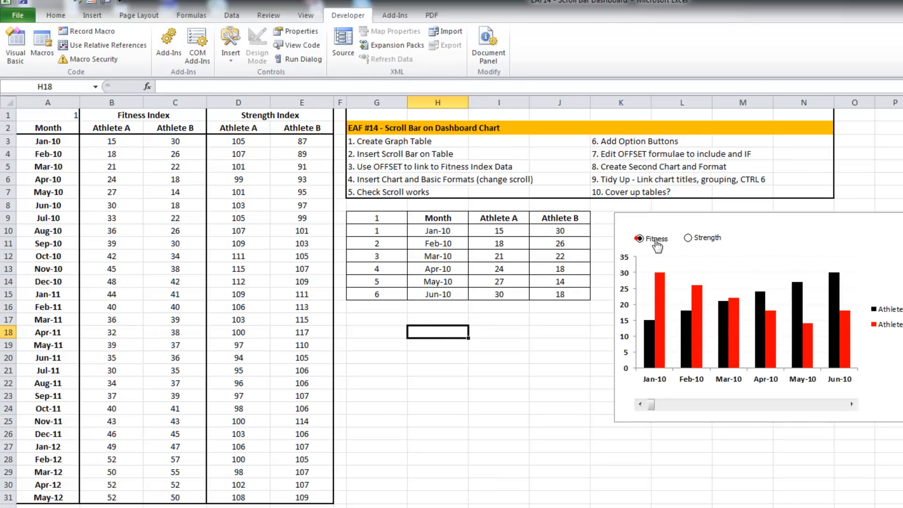
mouse_move(690, 241)
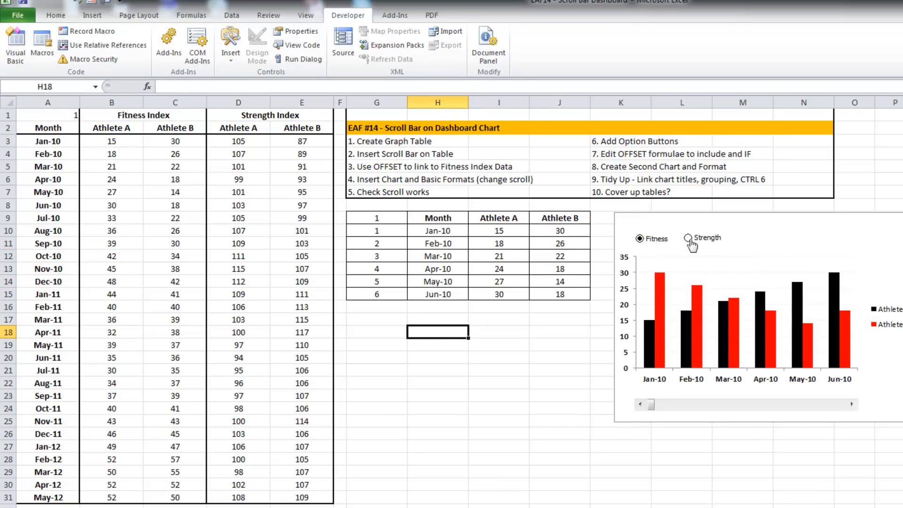
Switch to Strength to confirm the table and chart flip, then select H17 for the title formula.
left_click(689, 238)
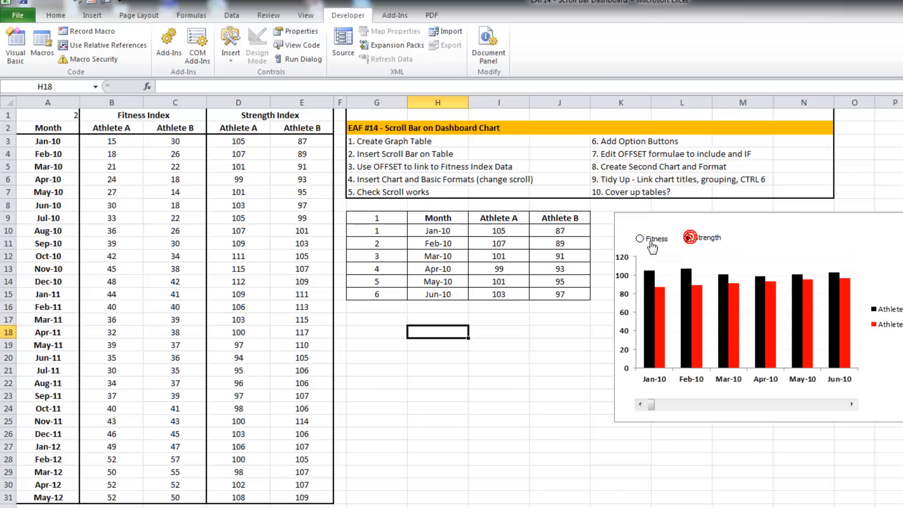
left_click(687, 238)
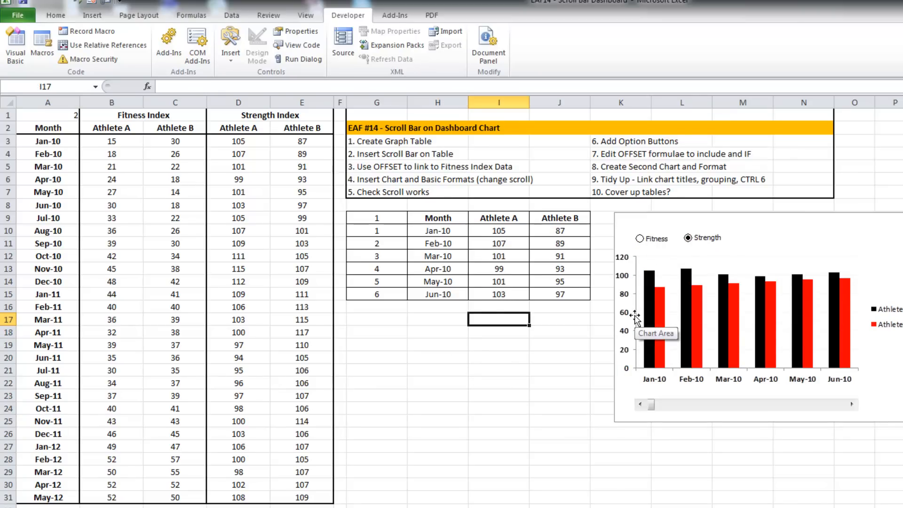
left_click(437, 319)
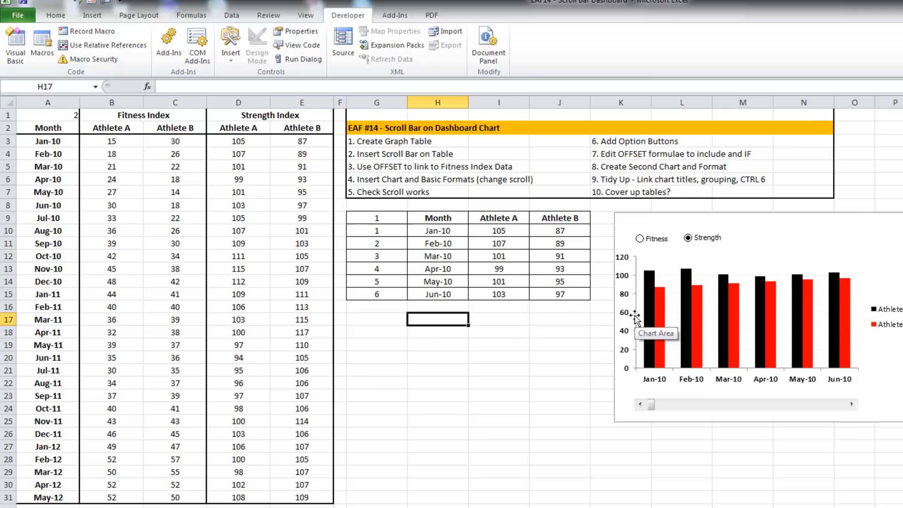
Enter =IF(A1=1,B1,D1) & "Report" in H17 so it reads Strength Index Report.
type("=if(A1")
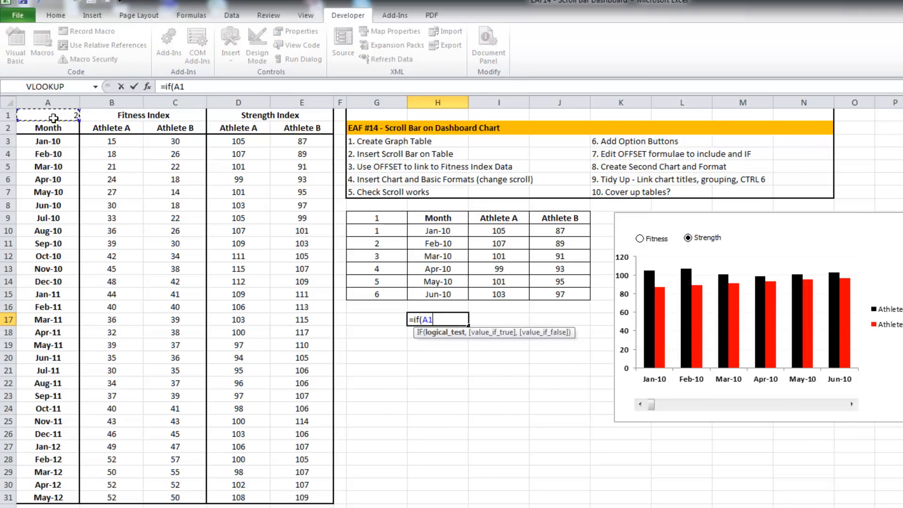
type("=1,")
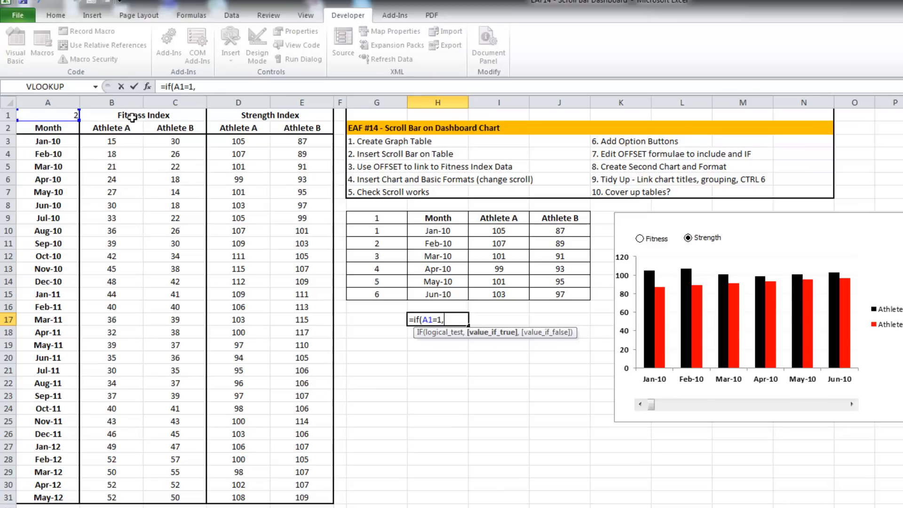
left_click(112, 115)
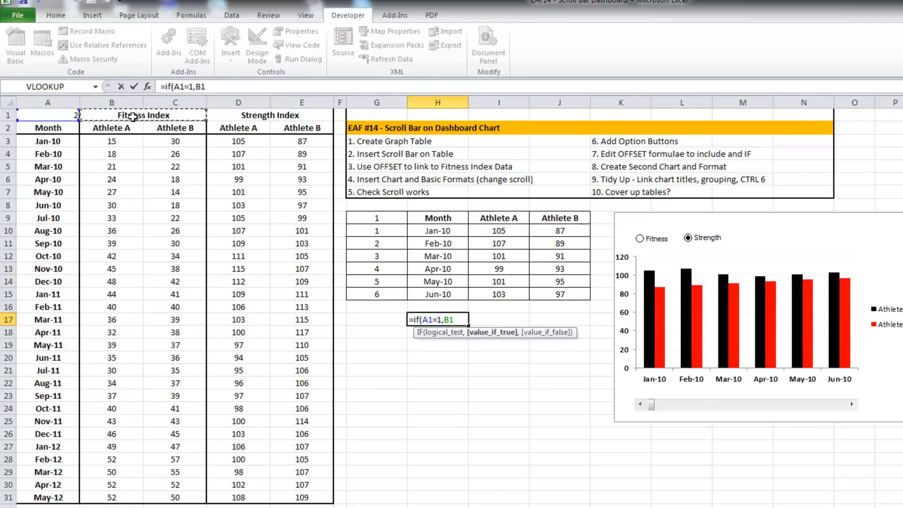
left_click(238, 114)
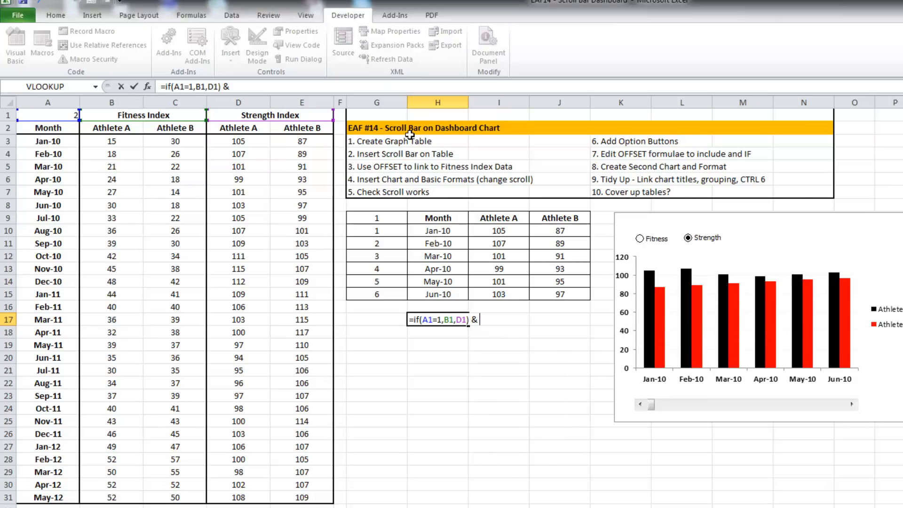
type("\"Report")
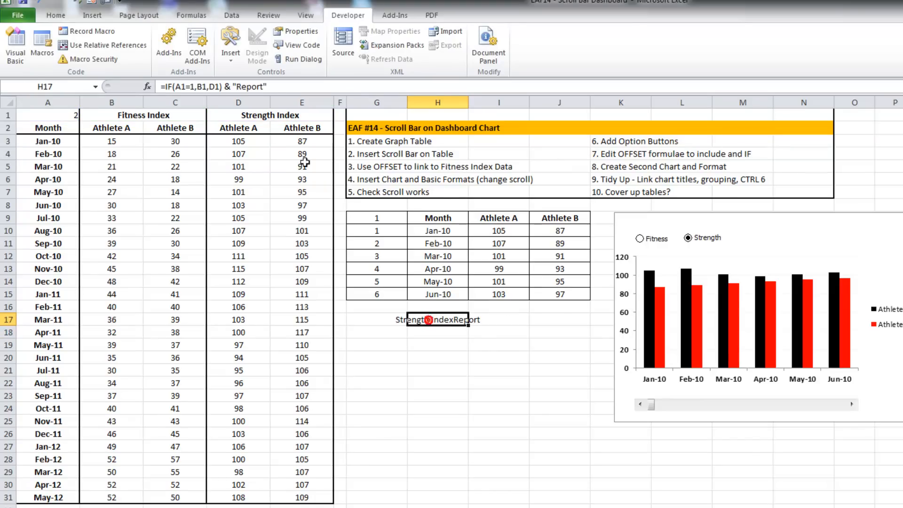
double_click(436, 319)
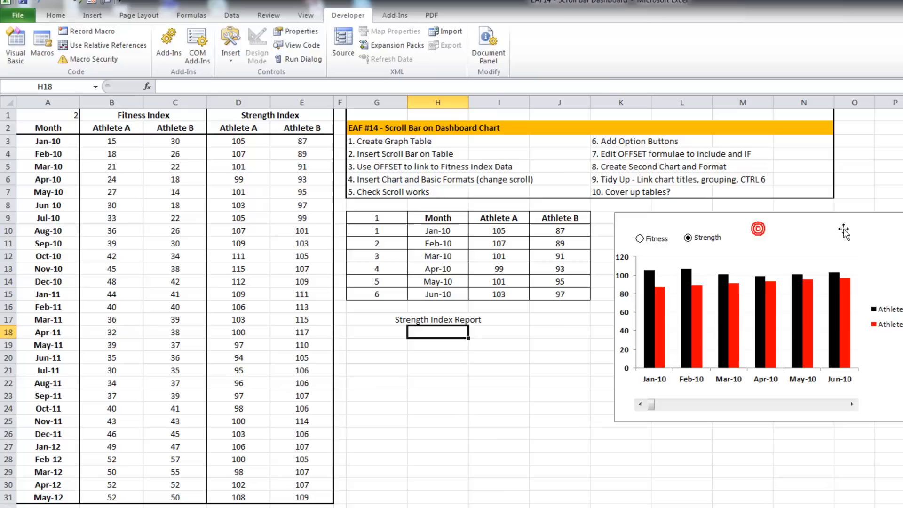
Add a chart title linked to =H17 and verify it reads Fitness Index Report when Fitness is chosen.
left_click(749, 316)
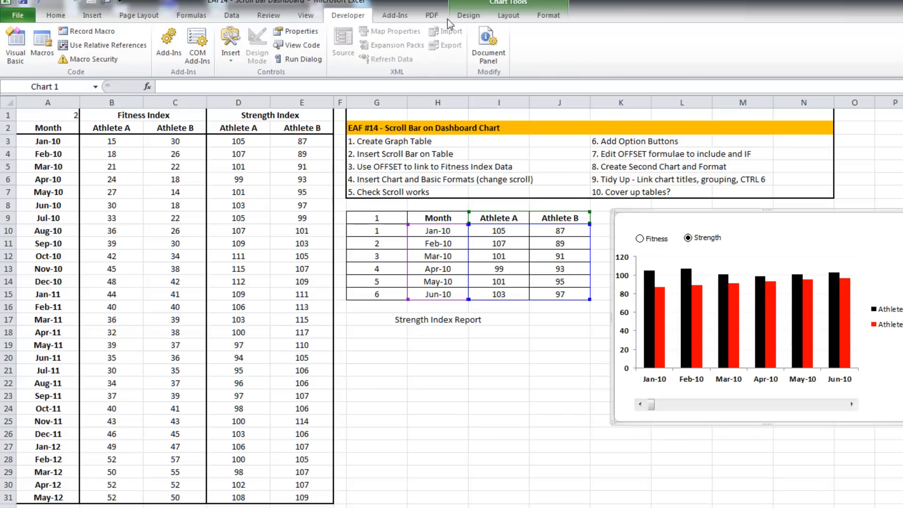
left_click(225, 45)
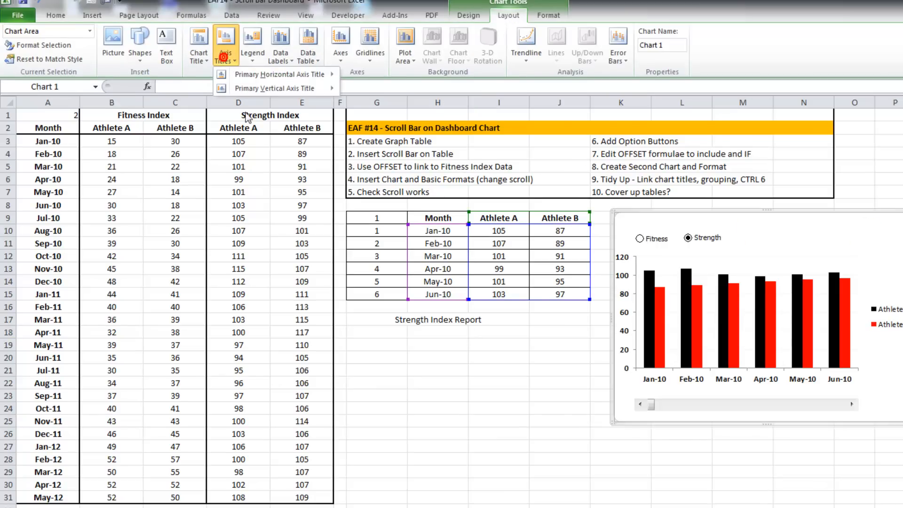
left_click(198, 43)
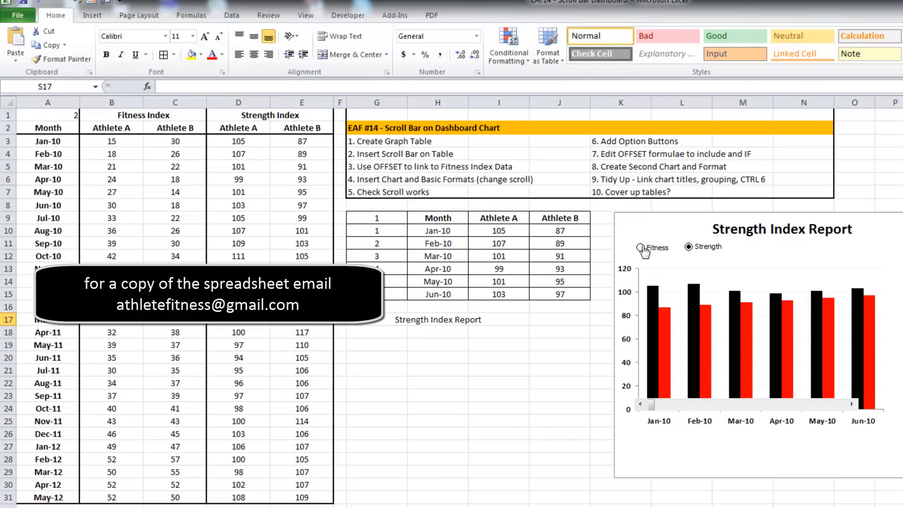
left_click(638, 247)
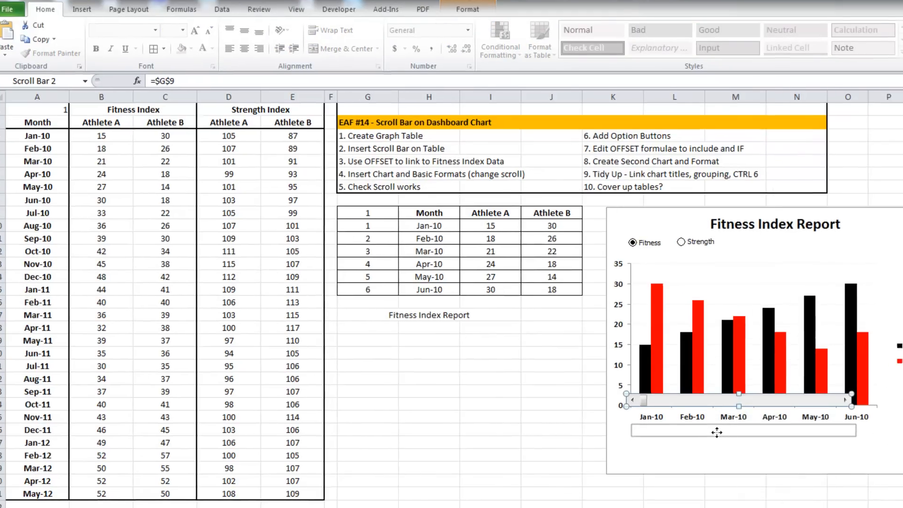
Move the scroll bar beneath the chart's month axis and scroll the chart to Sep-10 through Feb-11.
scroll("down", 3)
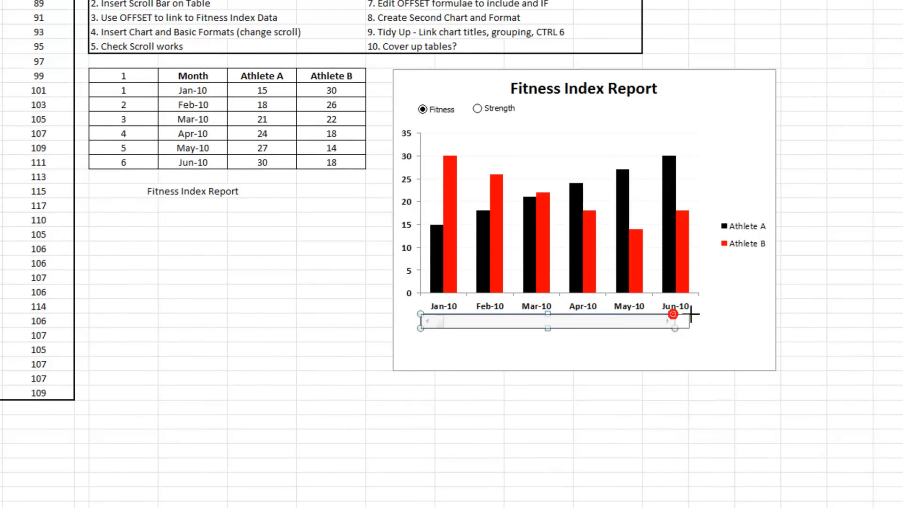
left_click_drag(673, 315, 696, 316)
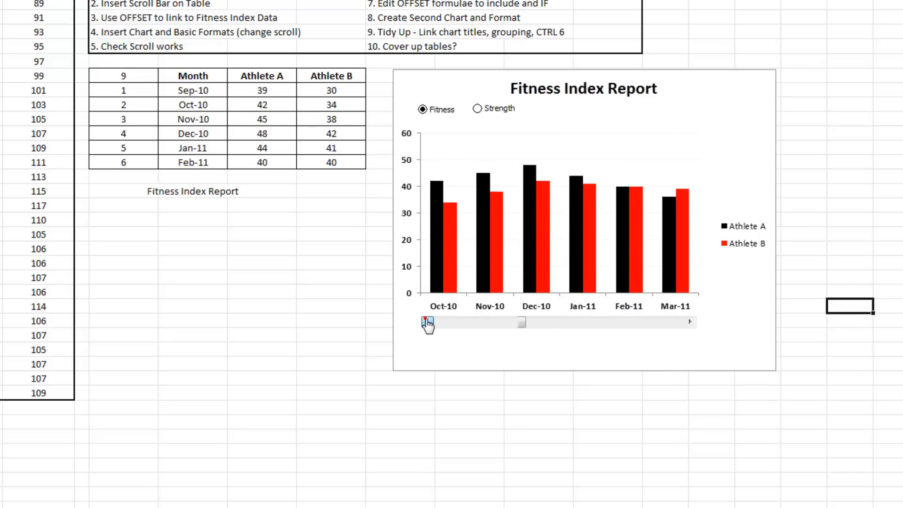
left_click(477, 109)
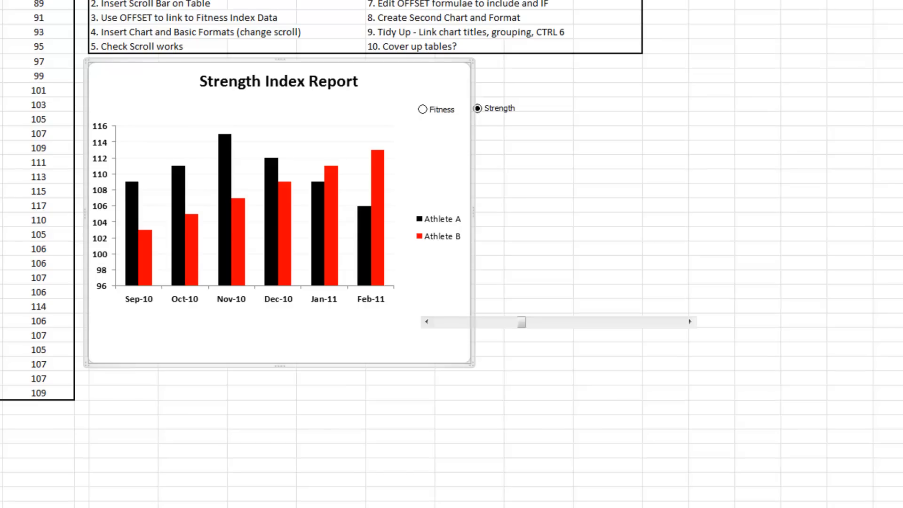
Move the Fitness/Strength option buttons under the chart title and group them with the chart and scroll bar.
right_click(437, 109)
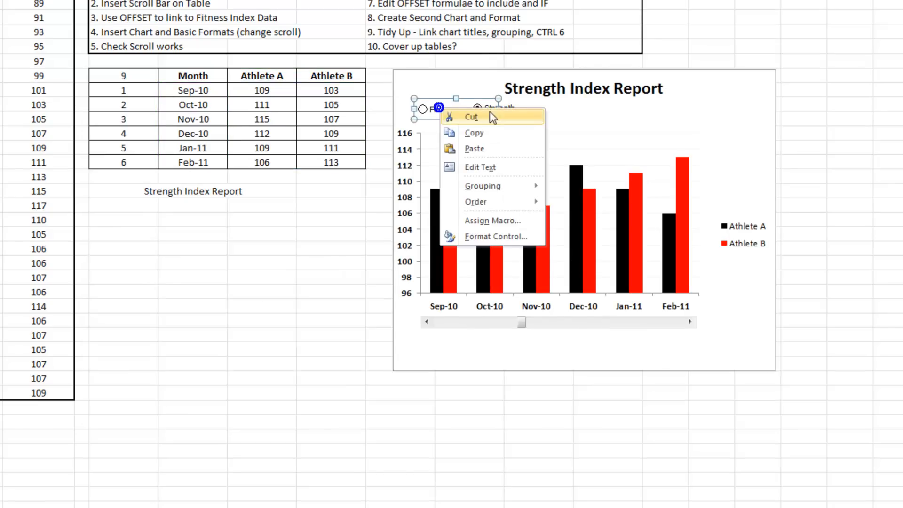
left_click(573, 332)
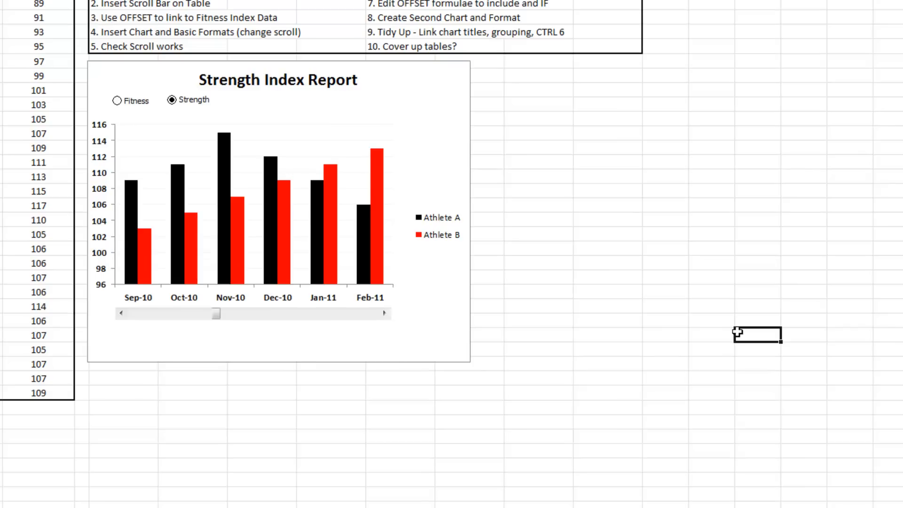
left_click(383, 312)
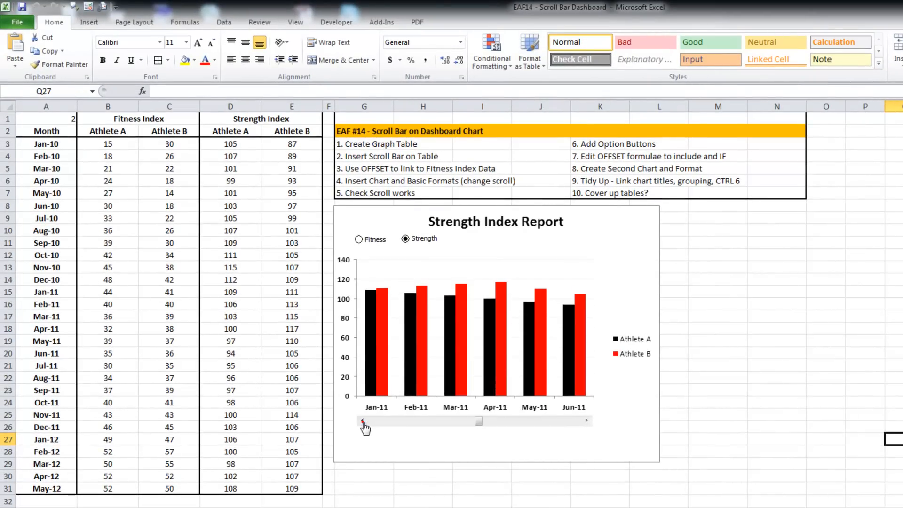
Scroll the grouped chart back to Strength values for Sep-10 through Feb-11.
left_click(365, 421)
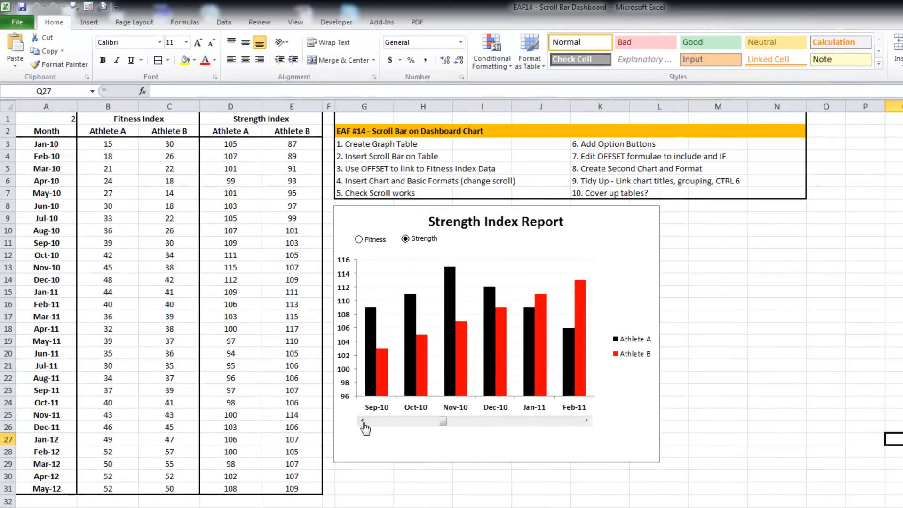